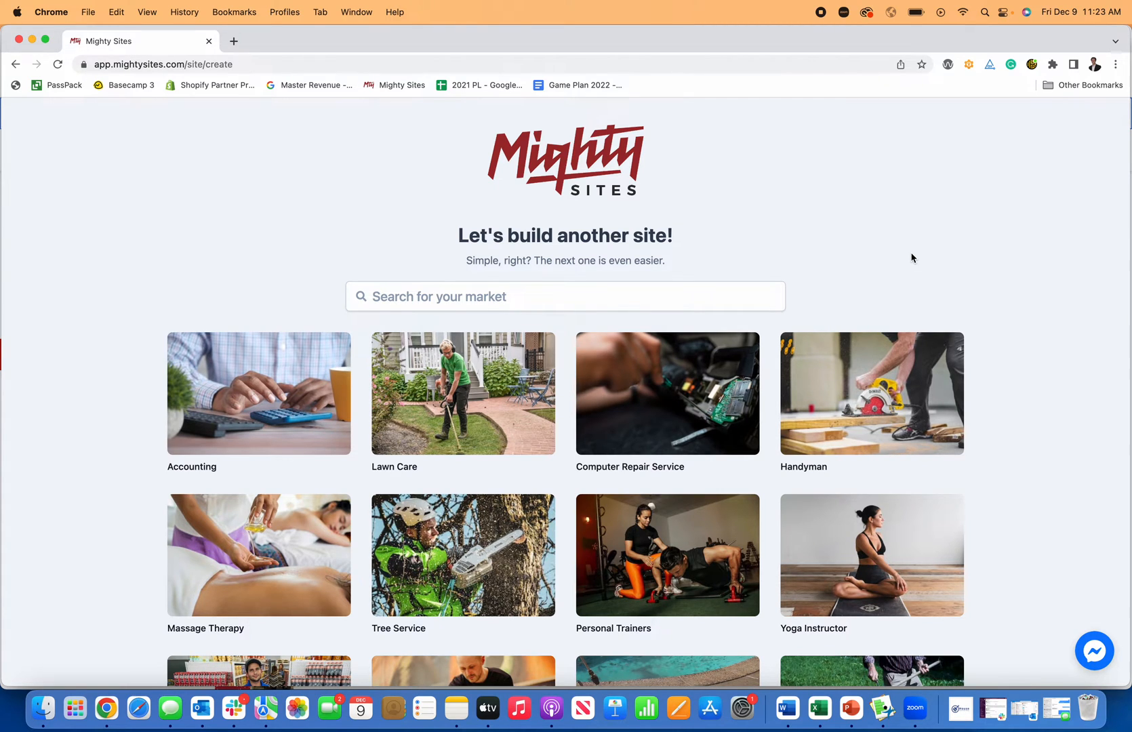
- Browse the market templates and search 'nail sal' to surface the Nail Salon template
{"action": "scroll", "scroll_direction": "down", "scroll_amount": 3}
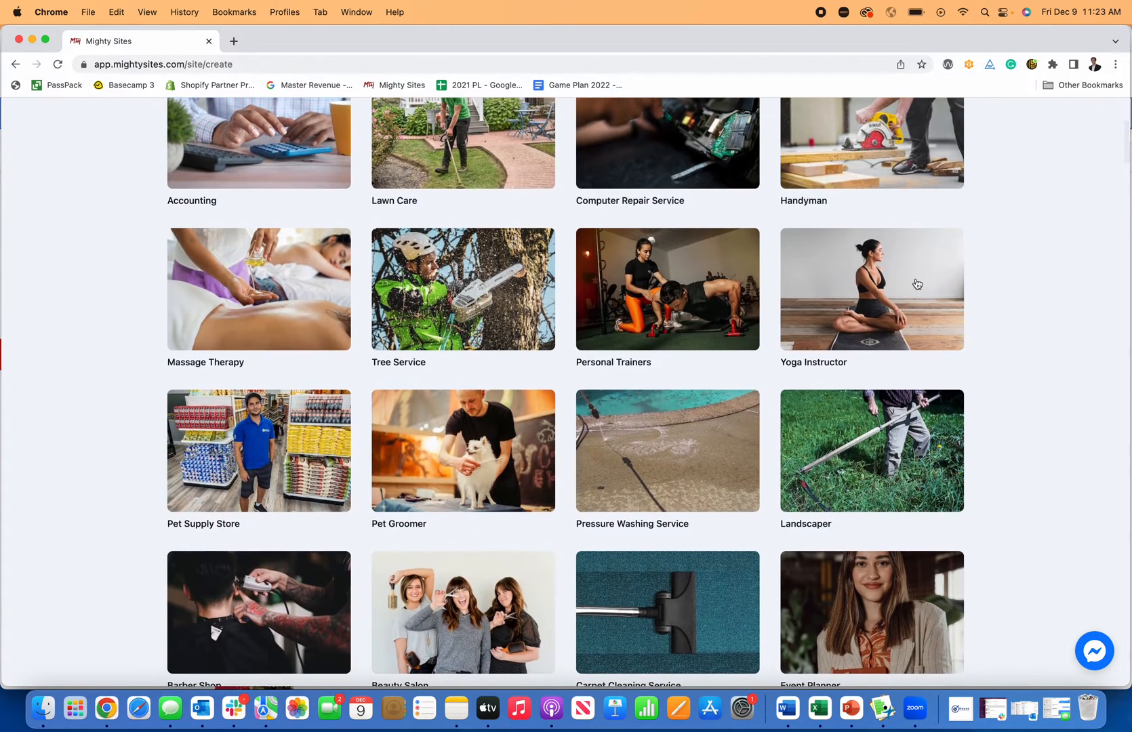
{"action": "scroll", "scroll_direction": "down", "scroll_amount": 3}
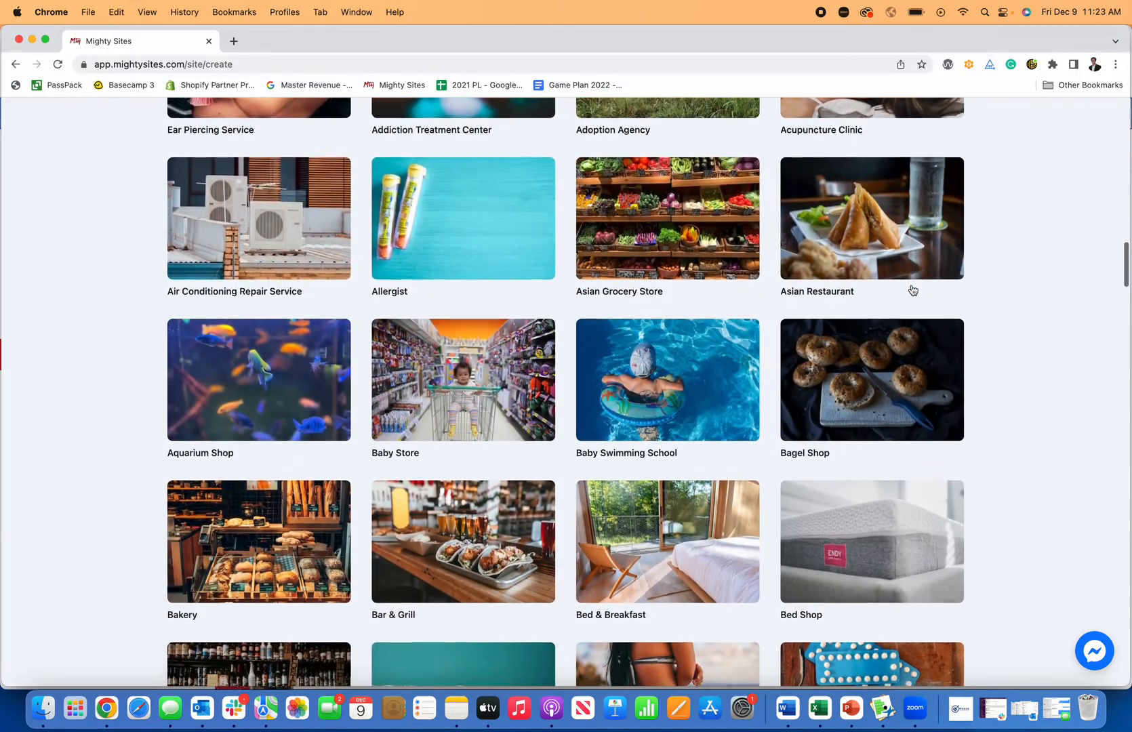
{"action": "scroll", "scroll_direction": "down", "scroll_amount": 3}
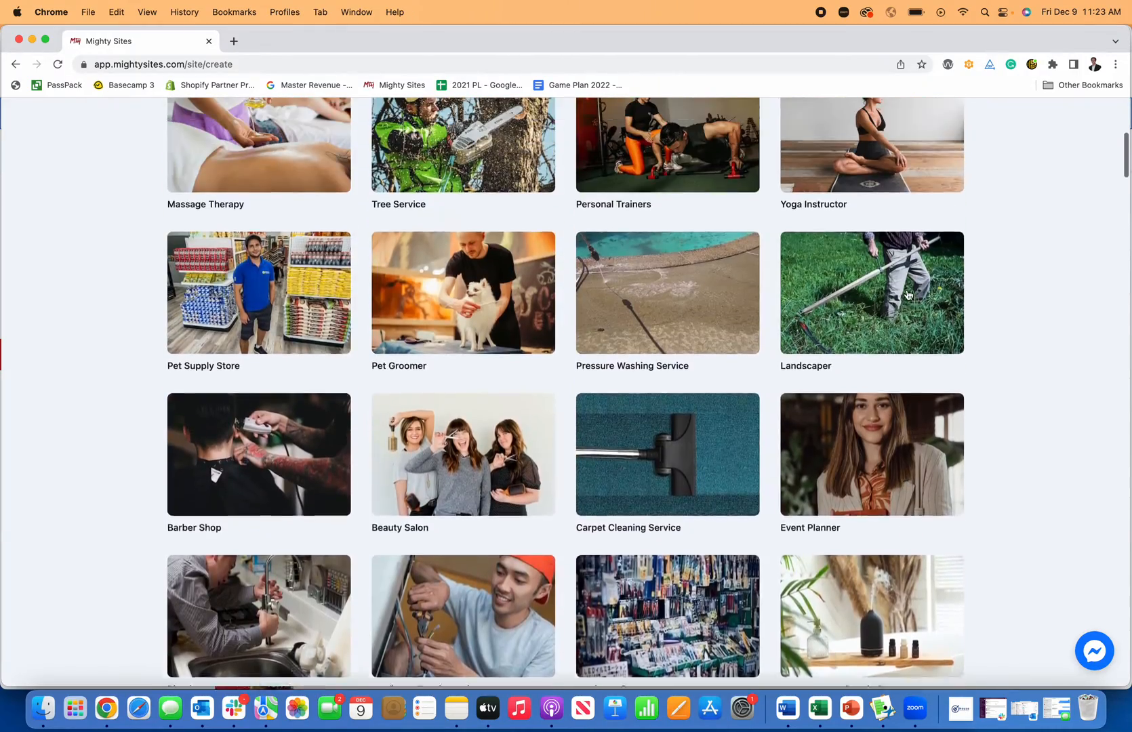
{"action": "scroll", "scroll_direction": "up", "scroll_amount": 3}
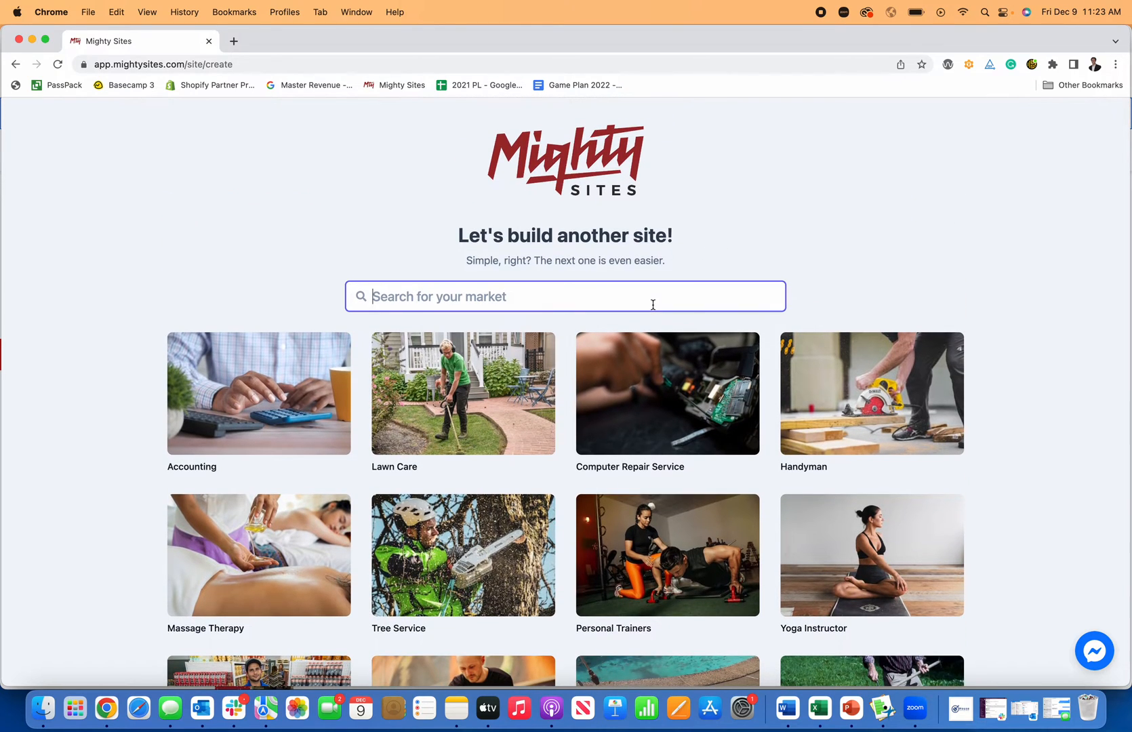
{"action": "type", "text": "nai"}
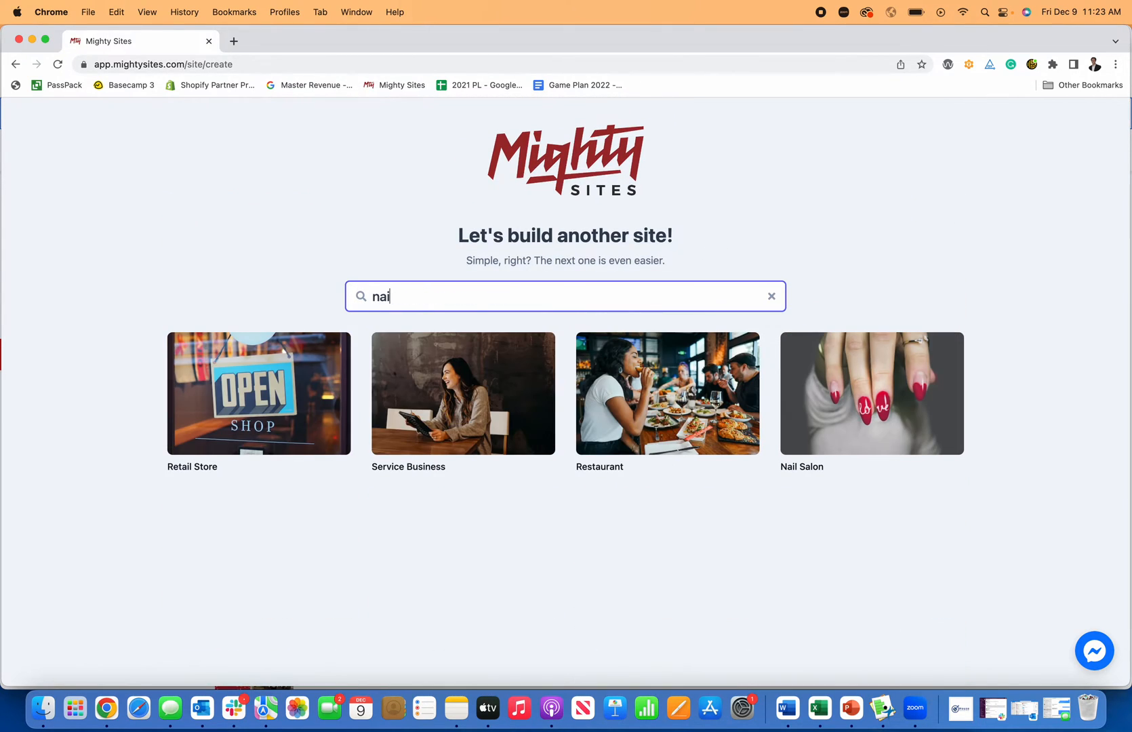
{"action": "type", "text": "l sal"}
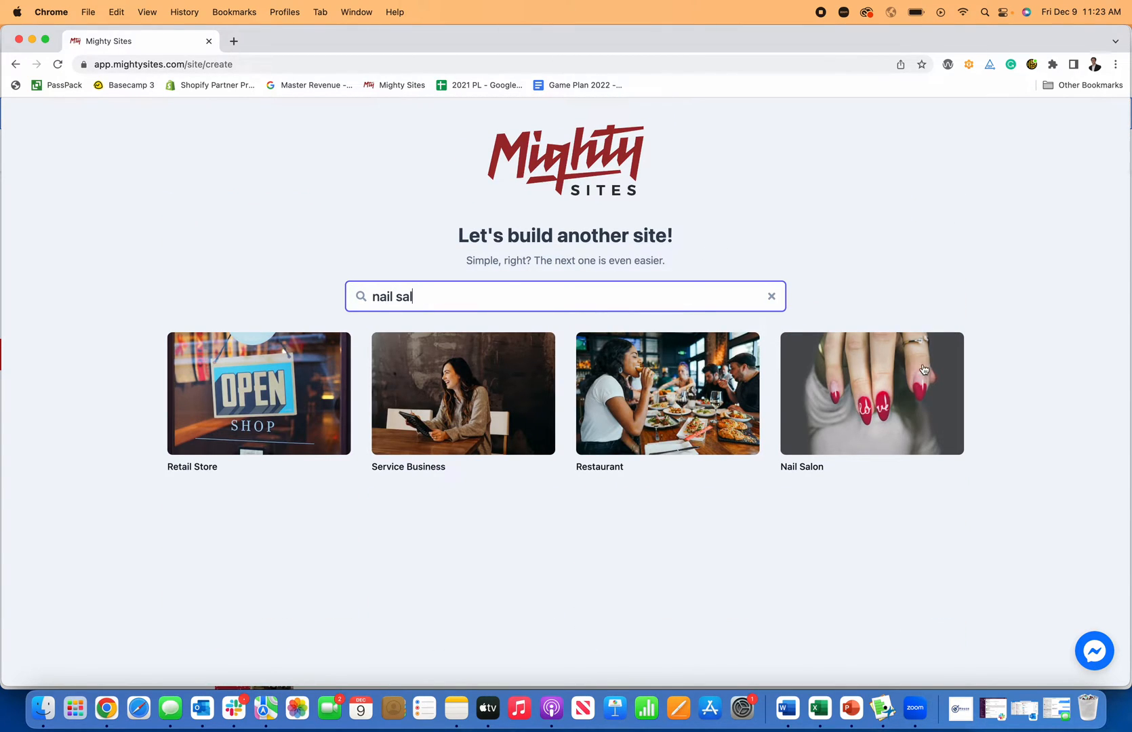
{"action": "mouse_move", "coordinate": [835, 403]}
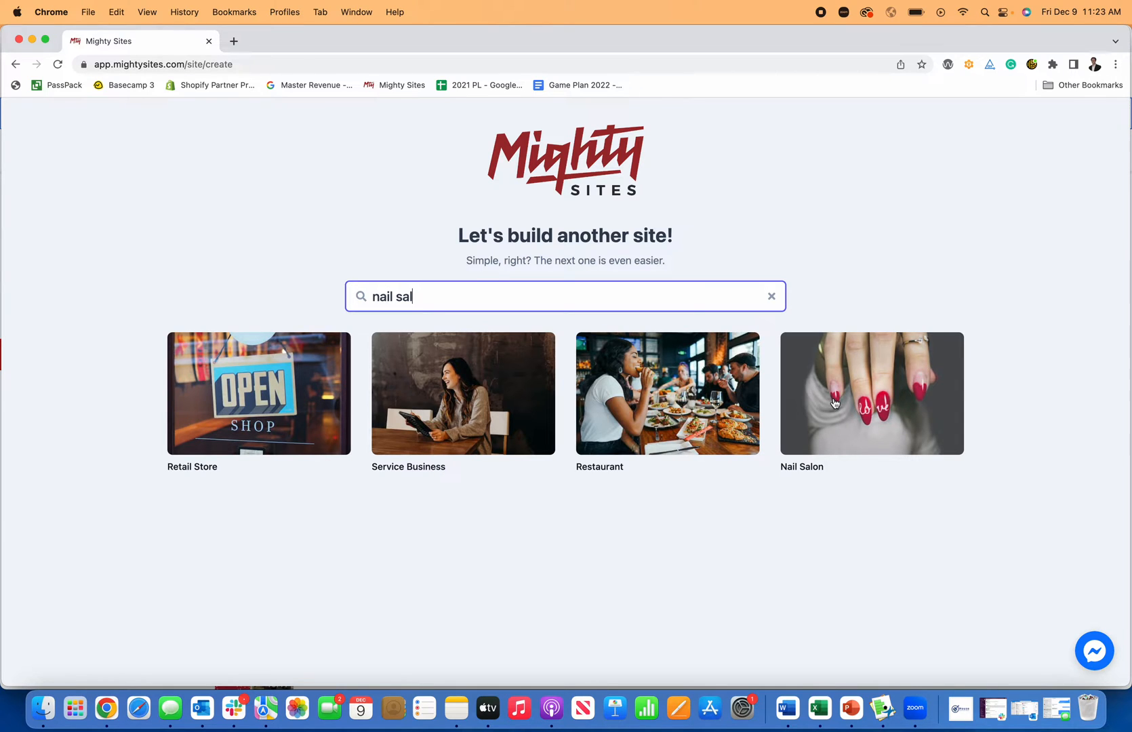
- Choose the Nail Salon template and enter 'Nail Salon' as the company name
{"action": "left_click", "coordinate": [872, 393]}
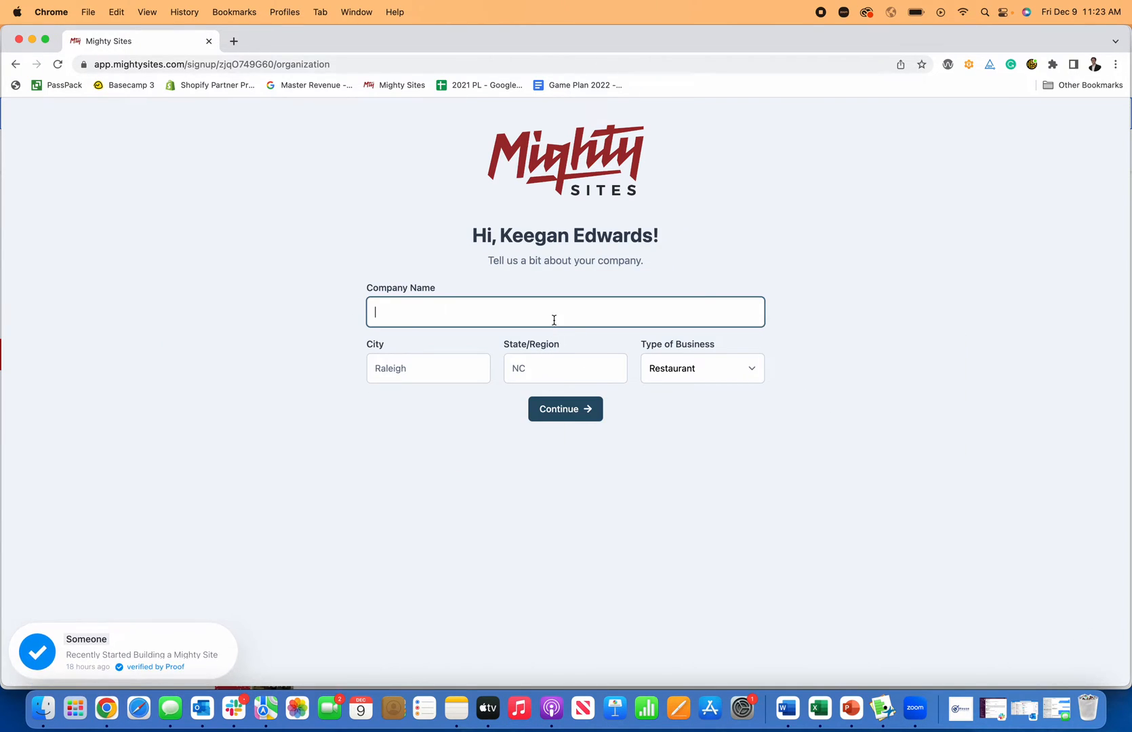
{"action": "left_click", "coordinate": [565, 409]}
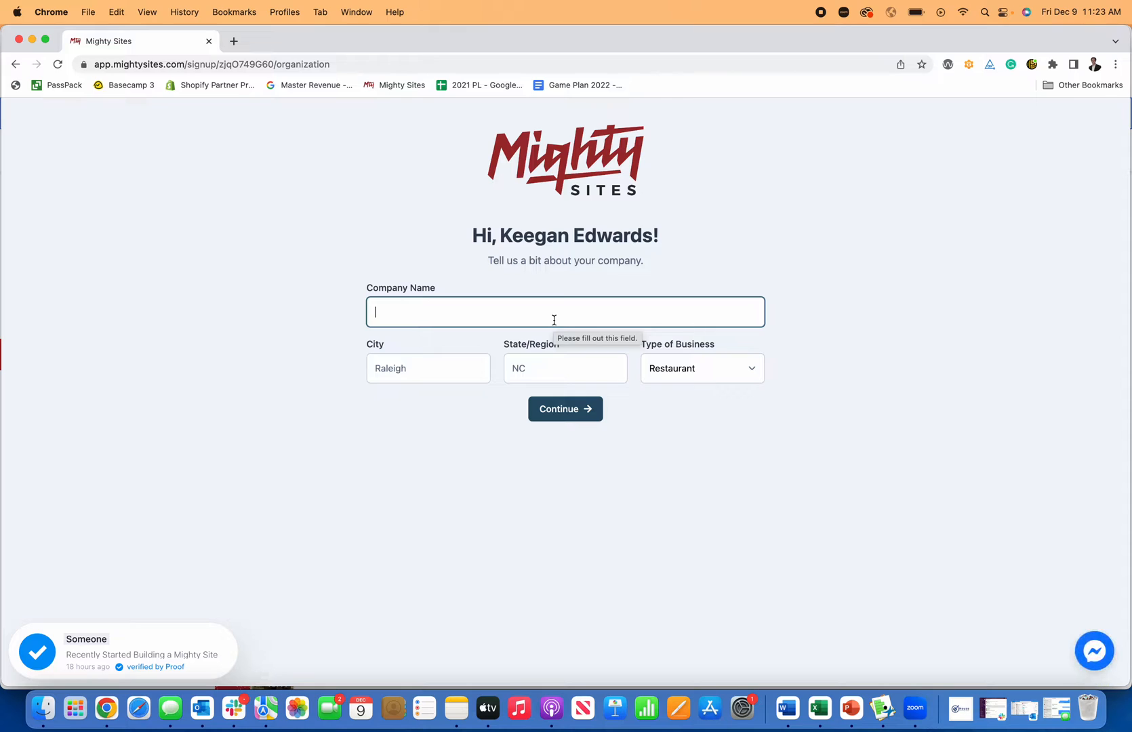
{"action": "type", "text": "Nail"}
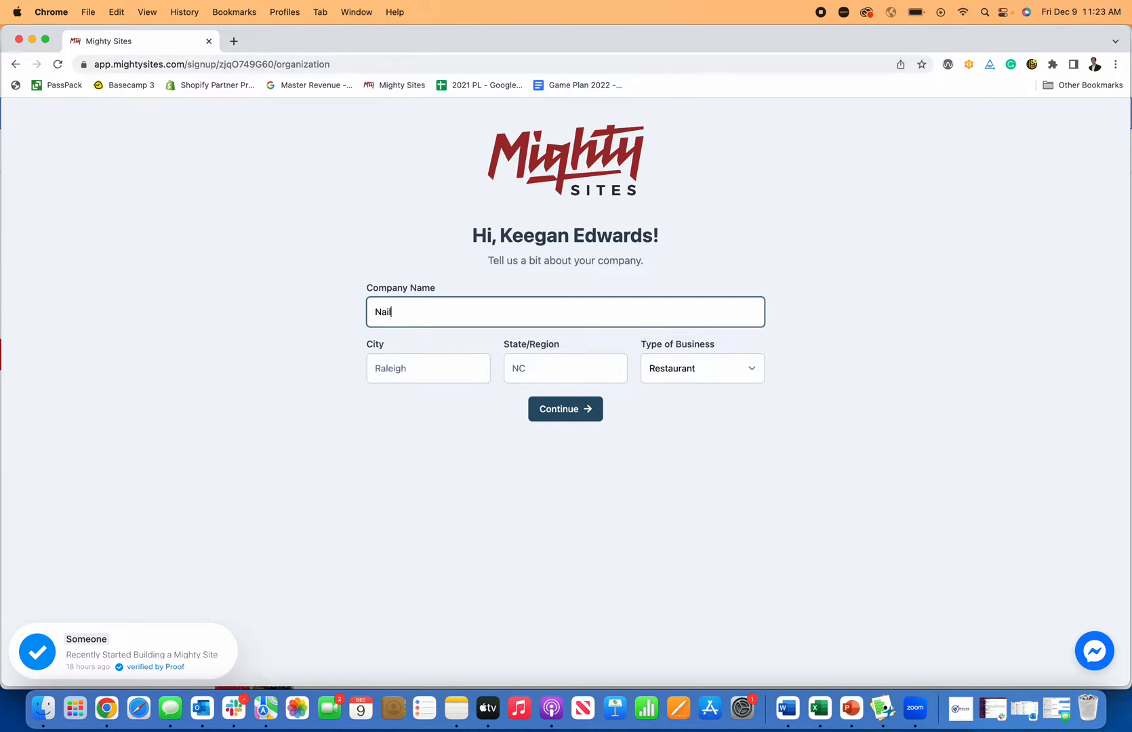
{"action": "type", "text": "Salon"}
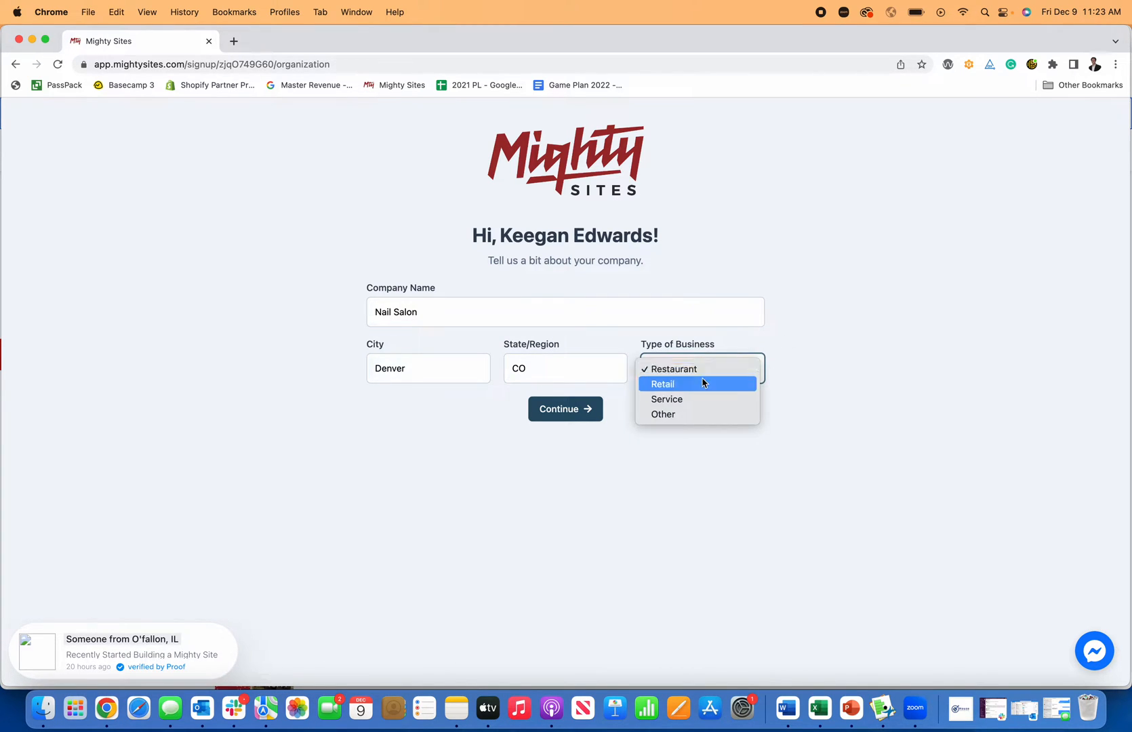
{"action": "mouse_move", "coordinate": [689, 398]}
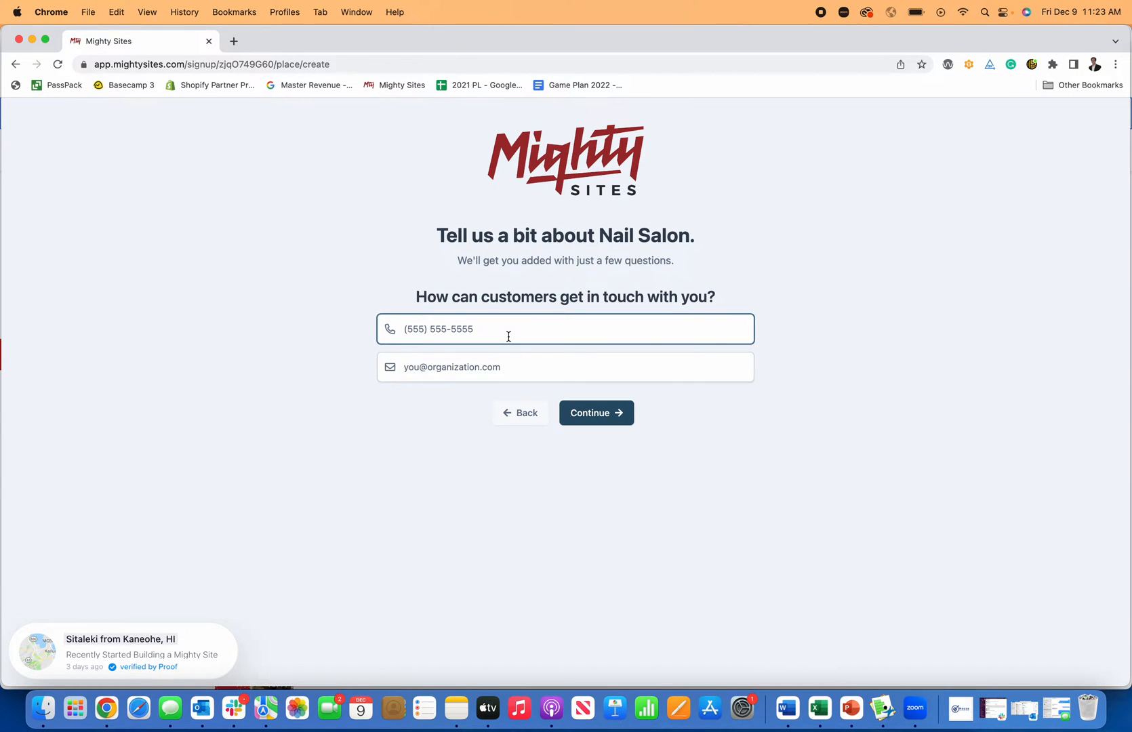
{"action": "type", "text": "777-777-7777"}
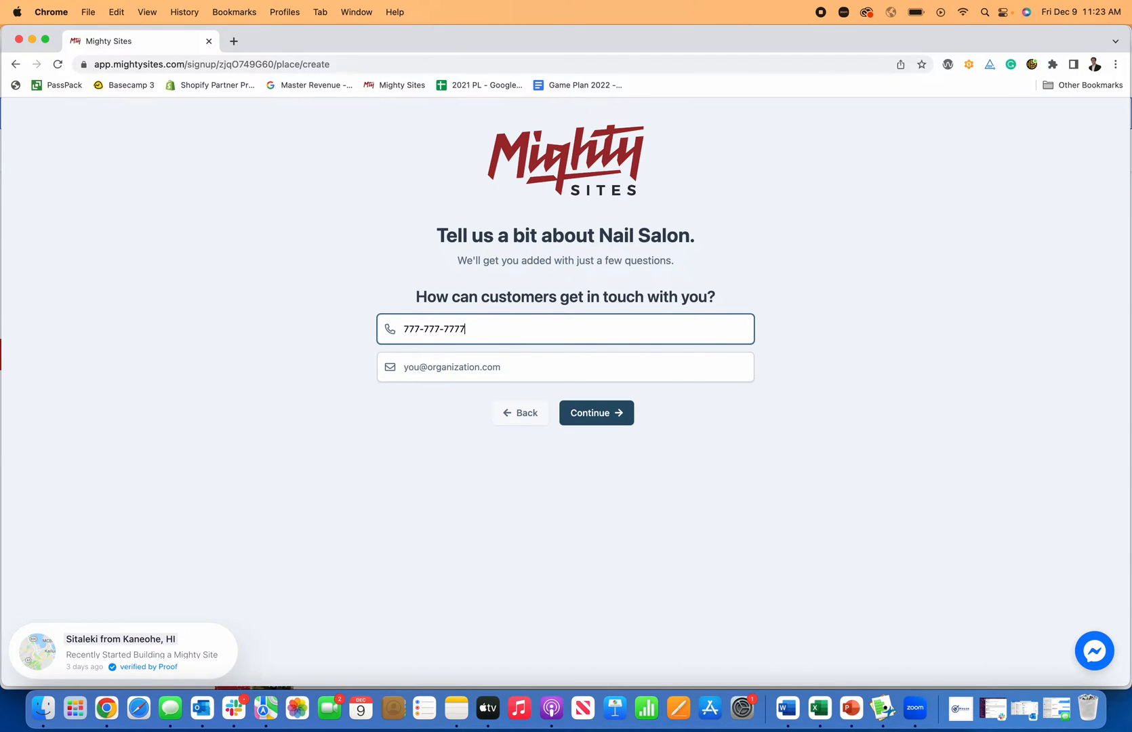
{"action": "left_click", "coordinate": [530, 367]}
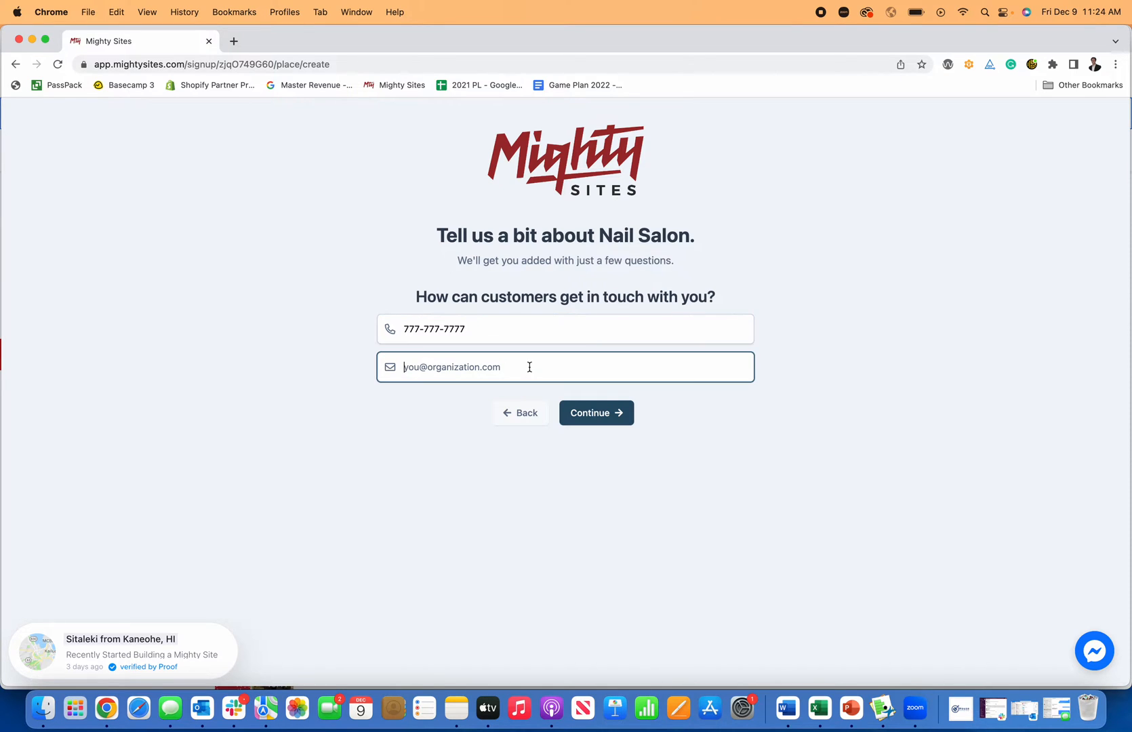
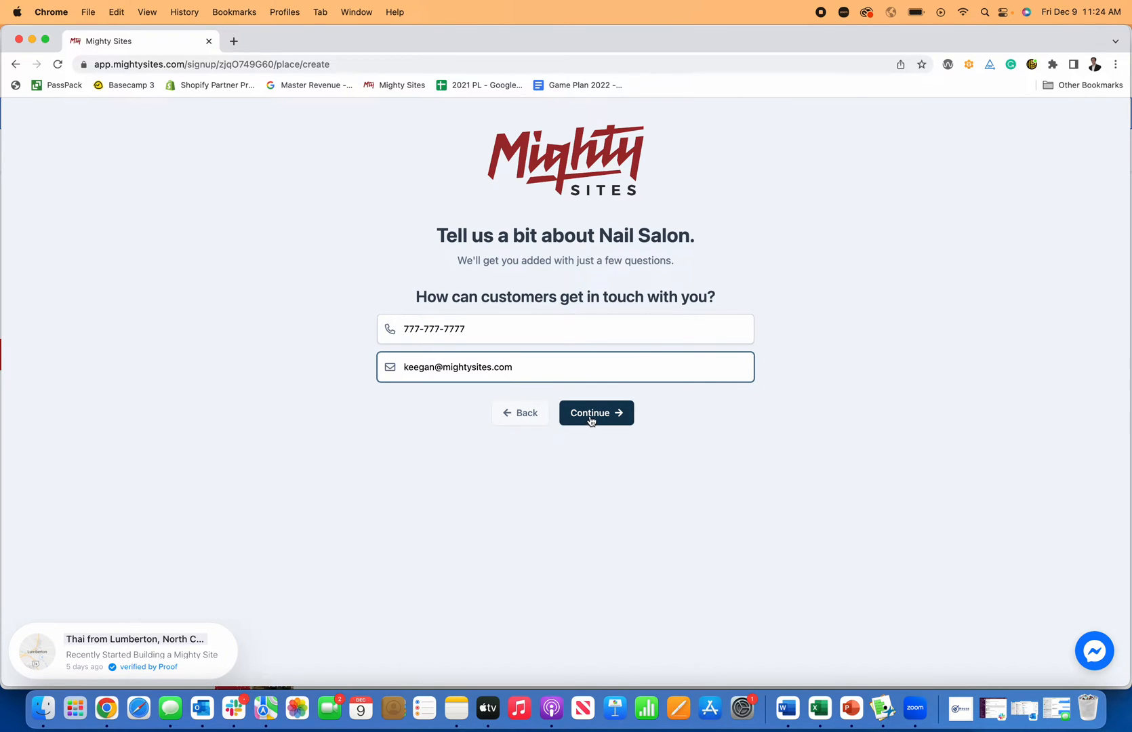
- Enter 123 Test Street as the street address and submit the address step
{"action": "left_click", "coordinate": [596, 412]}
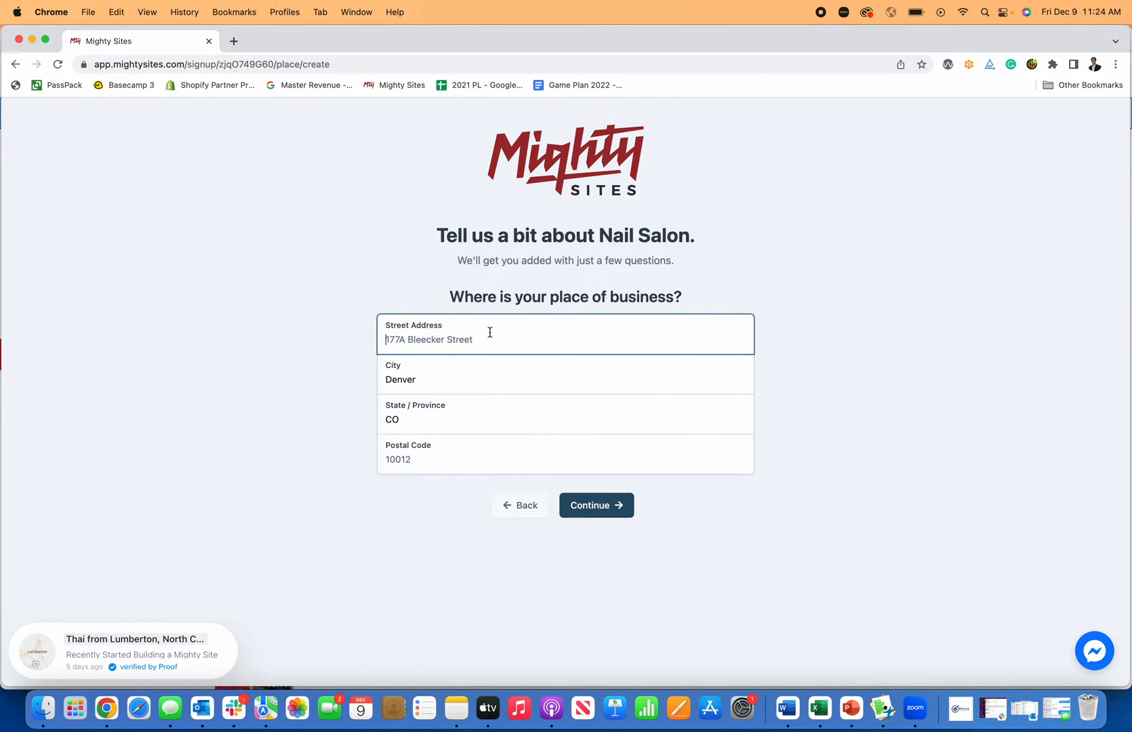
{"action": "type", "text": "123 Test Street"}
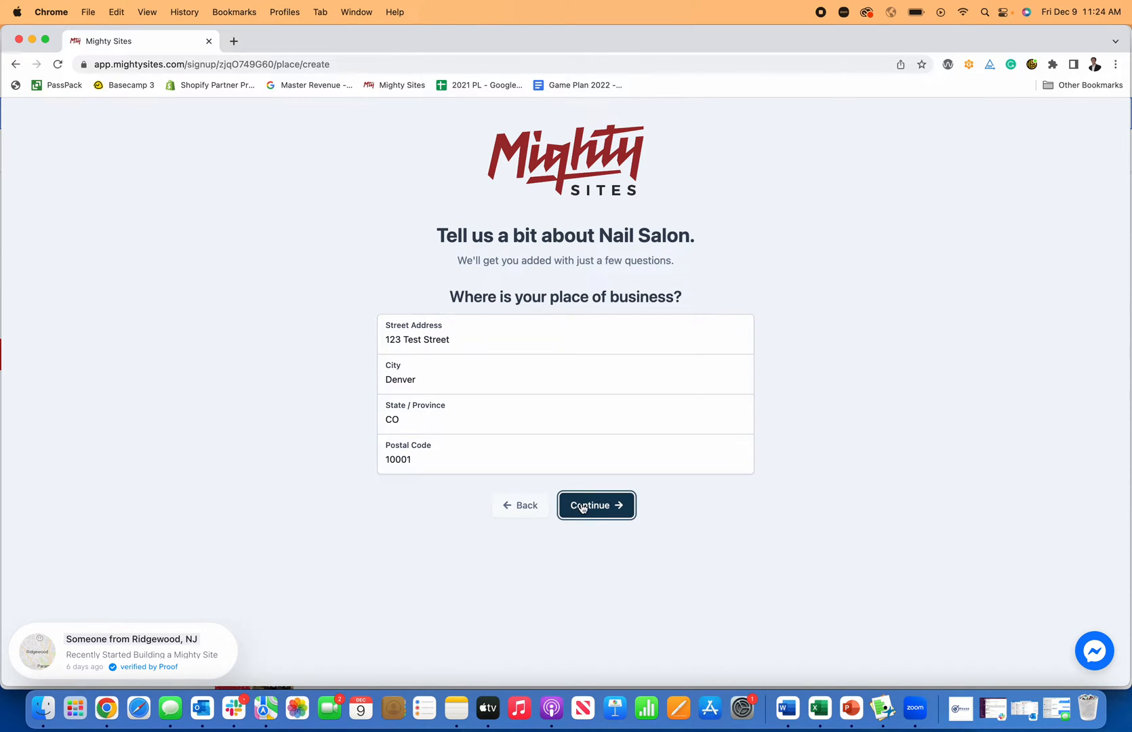
{"action": "left_click", "coordinate": [597, 504]}
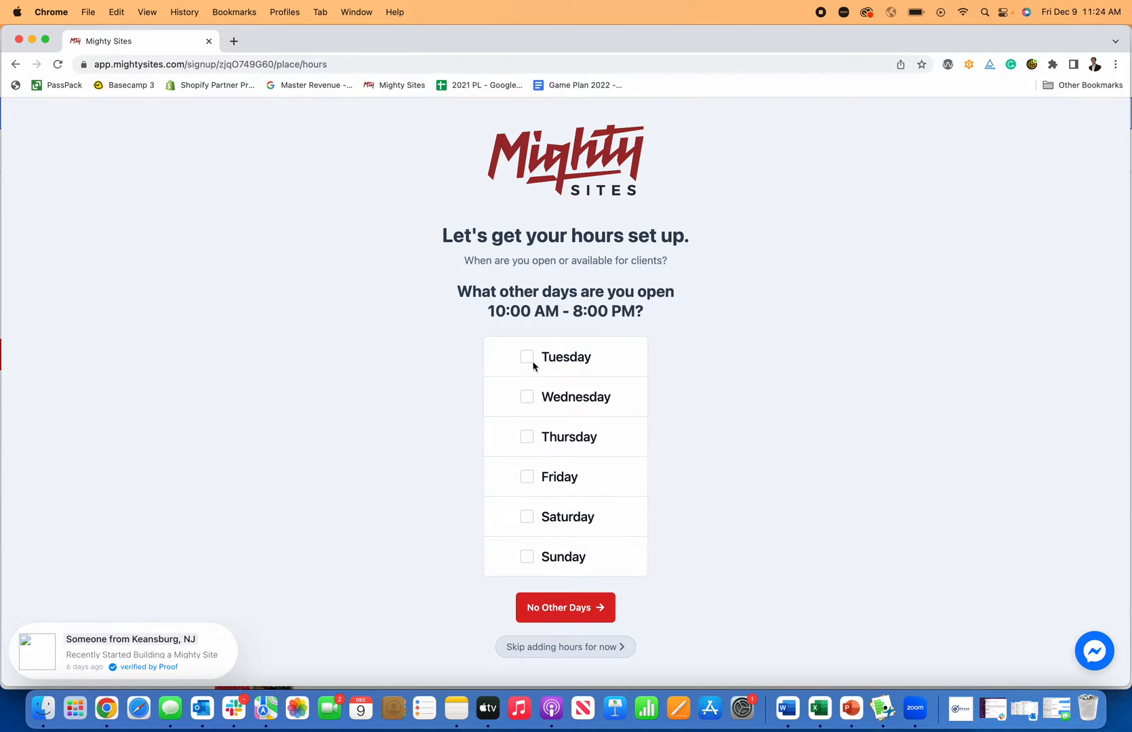
- Add Tuesday through Sunday as open days at the same 10:00am–8:00pm hours
{"action": "left_click", "coordinate": [526, 477]}
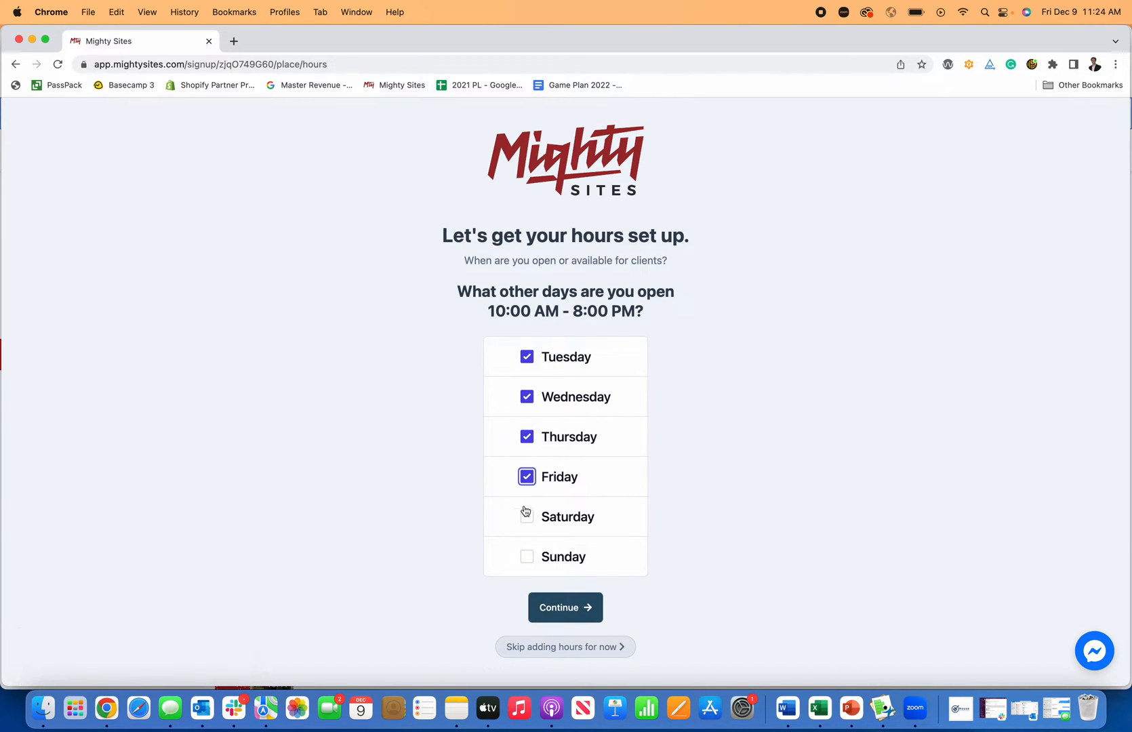
{"action": "left_click", "coordinate": [564, 608]}
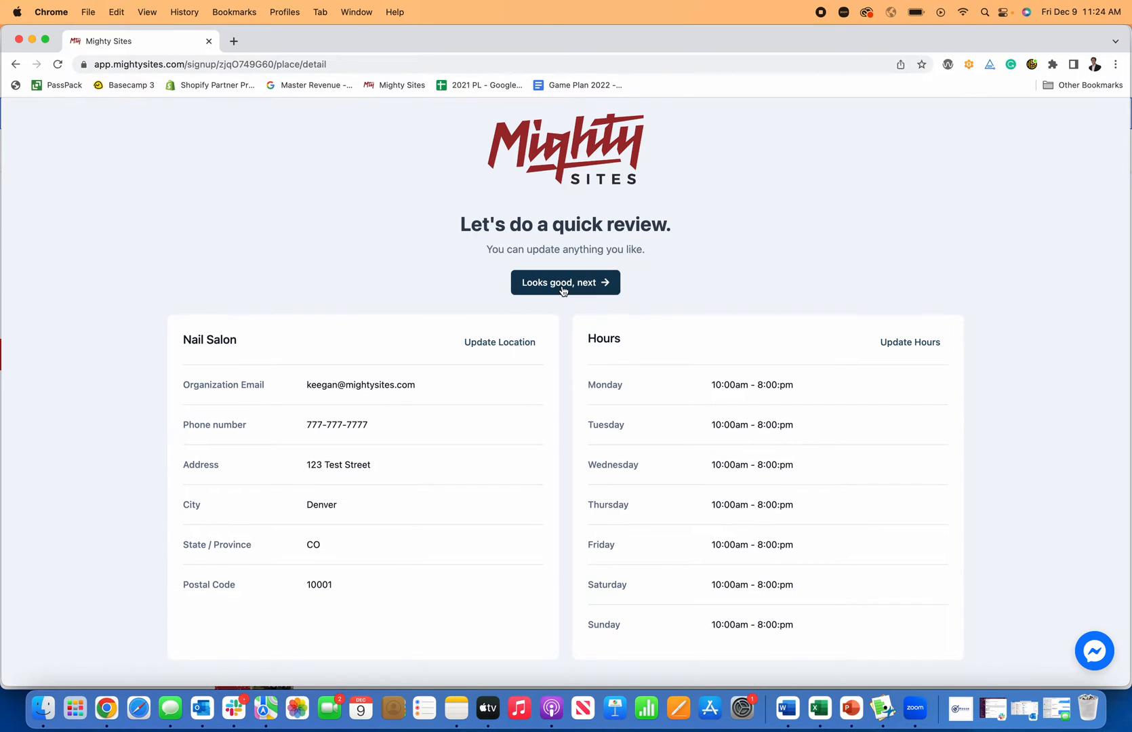
- Accept the quick review details with 'Looks good, next' to generate the site
{"action": "left_click", "coordinate": [566, 282]}
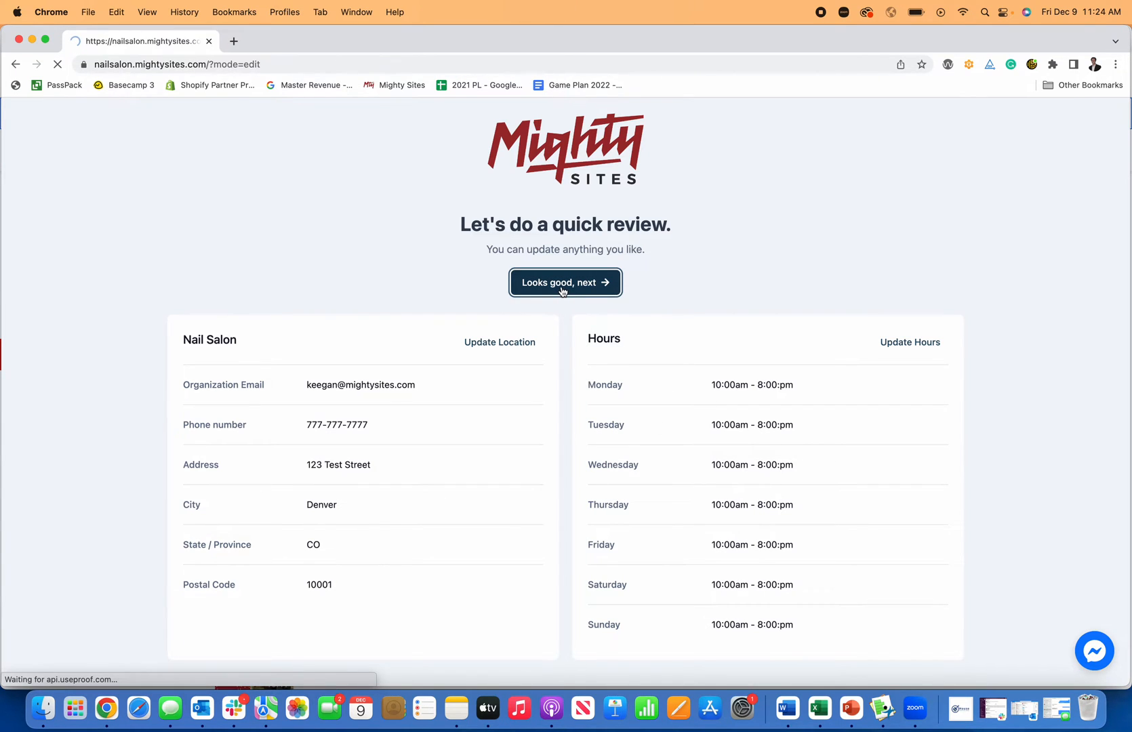
{"action": "left_click", "coordinate": [566, 282]}
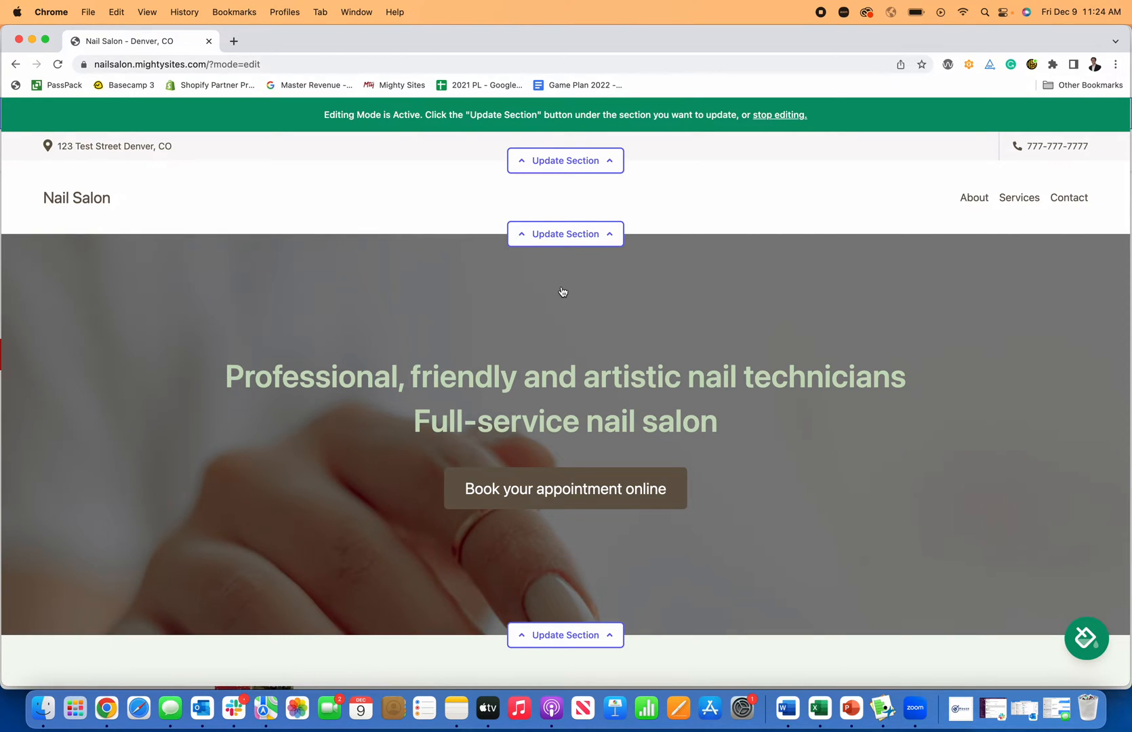
- Scroll down the Nail Salon page to the contact form, then back toward the header
{"action": "scroll", "scroll_direction": "down", "scroll_amount": 3}
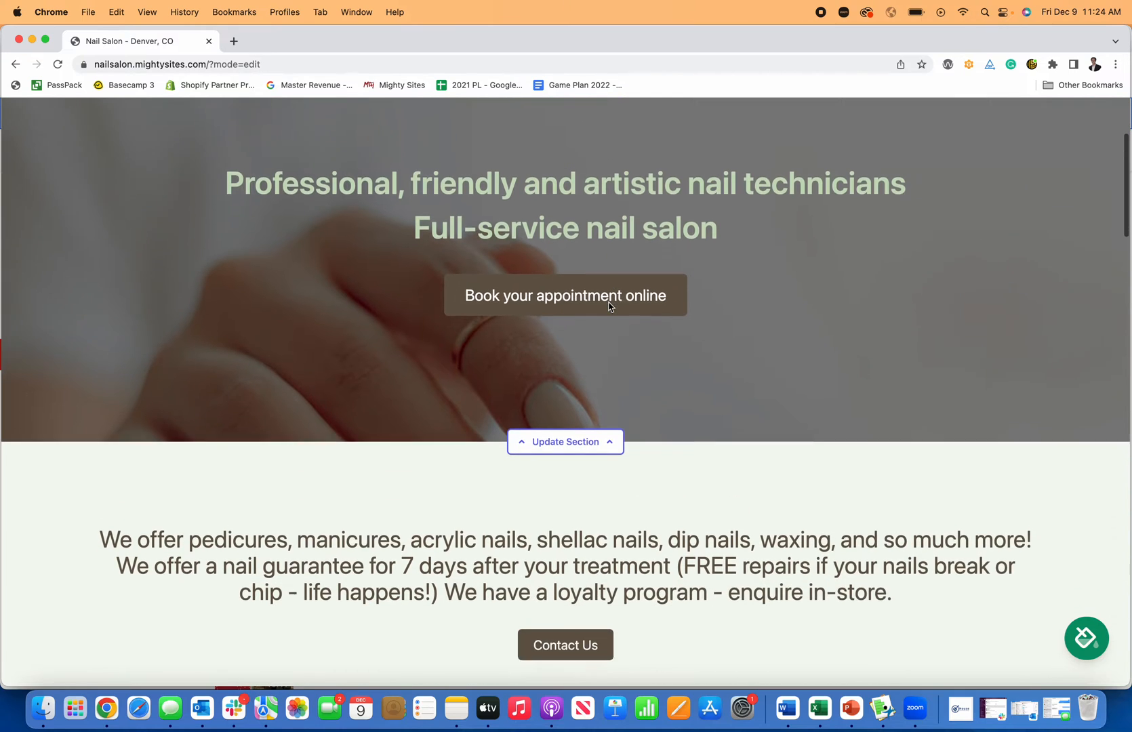
{"action": "scroll", "scroll_direction": "down", "scroll_amount": 3}
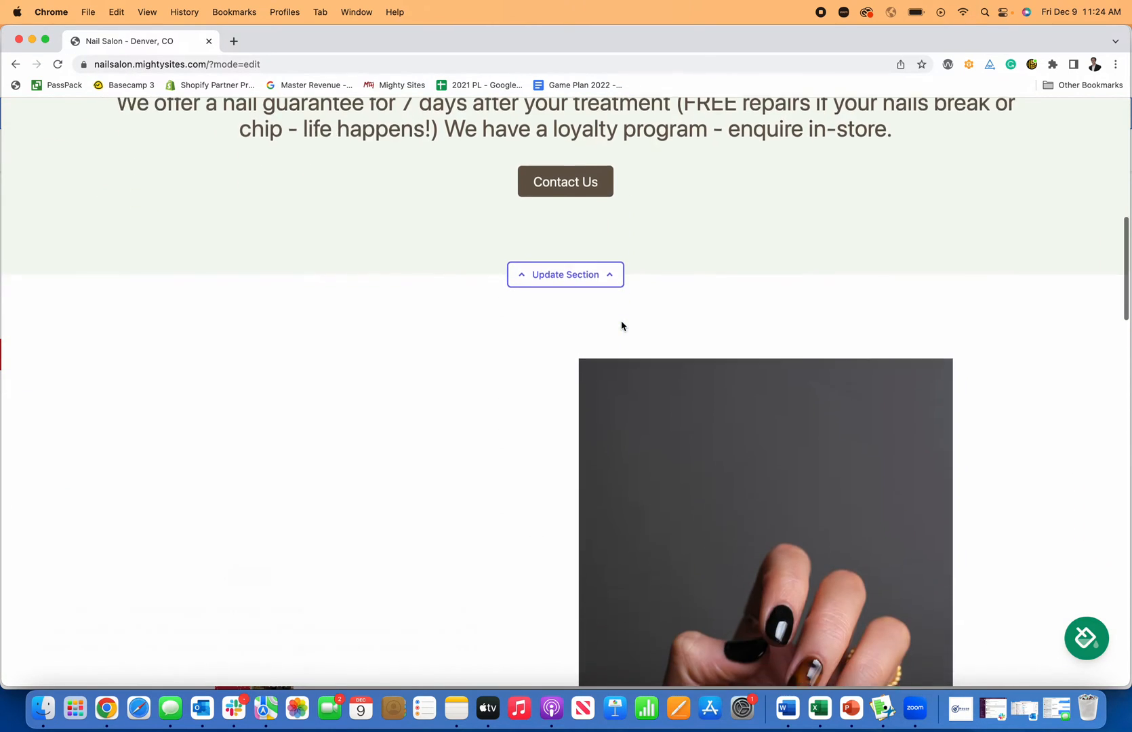
{"action": "scroll", "scroll_direction": "down", "scroll_amount": 3}
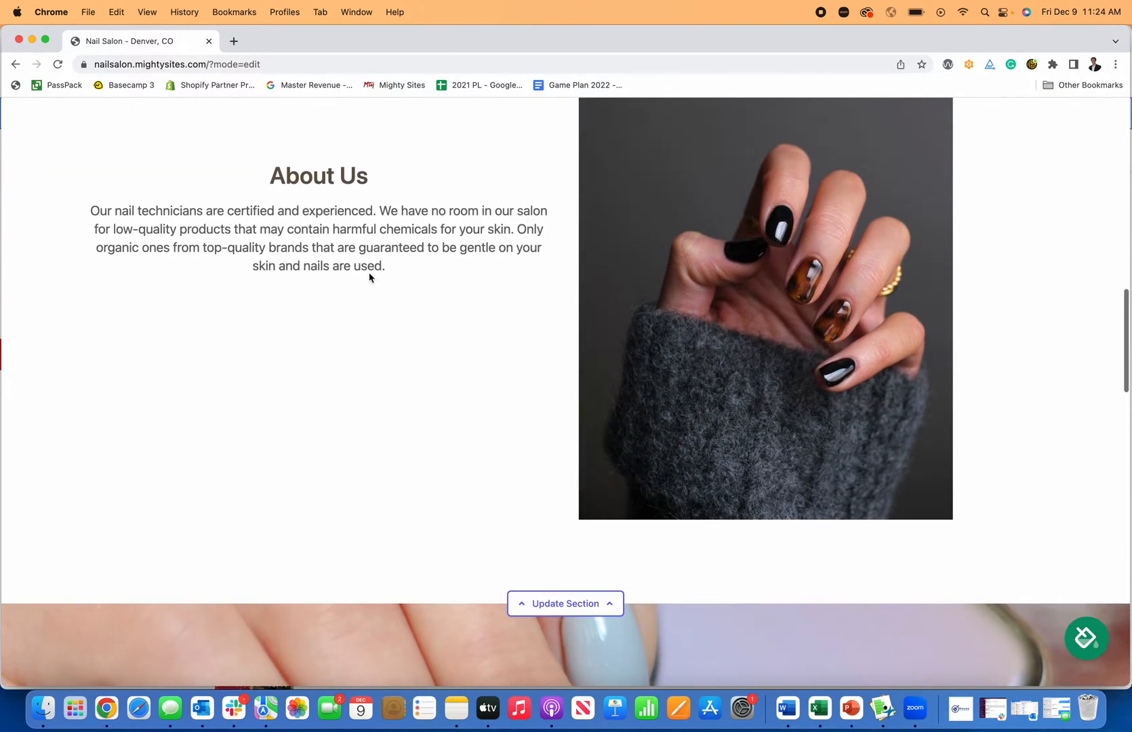
{"action": "scroll", "scroll_direction": "down", "scroll_amount": 3}
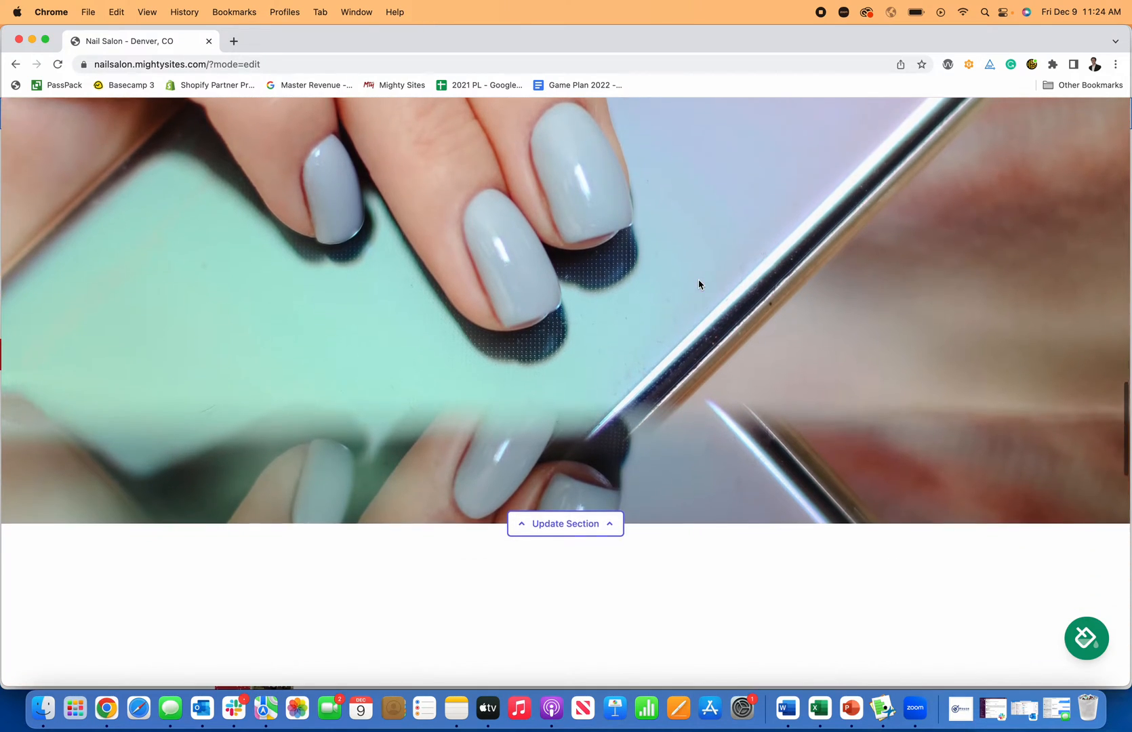
{"action": "scroll", "scroll_direction": "down", "scroll_amount": 3}
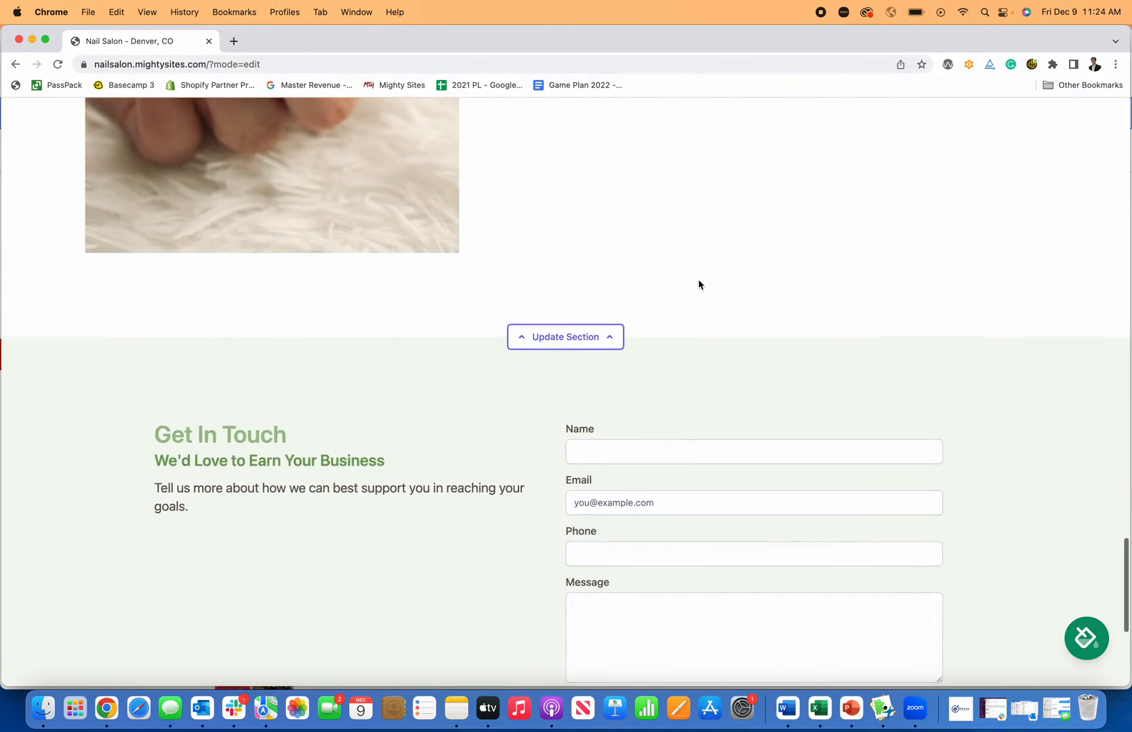
{"action": "scroll", "scroll_direction": "up", "scroll_amount": 3}
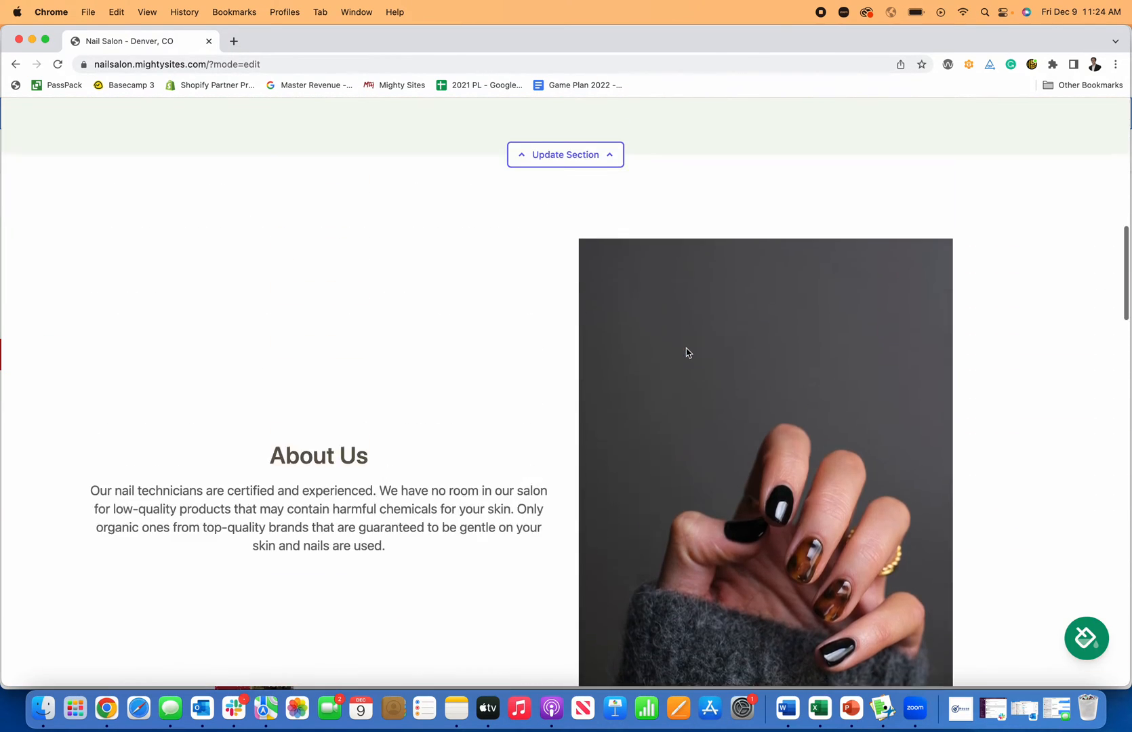
{"action": "scroll", "scroll_direction": "up", "scroll_amount": 3}
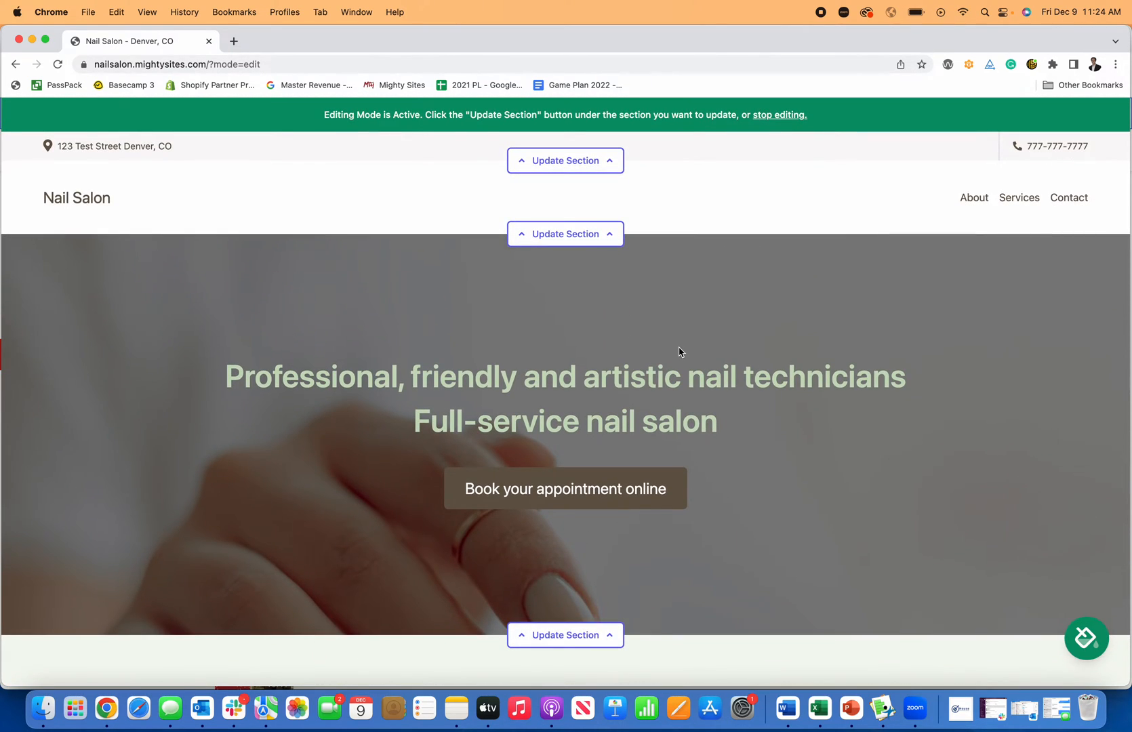
{"action": "mouse_move", "coordinate": [708, 353]}
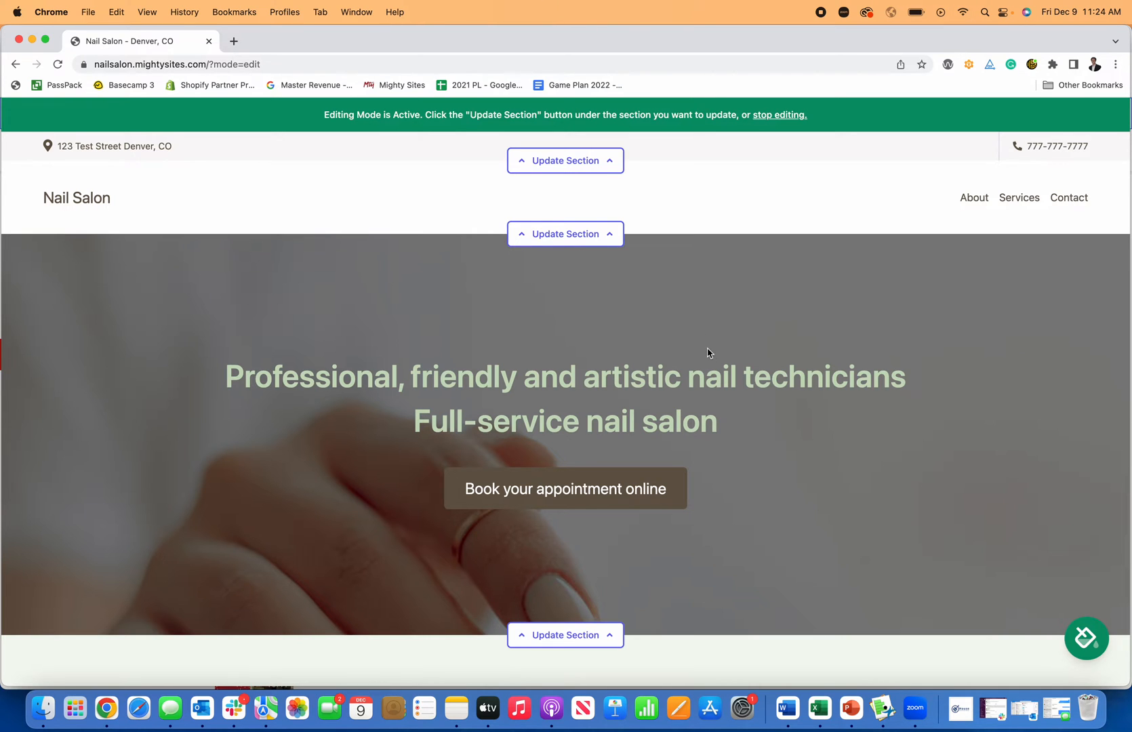
{"action": "mouse_move", "coordinate": [569, 325]}
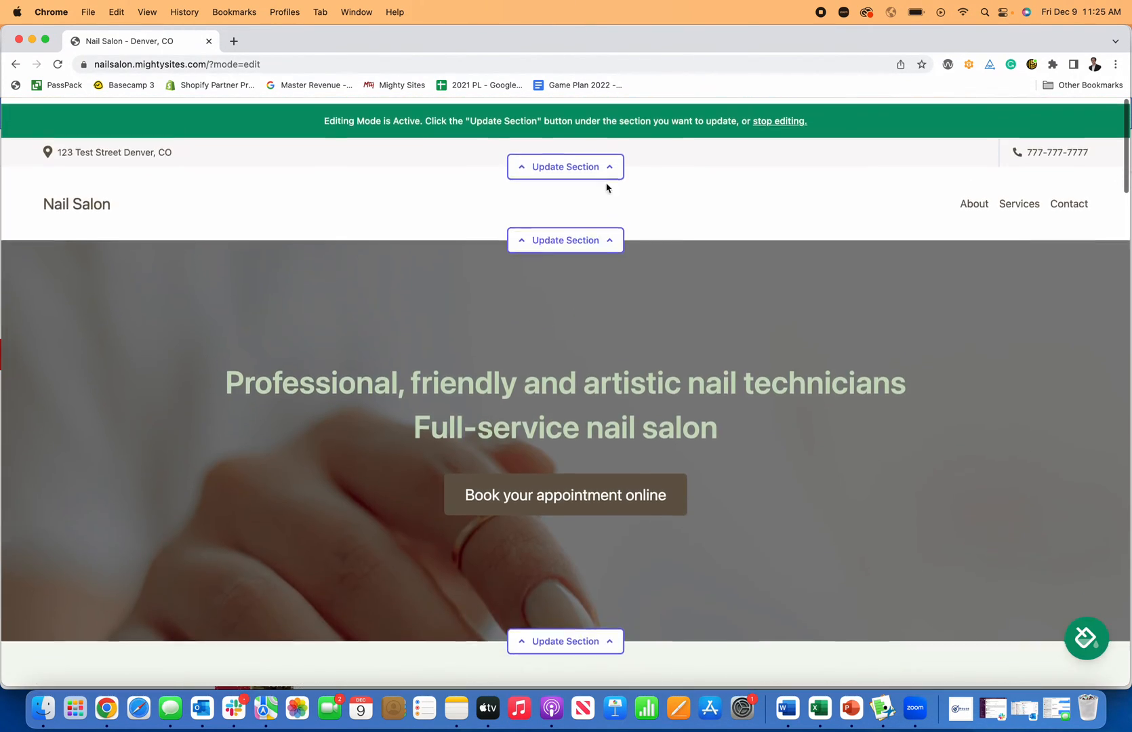
- Save Facebook and Instagram social links pointing to /mightysites for the top bar
{"action": "left_click", "coordinate": [566, 167]}
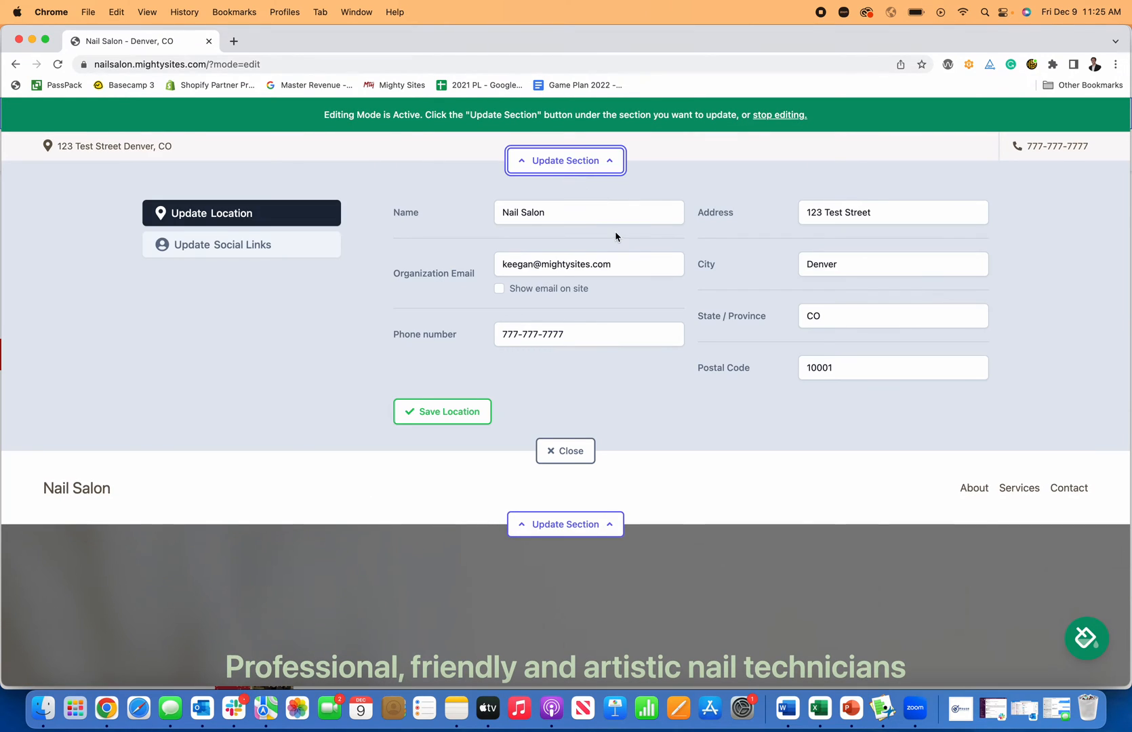
{"action": "left_click", "coordinate": [241, 244]}
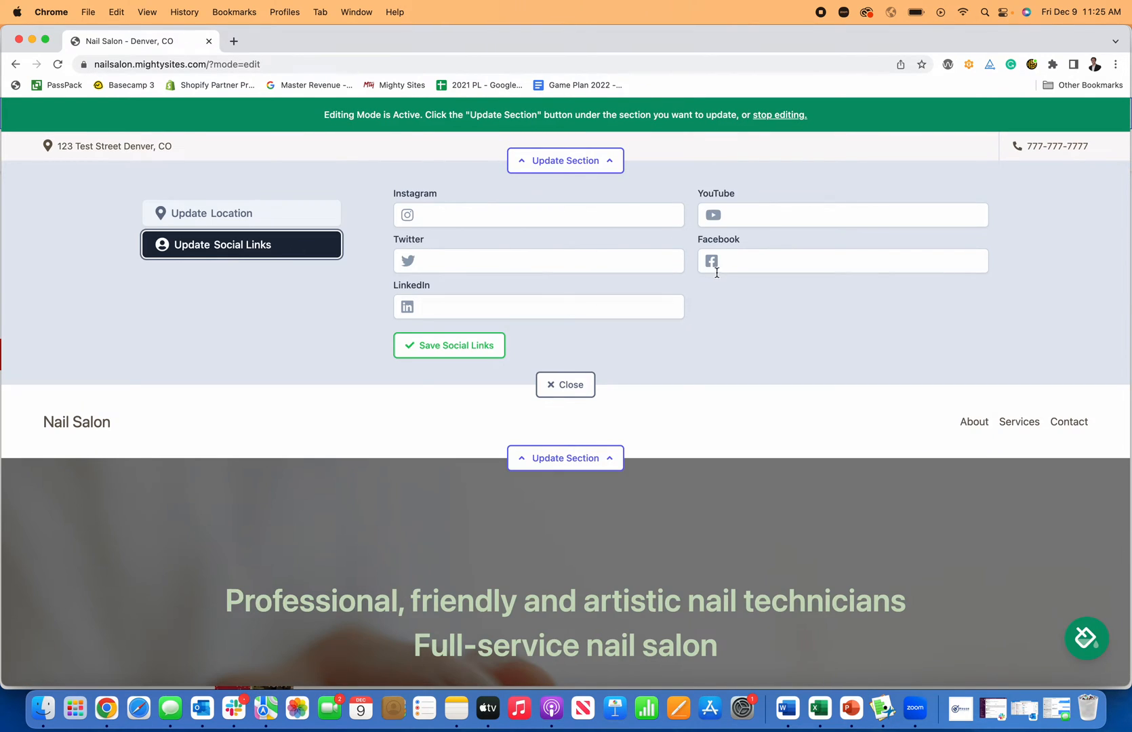
{"action": "type", "text": "Facebook.com"}
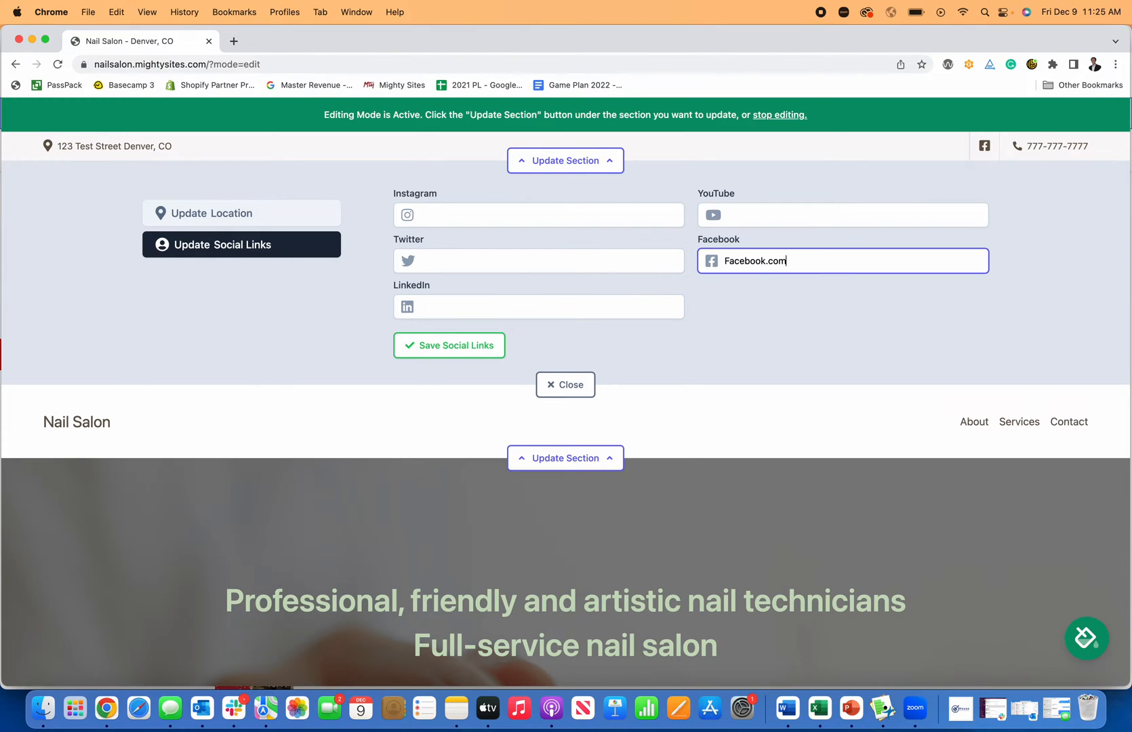
{"action": "type", "text": "/mightysites"}
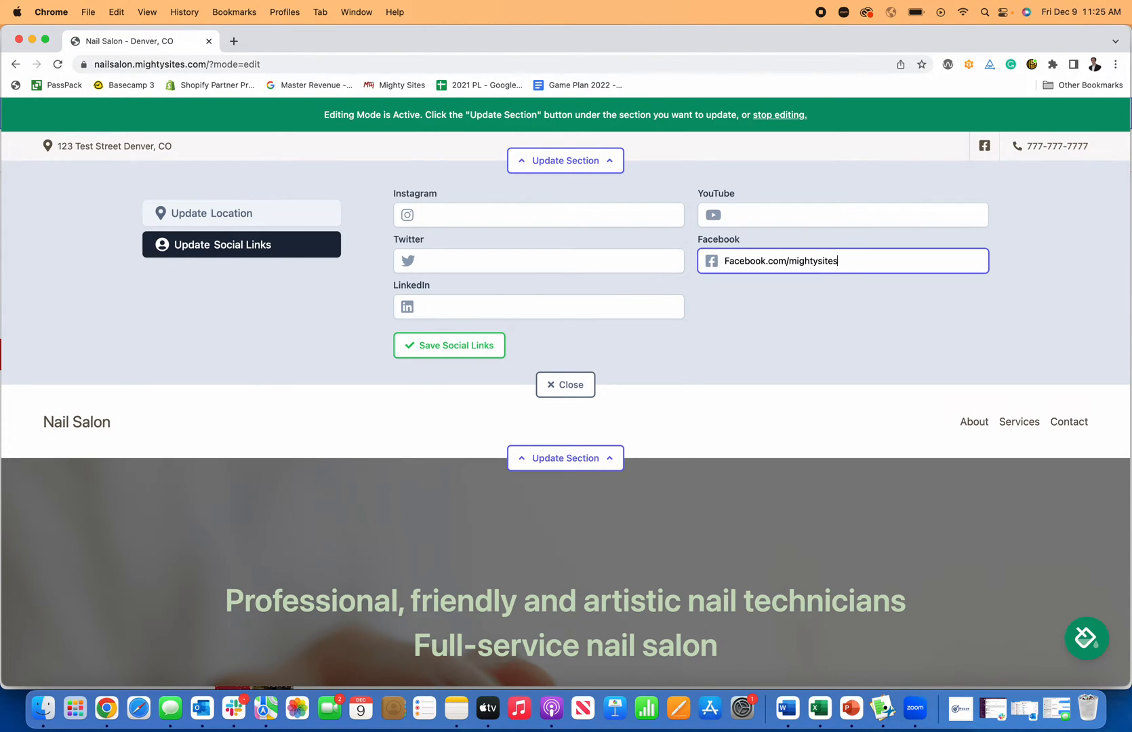
{"action": "left_click", "coordinate": [448, 345]}
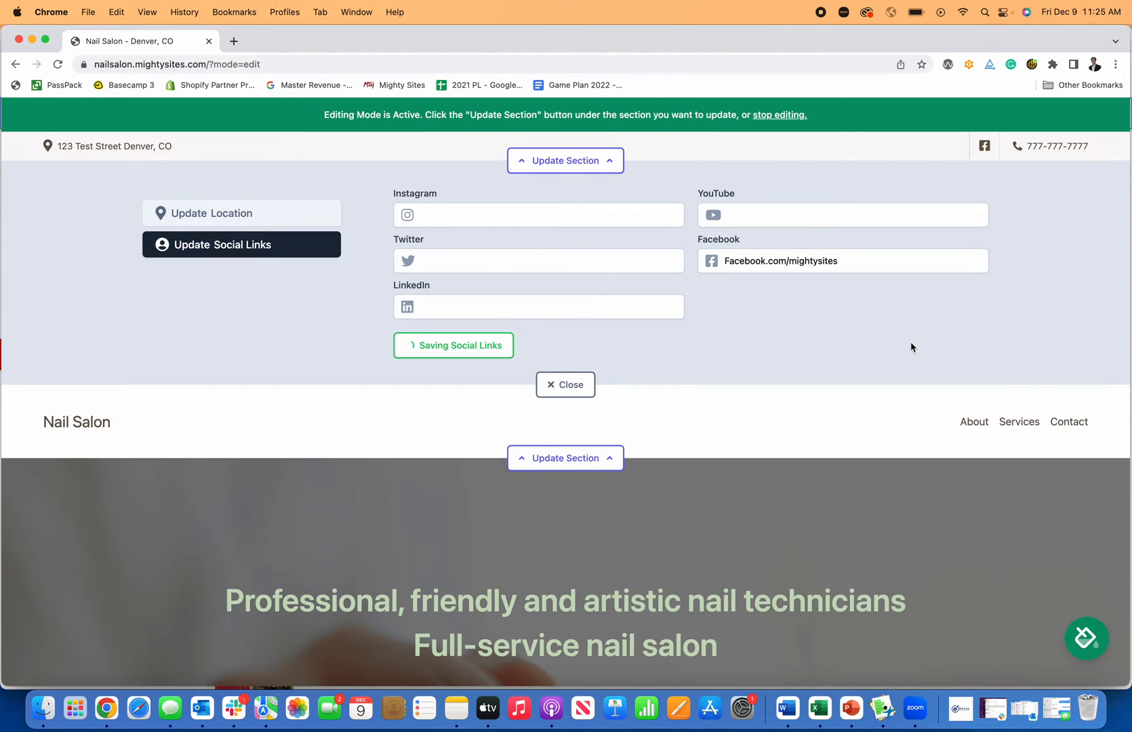
{"action": "left_click", "coordinate": [538, 215]}
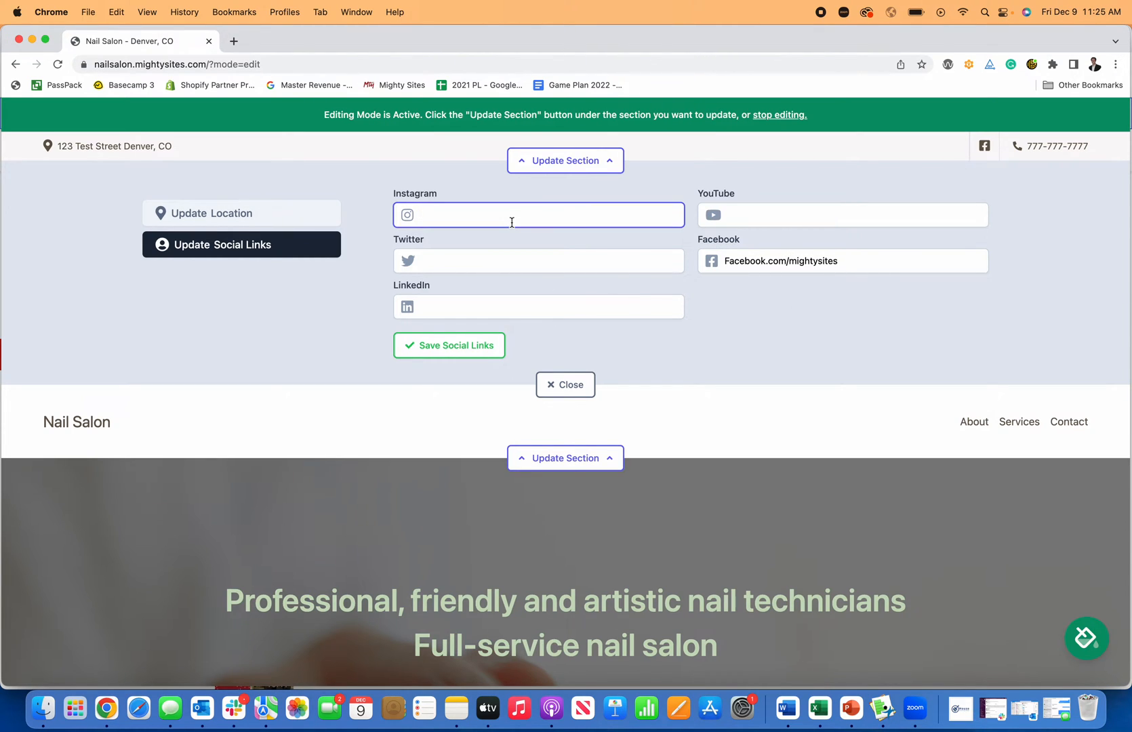
{"action": "type", "text": "Instagram.c"}
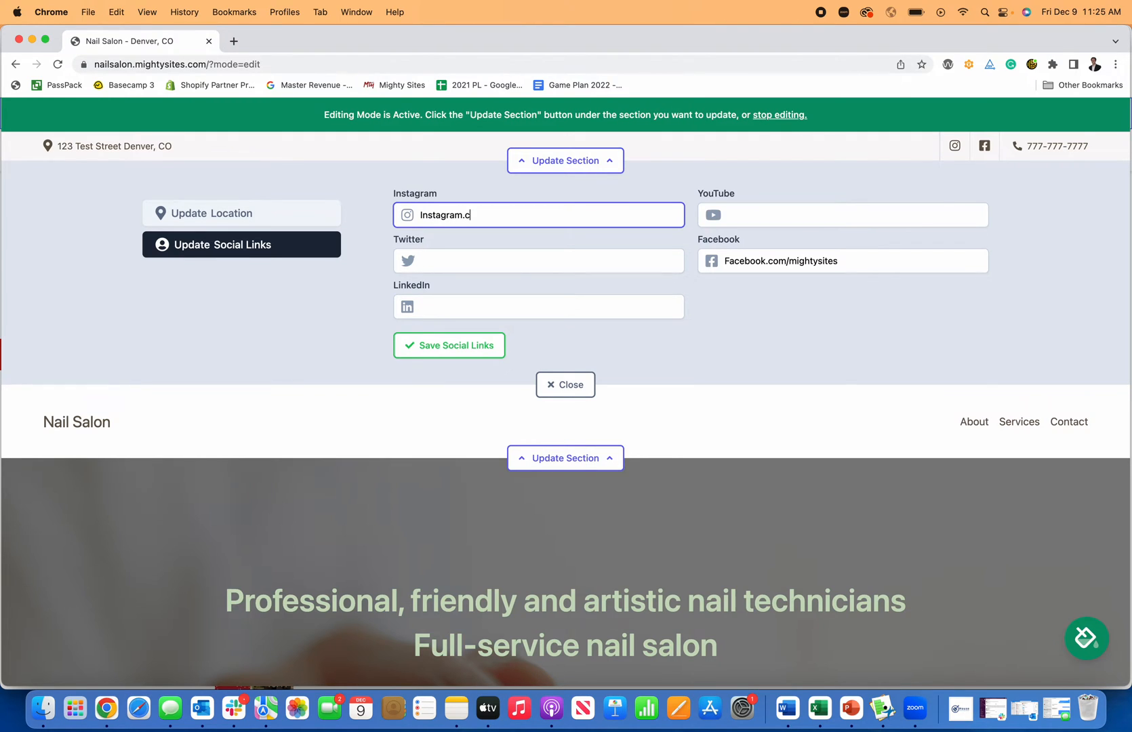
{"action": "type", "text": "om/m"}
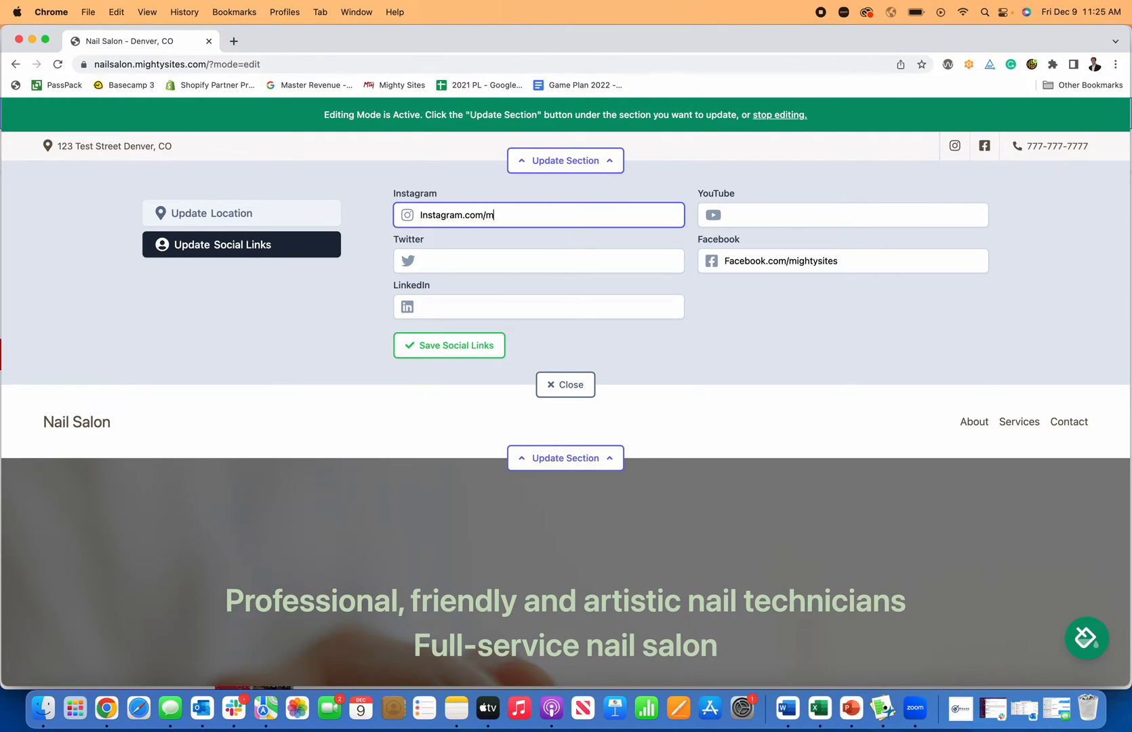
{"action": "type", "text": "ightysites"}
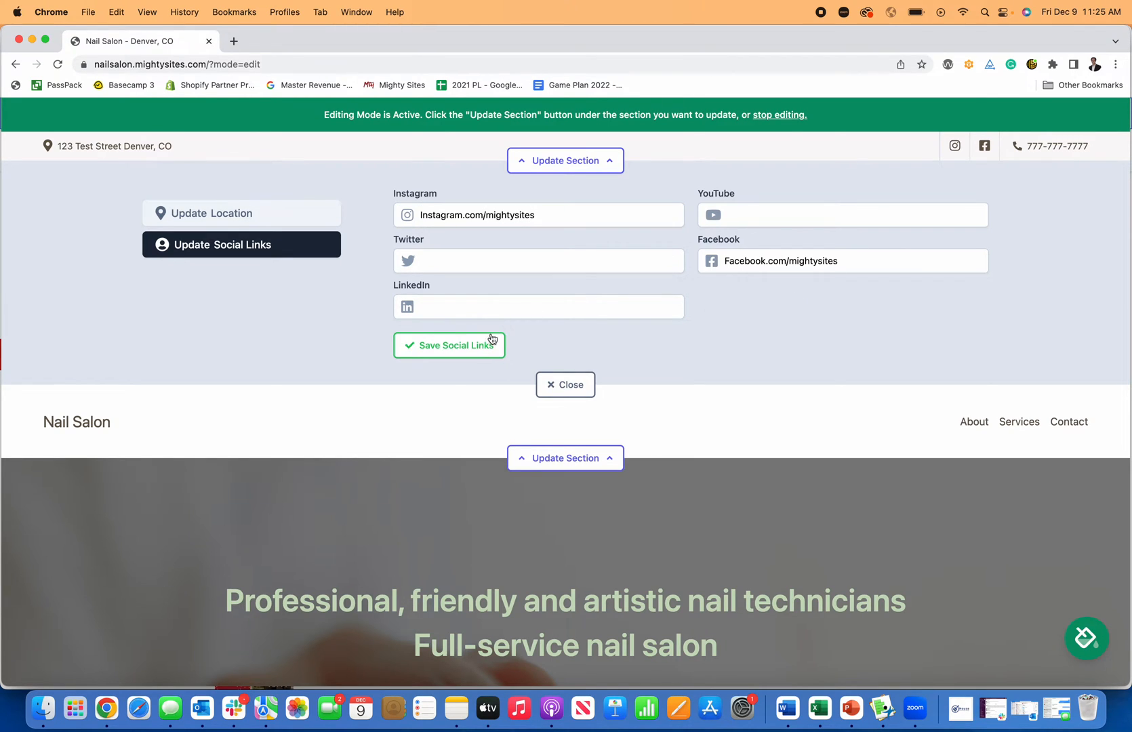
{"action": "left_click", "coordinate": [448, 345]}
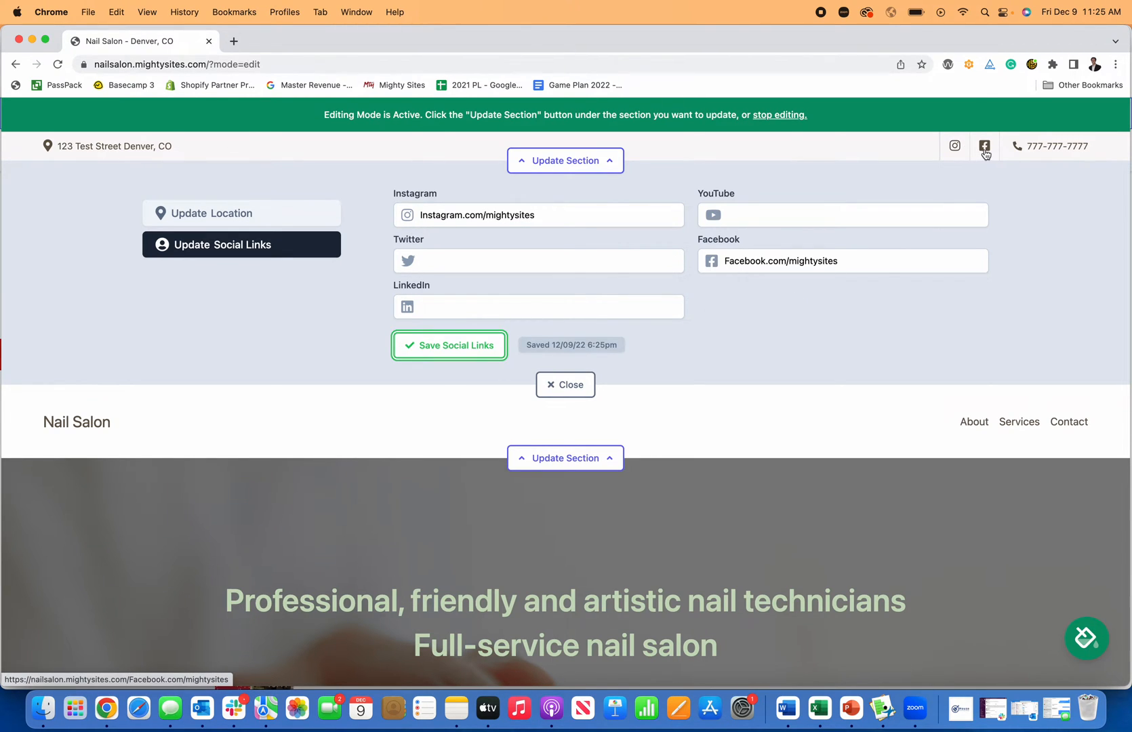
- Turn on Show email on site in the top bar and close the editor
{"action": "left_click", "coordinate": [217, 205]}
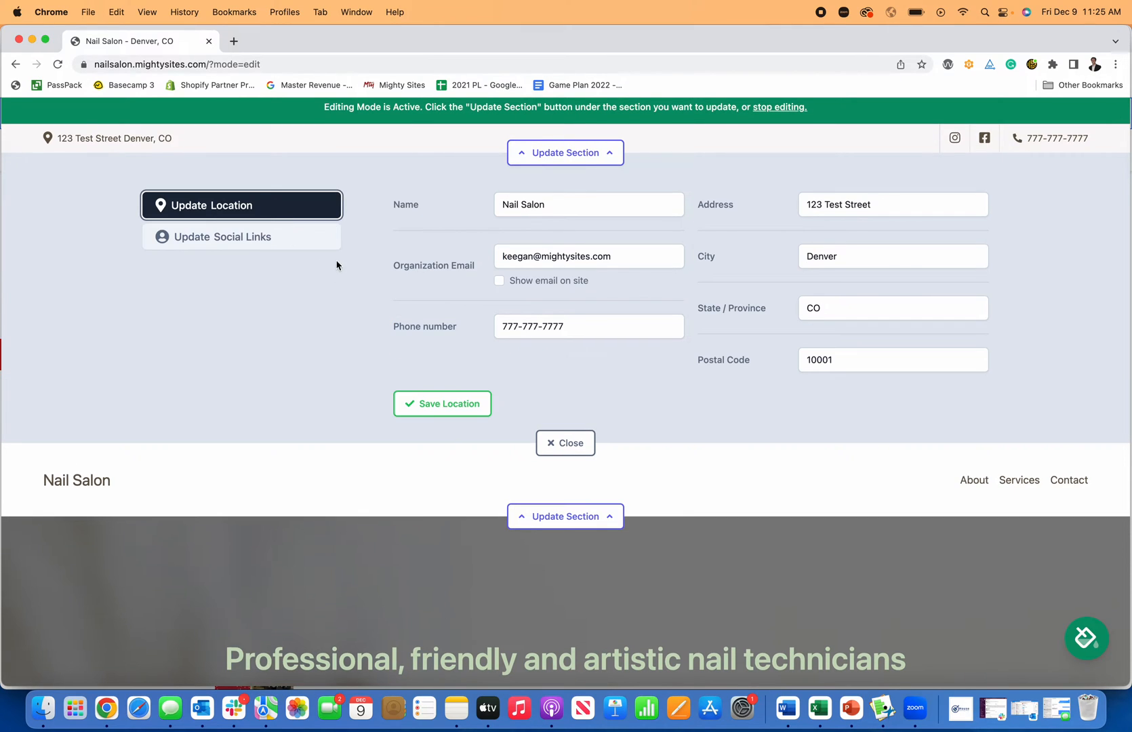
{"action": "left_click", "coordinate": [499, 281]}
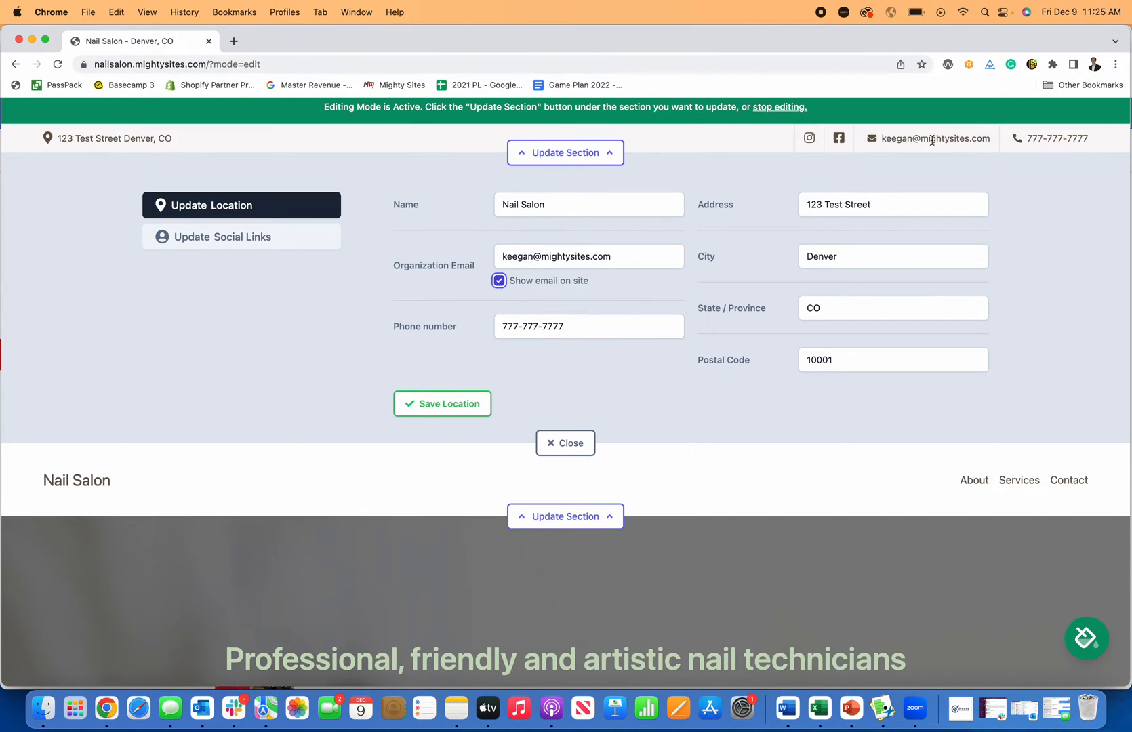
{"action": "left_click", "coordinate": [565, 442]}
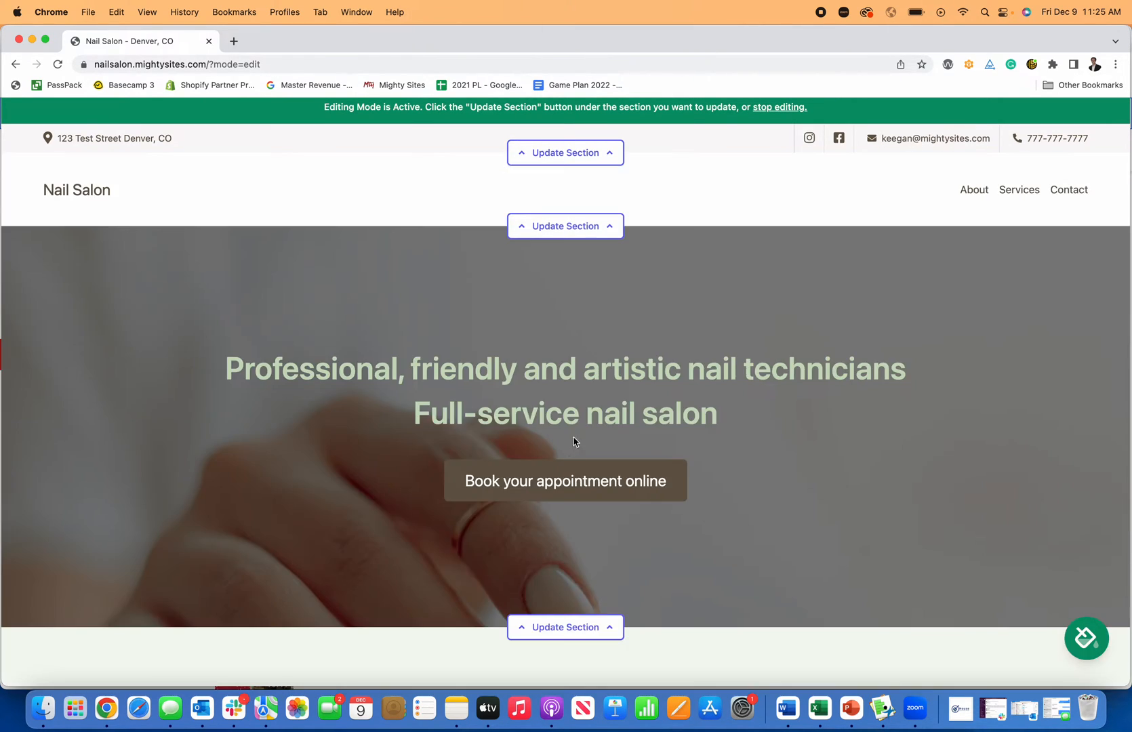
- Open the header editor, review the menu items, then switch to the logo upload panel
{"action": "left_click", "coordinate": [566, 225]}
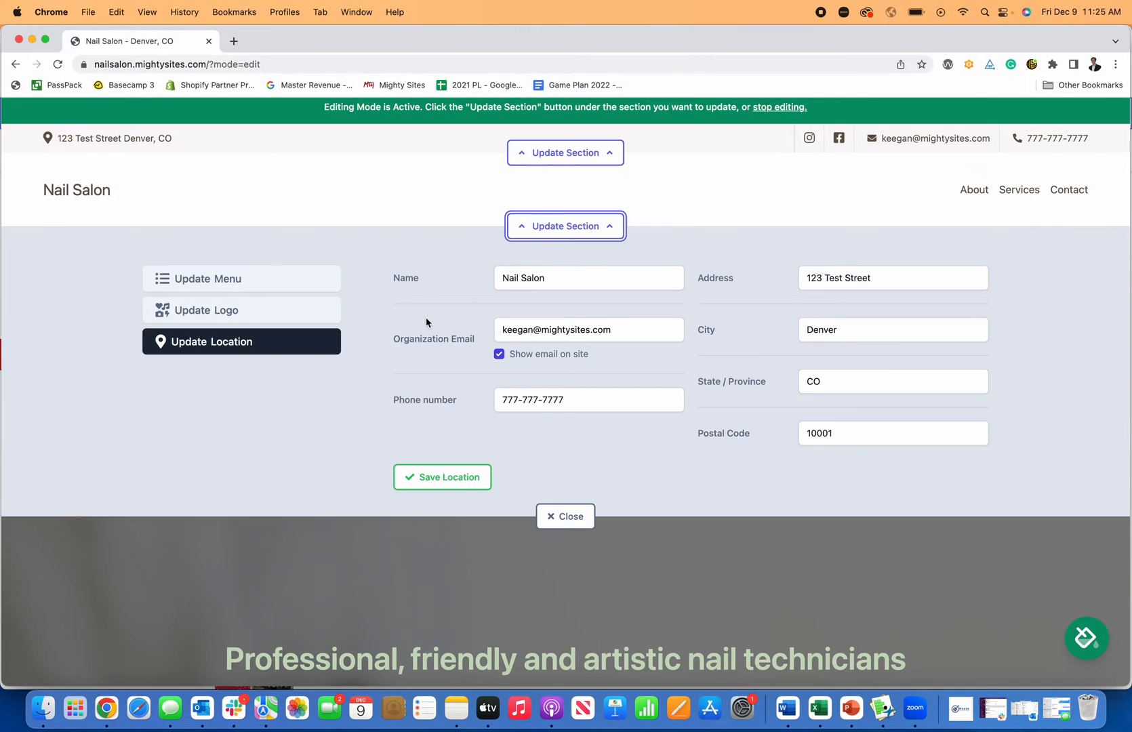
{"action": "left_click", "coordinate": [242, 310]}
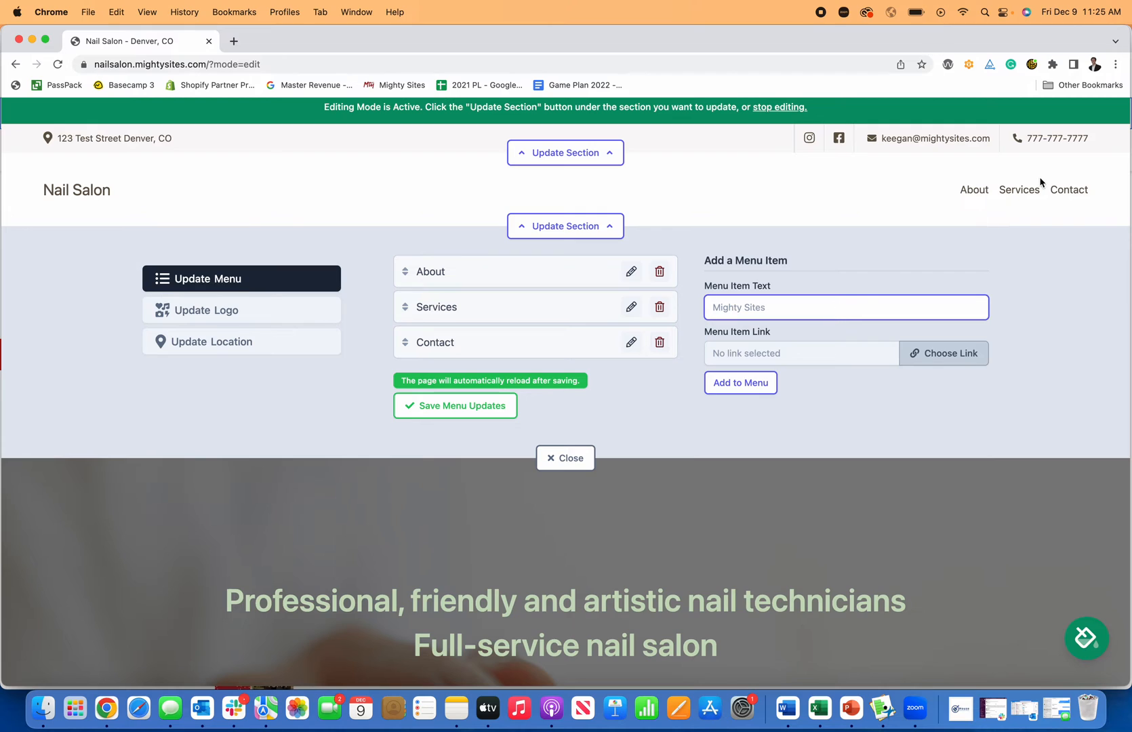
{"action": "mouse_move", "coordinate": [755, 364]}
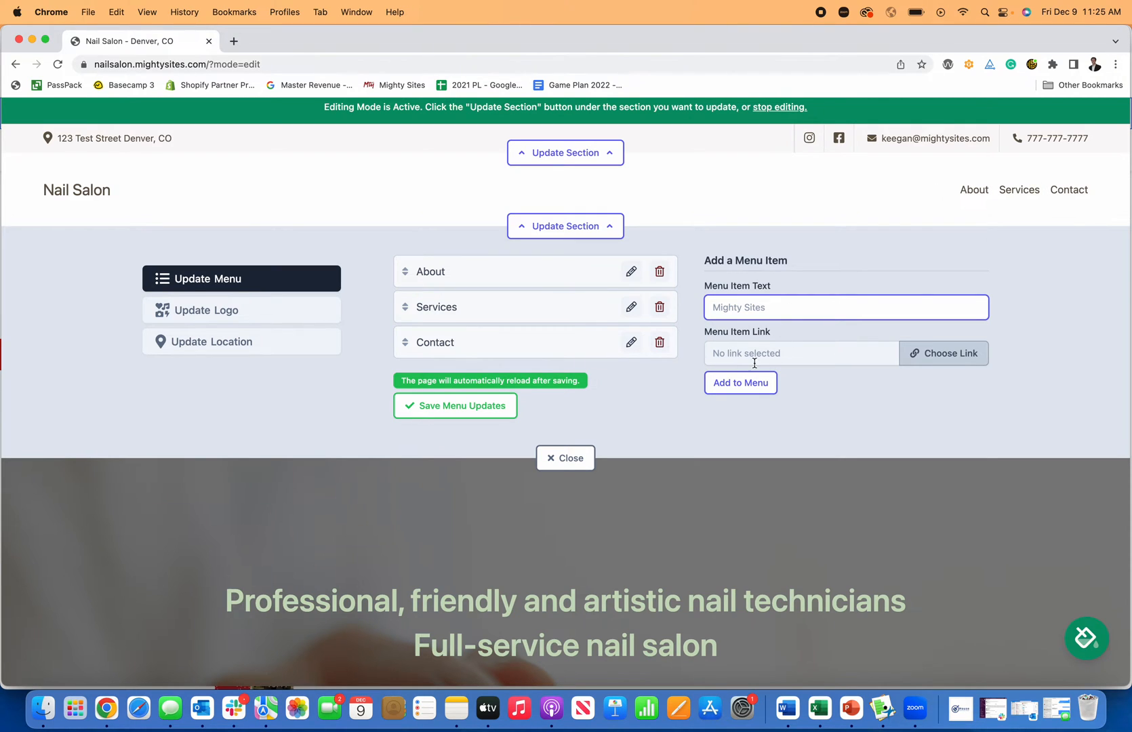
{"action": "left_click", "coordinate": [242, 310]}
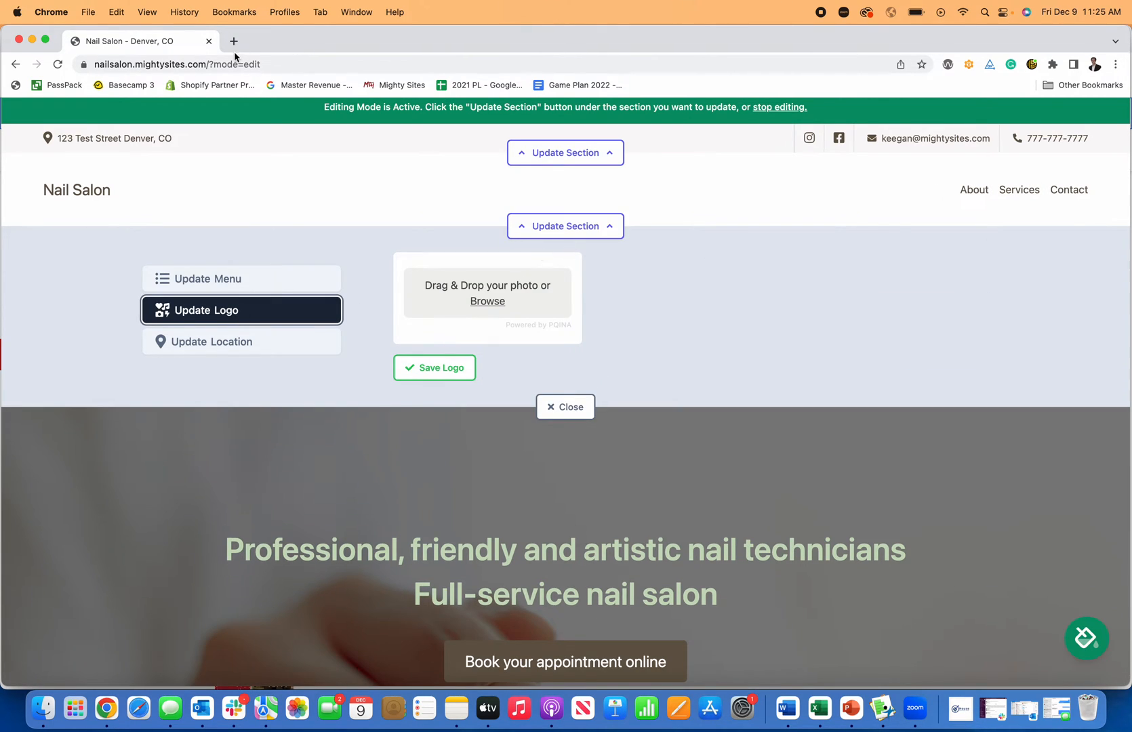
{"action": "mouse_move", "coordinate": [493, 309]}
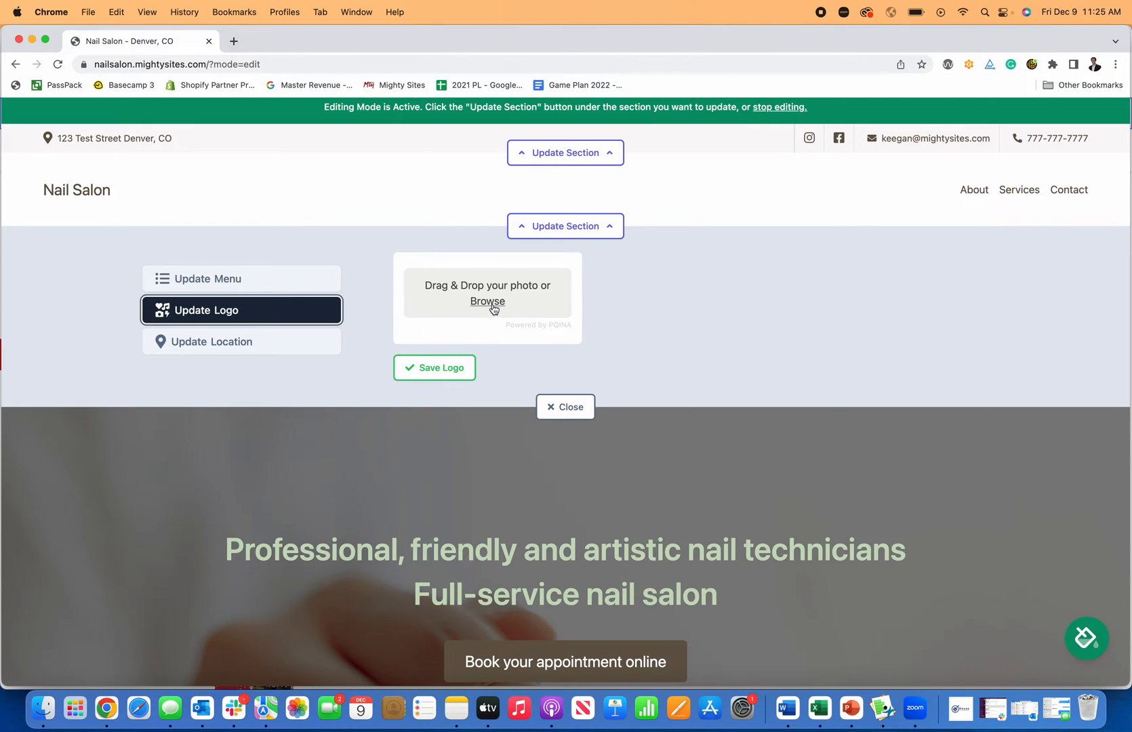
{"action": "mouse_move", "coordinate": [234, 42]}
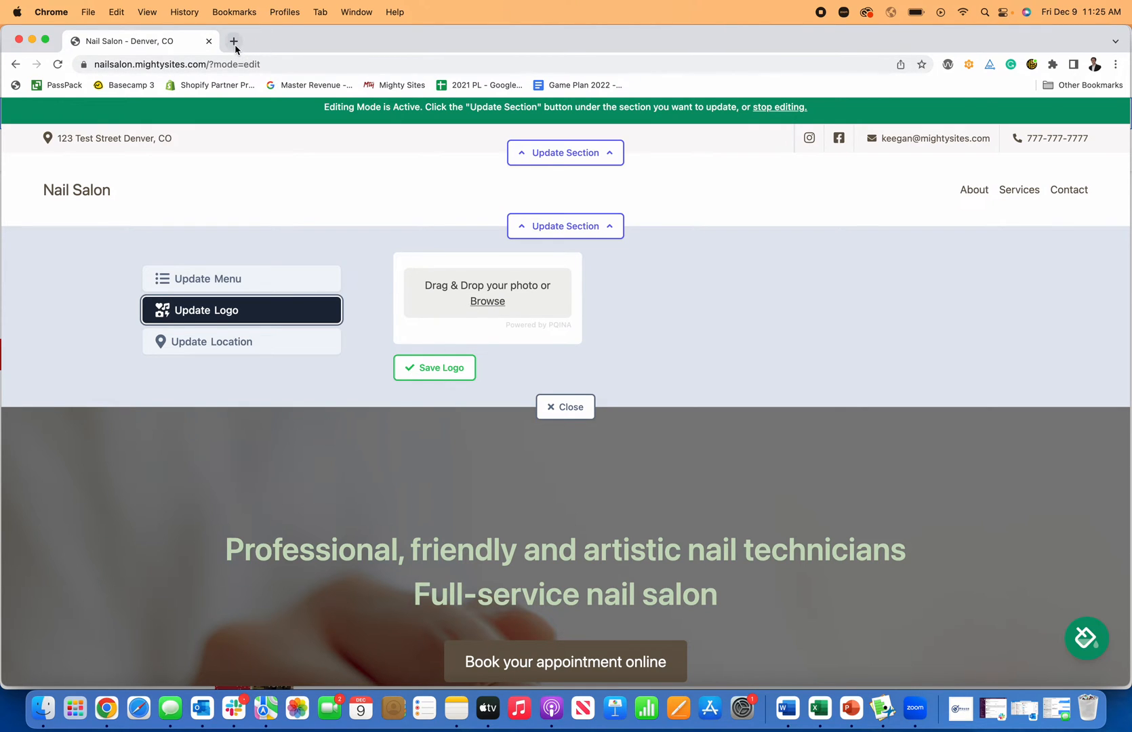
- Find Mighty Sites Logo YouTube.png via a 'logo' file search and upload it
{"action": "left_click", "coordinate": [233, 41]}
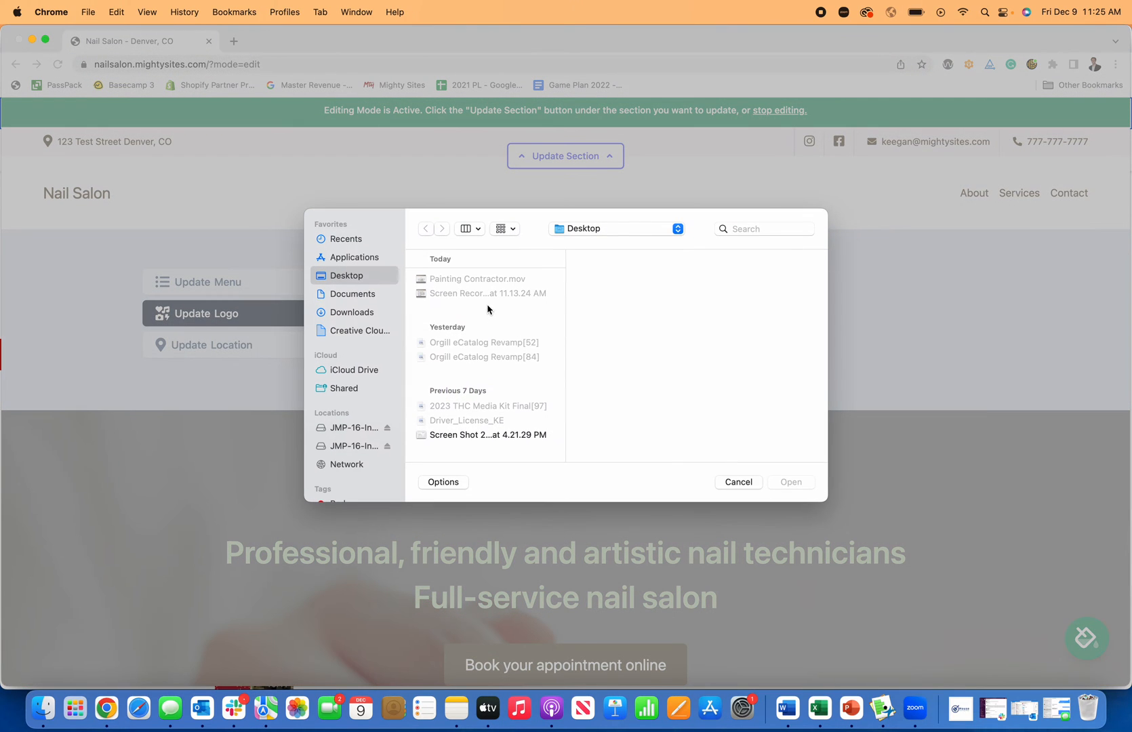
{"action": "type", "text": "logo"}
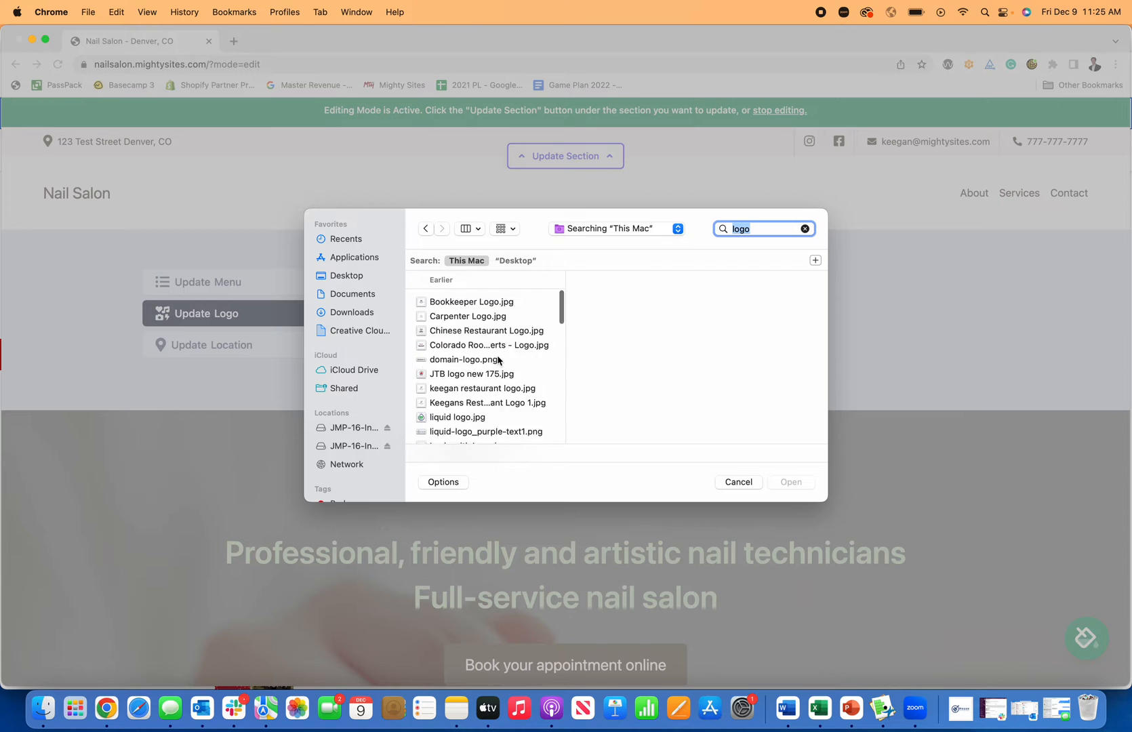
{"action": "scroll", "scroll_direction": "up", "scroll_amount": 3}
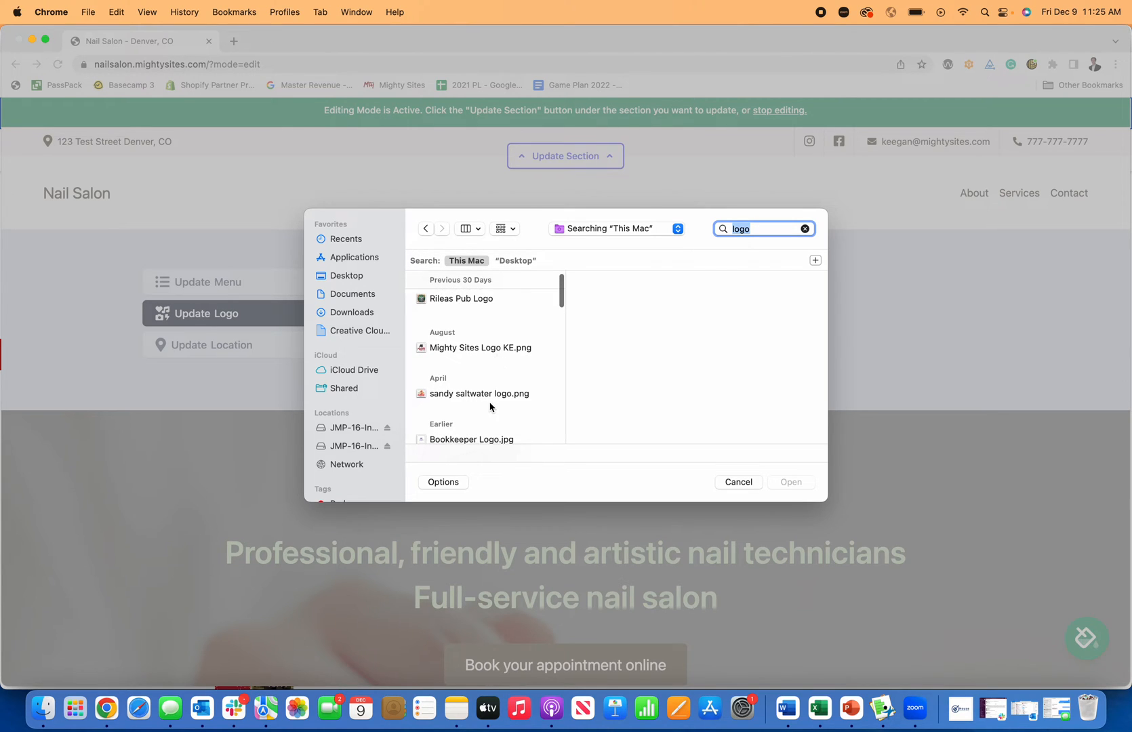
{"action": "scroll", "scroll_direction": "down", "scroll_amount": 3}
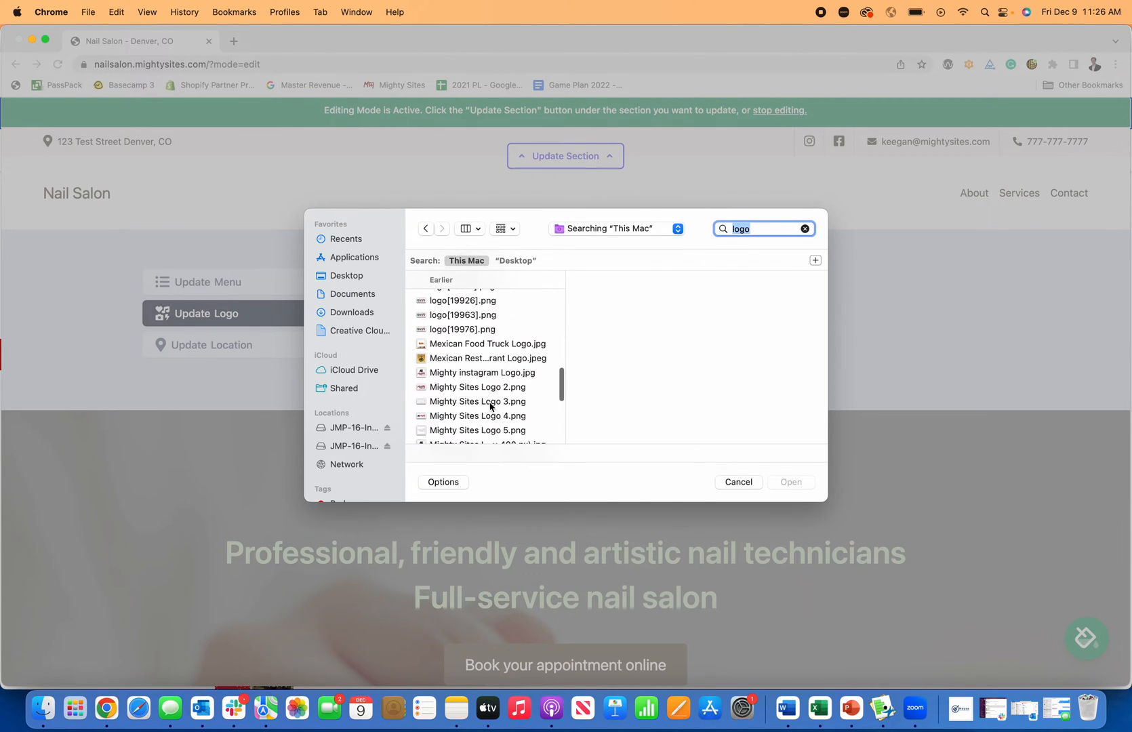
{"action": "scroll", "scroll_direction": "down", "scroll_amount": 3}
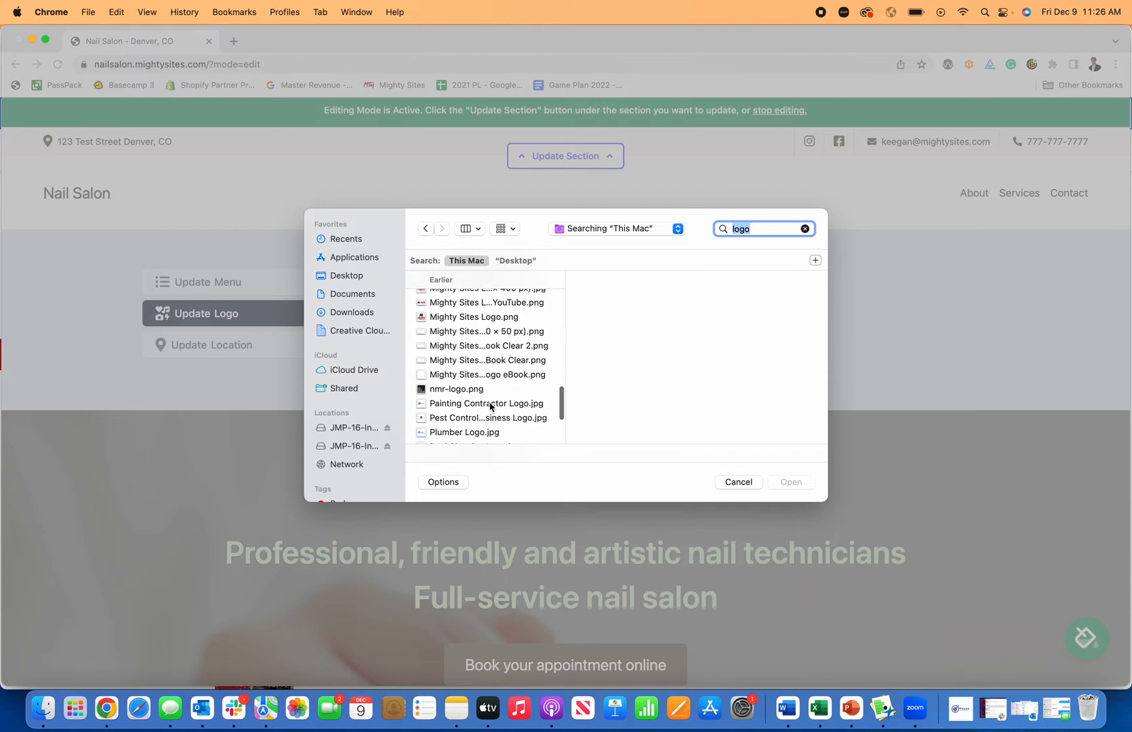
{"action": "scroll", "scroll_direction": "down", "scroll_amount": 3}
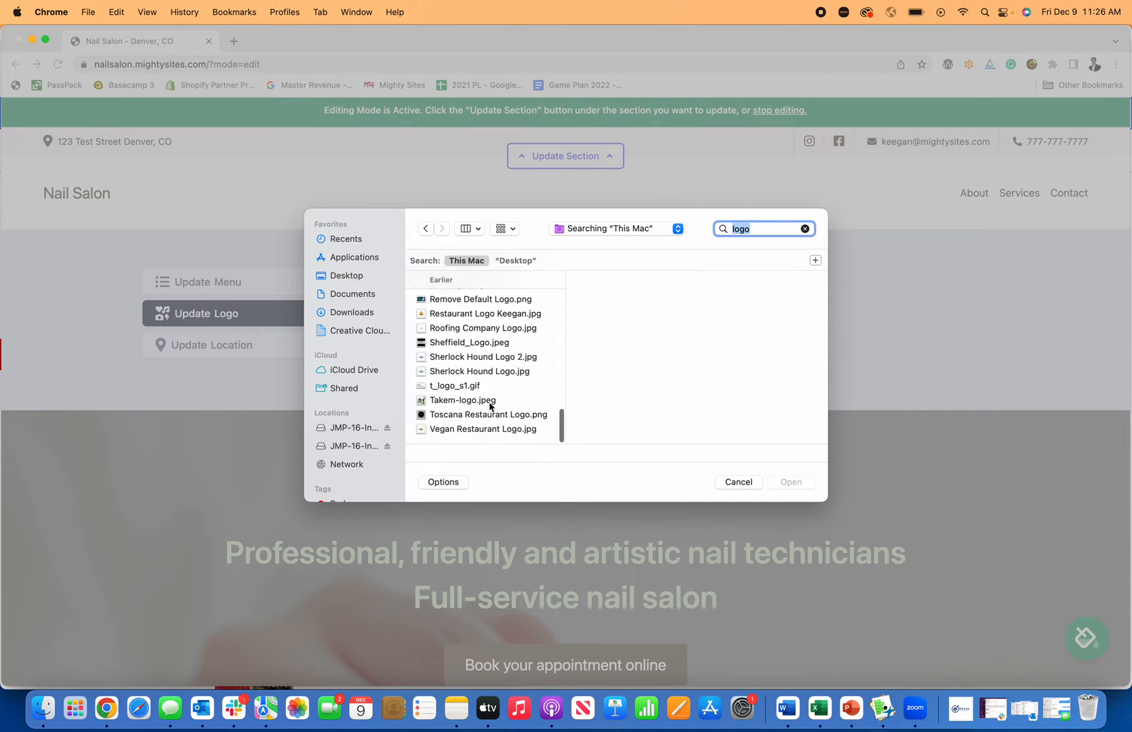
{"action": "left_click", "coordinate": [485, 388]}
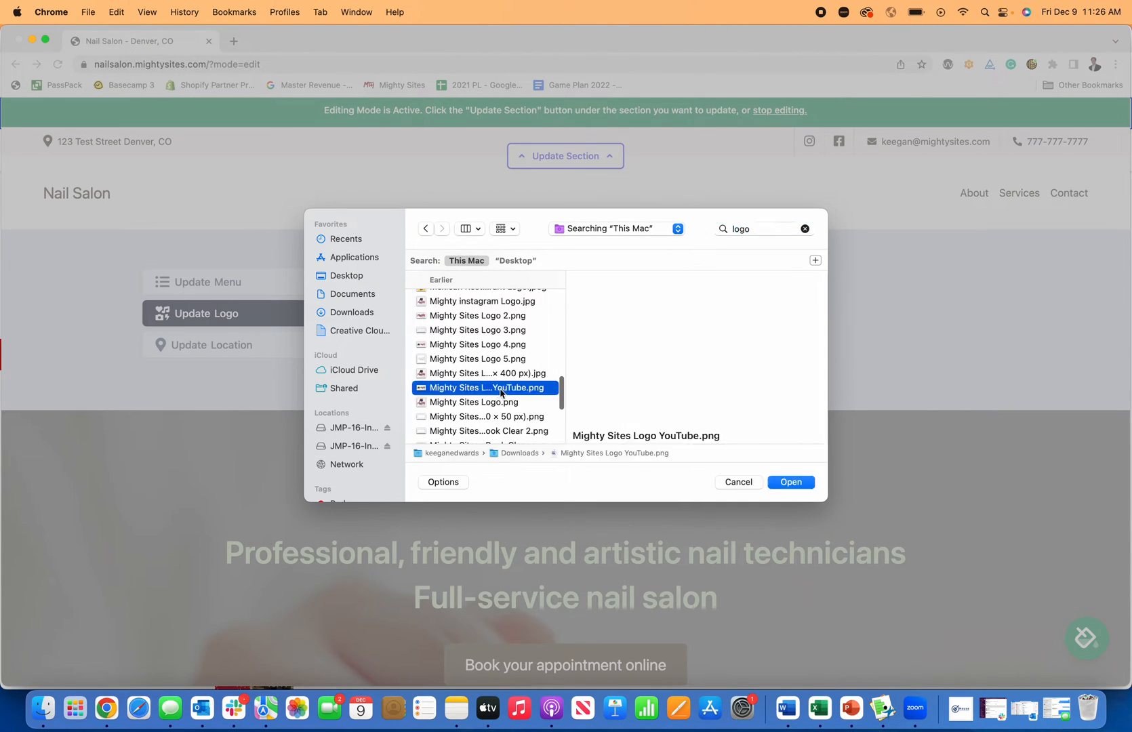
{"action": "left_click", "coordinate": [790, 481]}
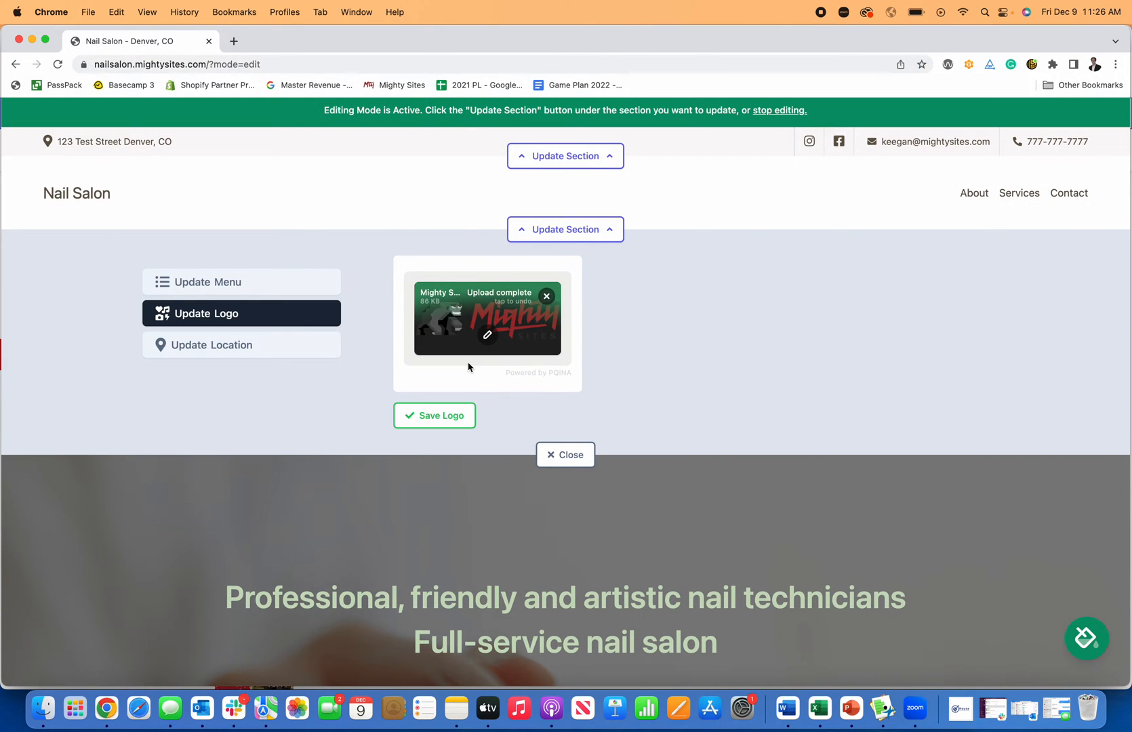
- Save the Mighty Sites logo into the site header and enlarge it once
{"action": "left_click", "coordinate": [434, 415]}
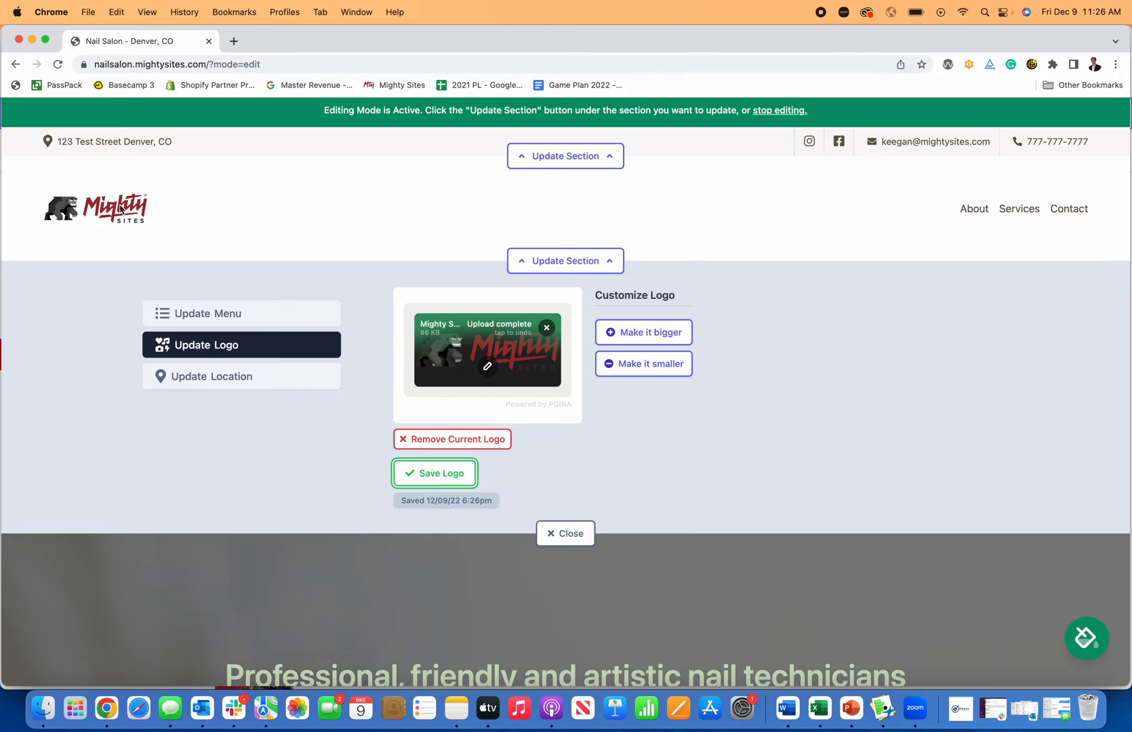
{"action": "left_click", "coordinate": [643, 343]}
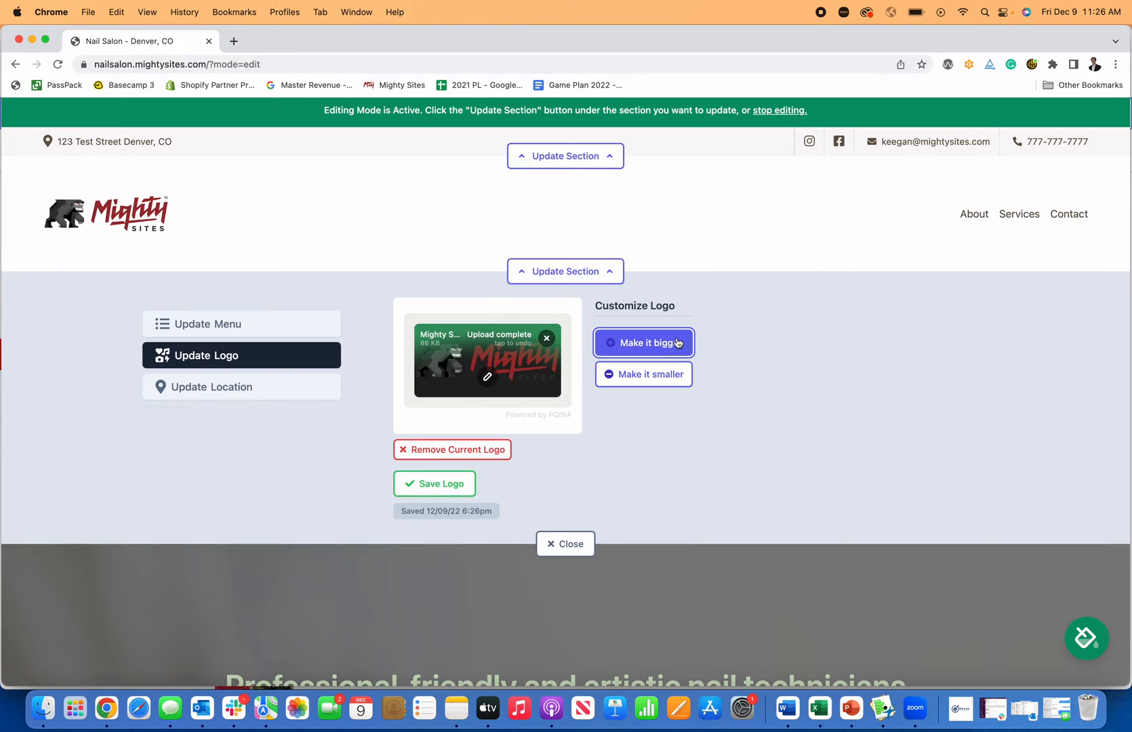
{"action": "mouse_move", "coordinate": [502, 388]}
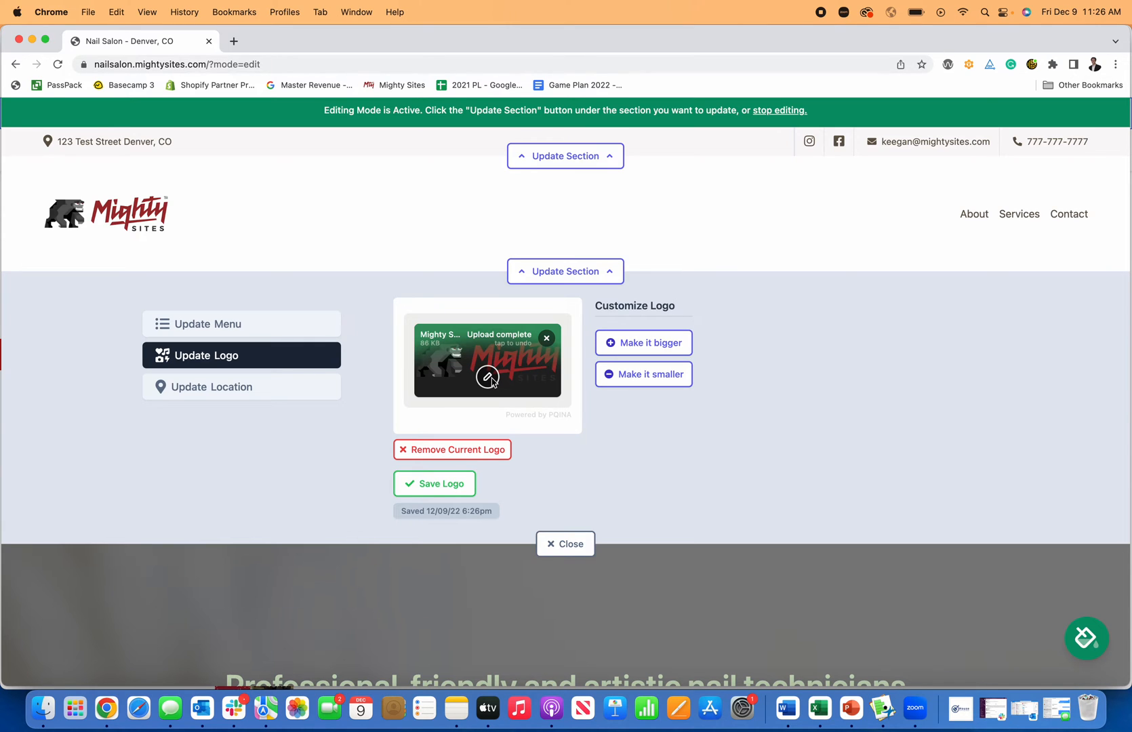
{"action": "left_click", "coordinate": [488, 376]}
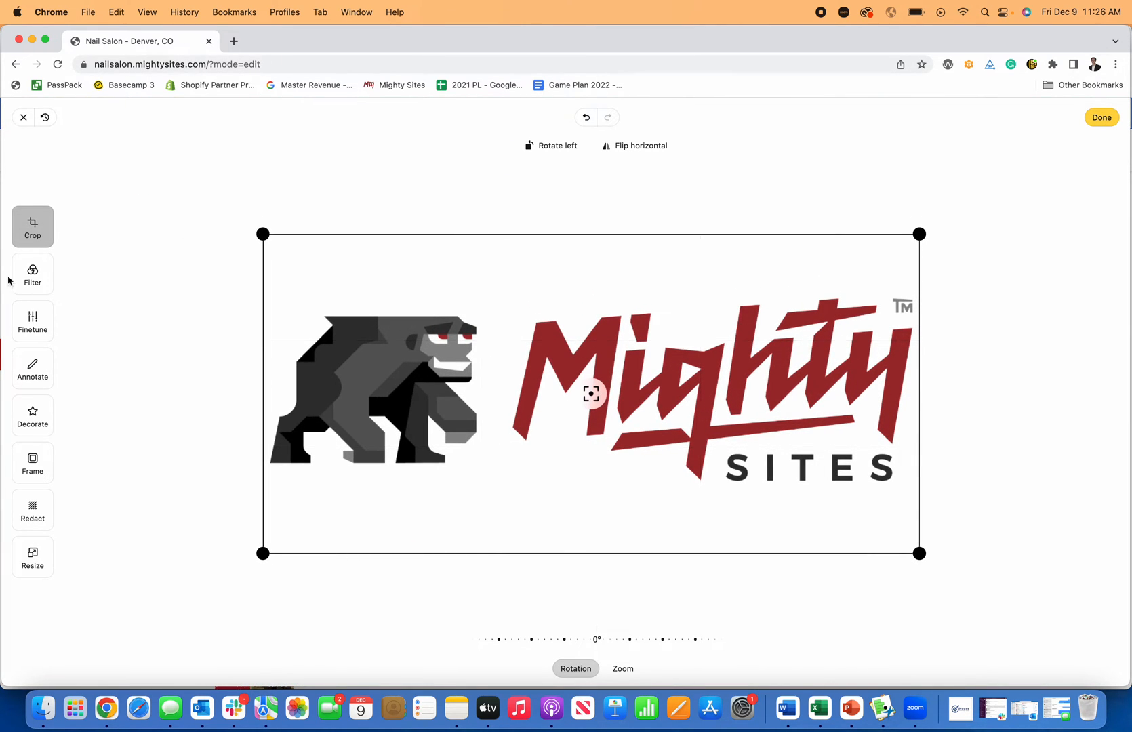
{"action": "left_click", "coordinate": [32, 275]}
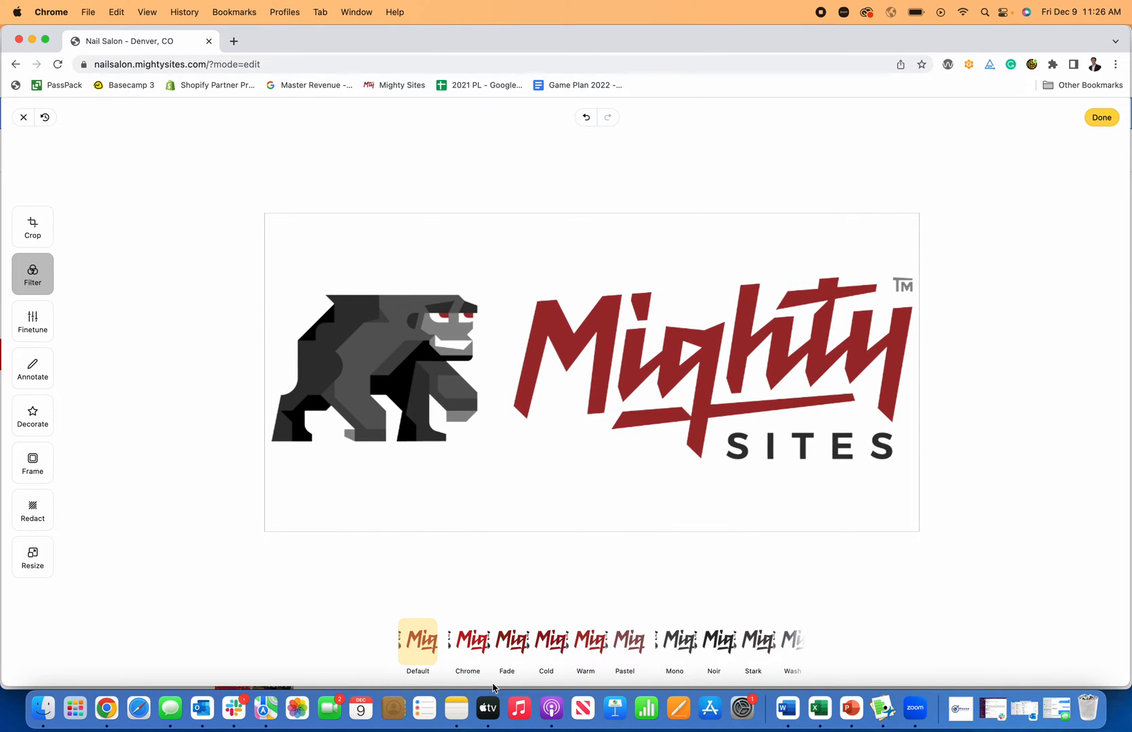
{"action": "left_click", "coordinate": [32, 416]}
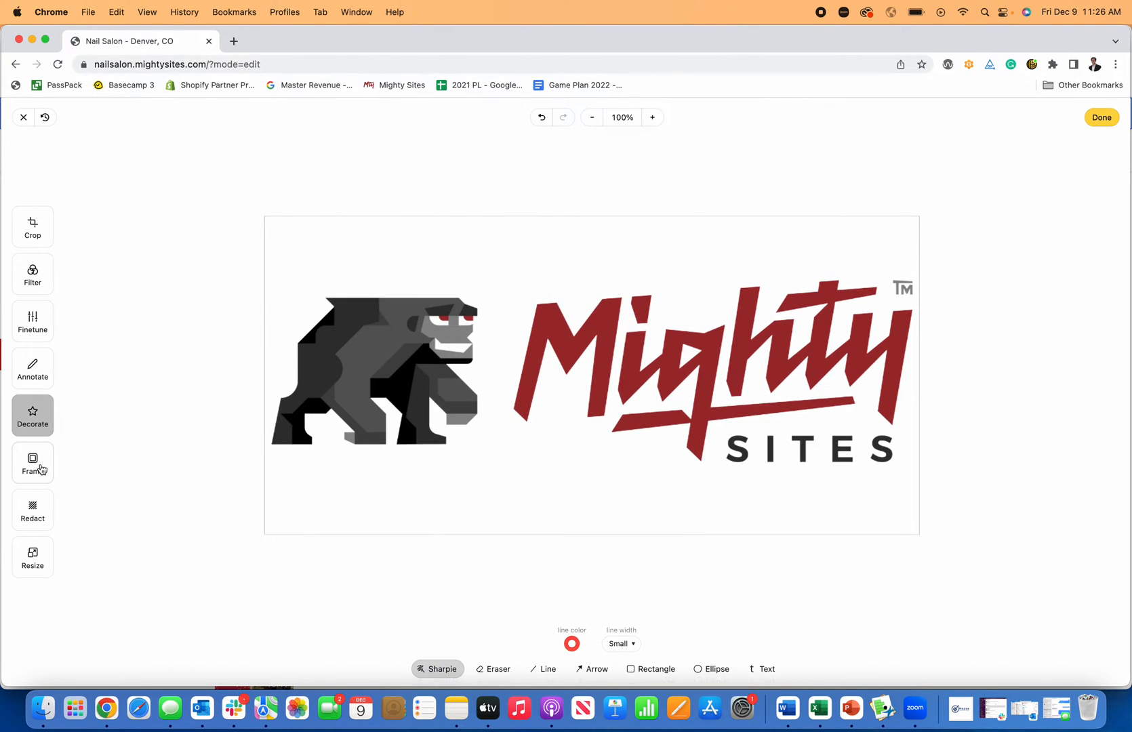
{"action": "mouse_move", "coordinate": [521, 417]}
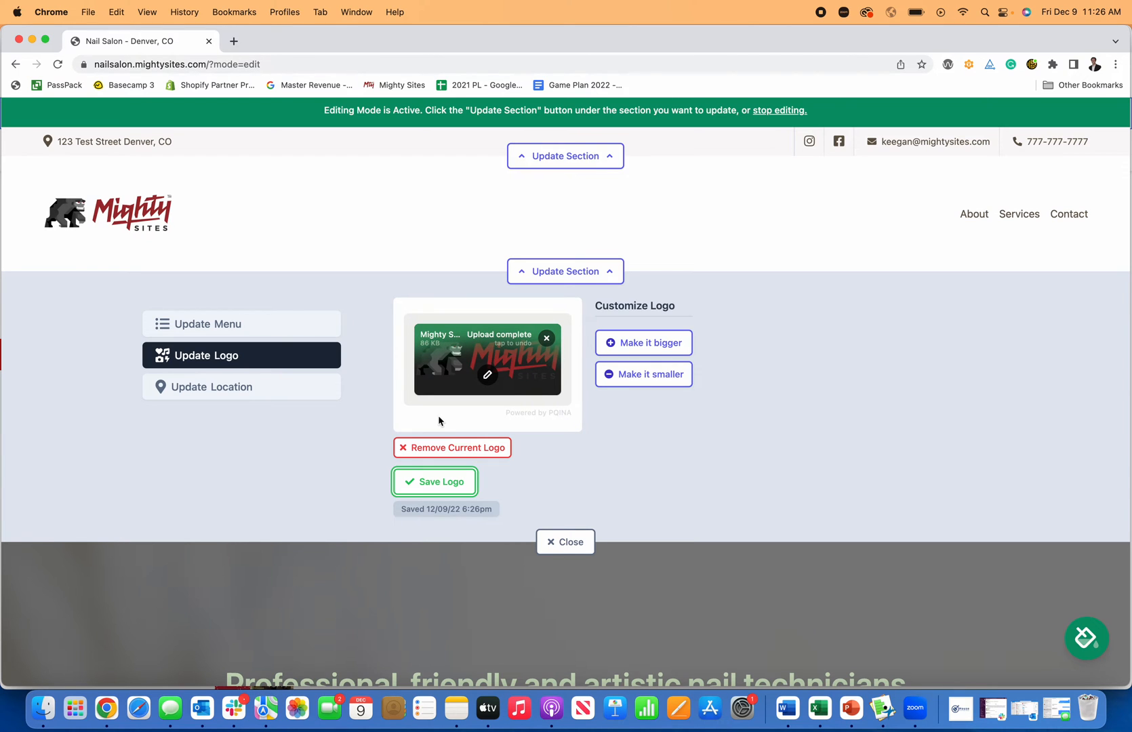
- Close the logo panel and replace the hero banner title with 'Professional & Friendly'
{"action": "left_click", "coordinate": [565, 542]}
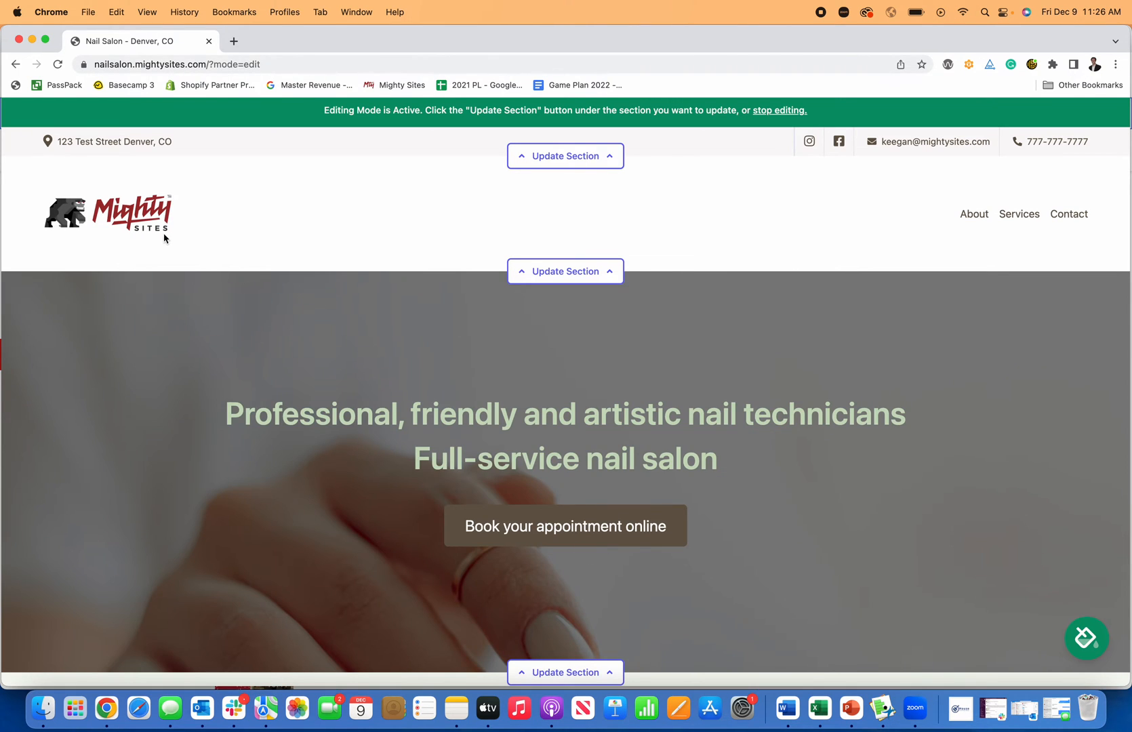
{"action": "scroll", "scroll_direction": "down", "scroll_amount": 3}
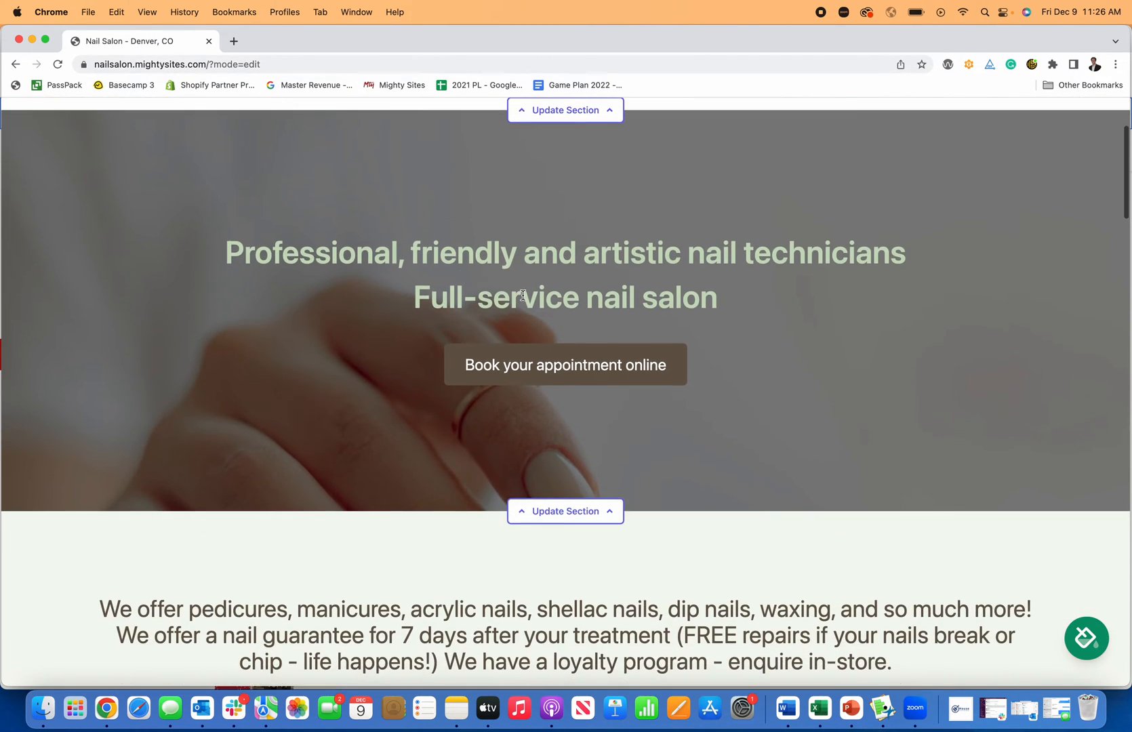
{"action": "left_click", "coordinate": [566, 511]}
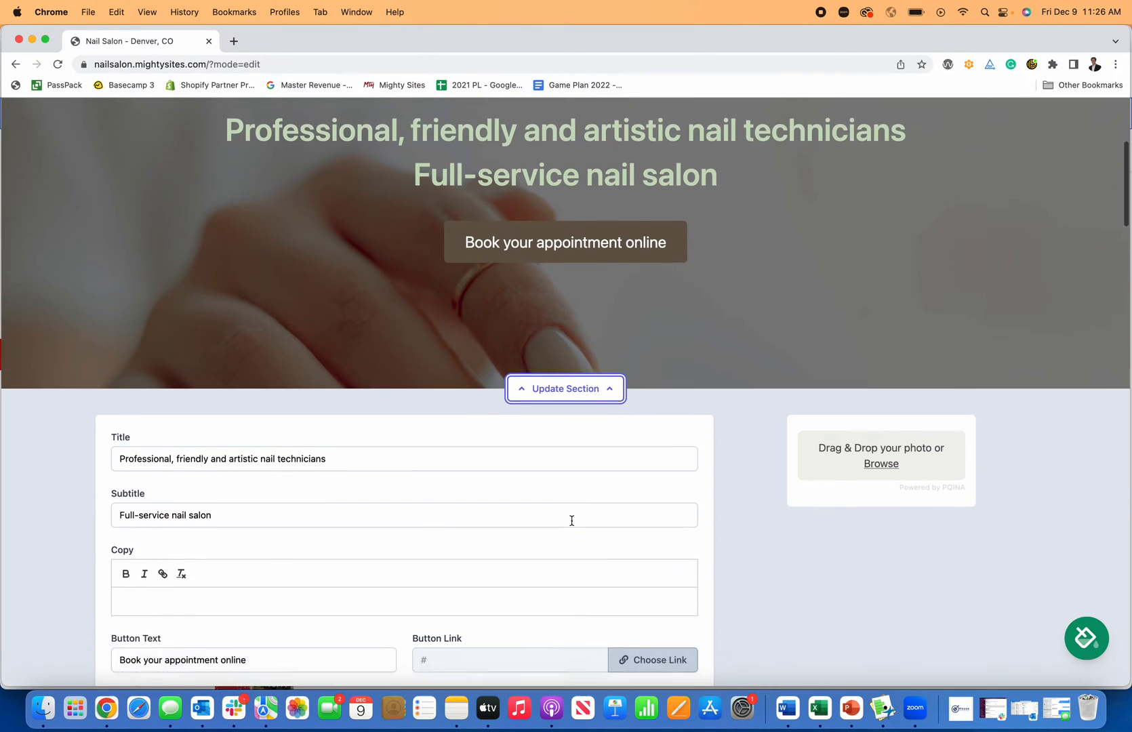
{"action": "scroll", "scroll_direction": "down", "scroll_amount": 3}
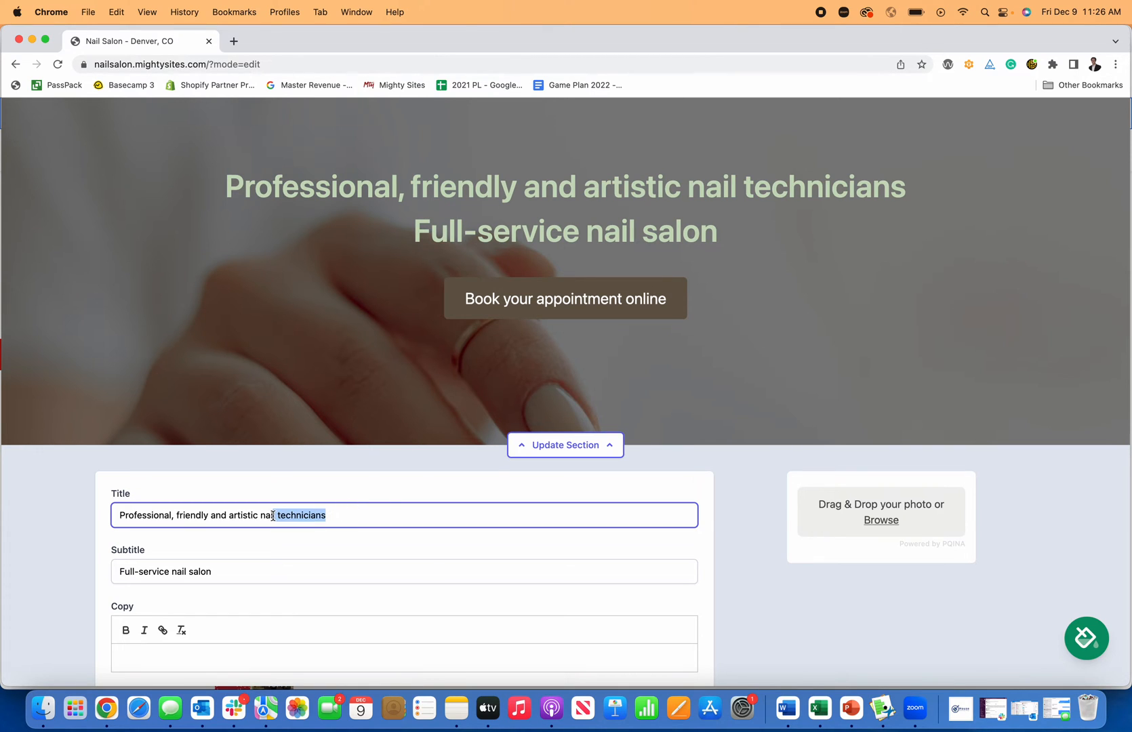
{"action": "key", "text": "Backspace"}
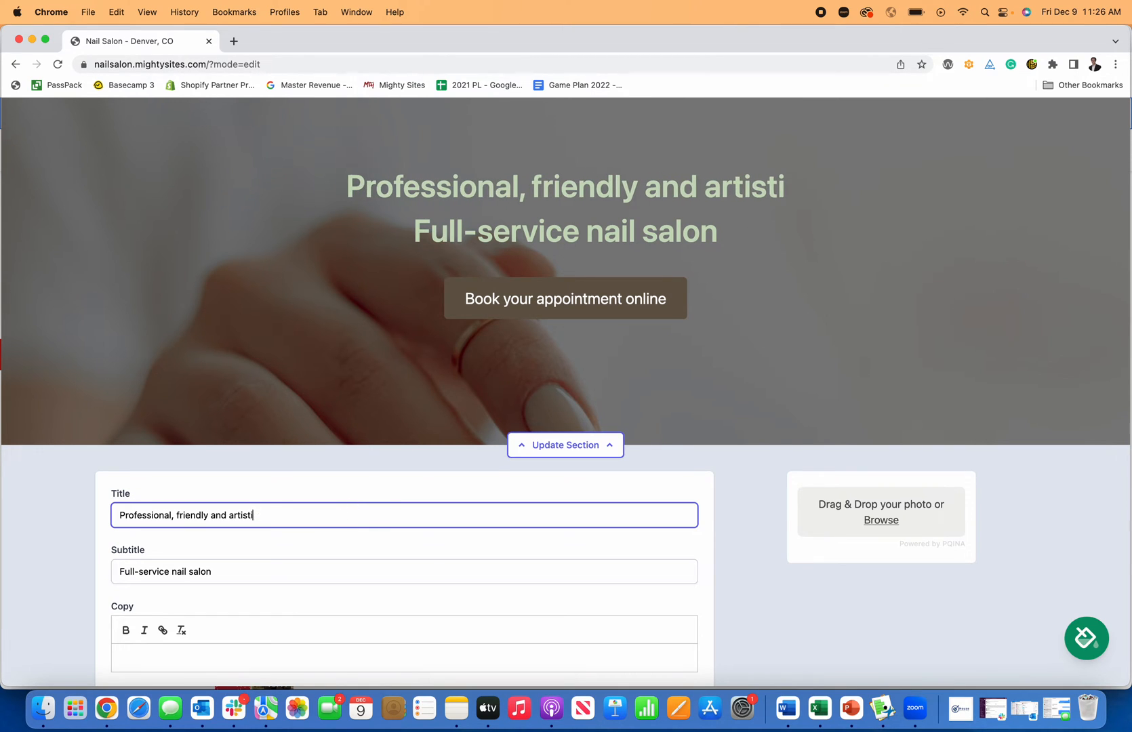
{"action": "key", "text": "Backspace"}
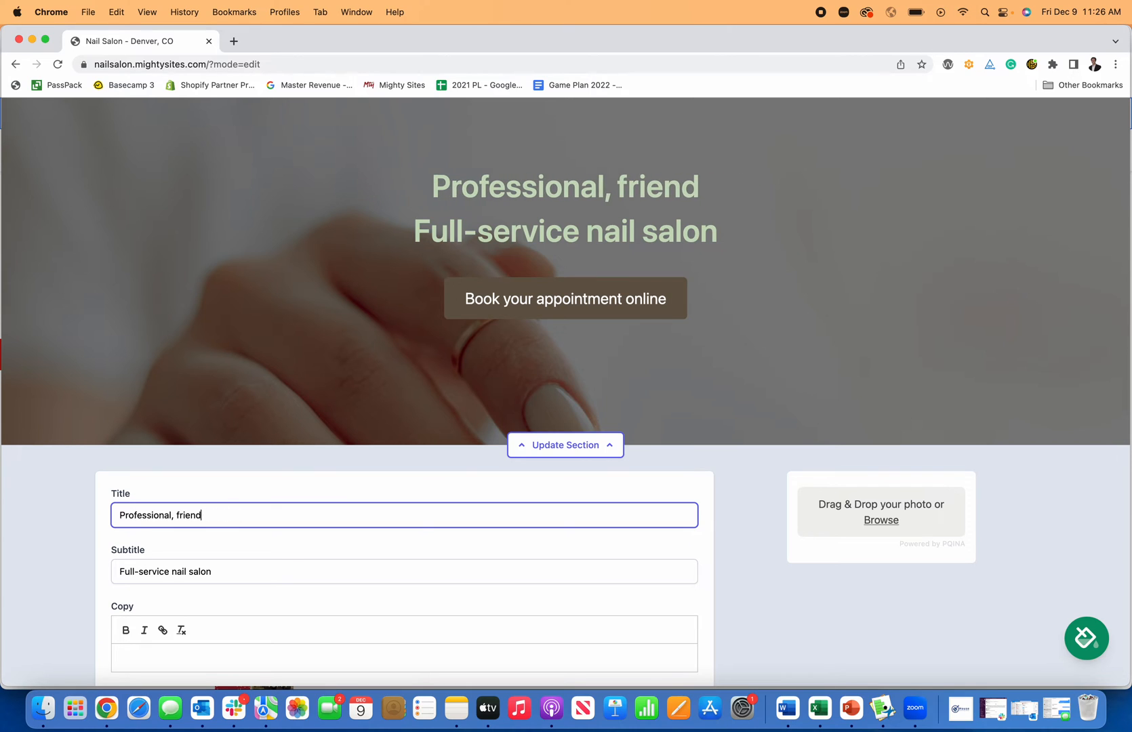
{"action": "key", "text": "backspace"}
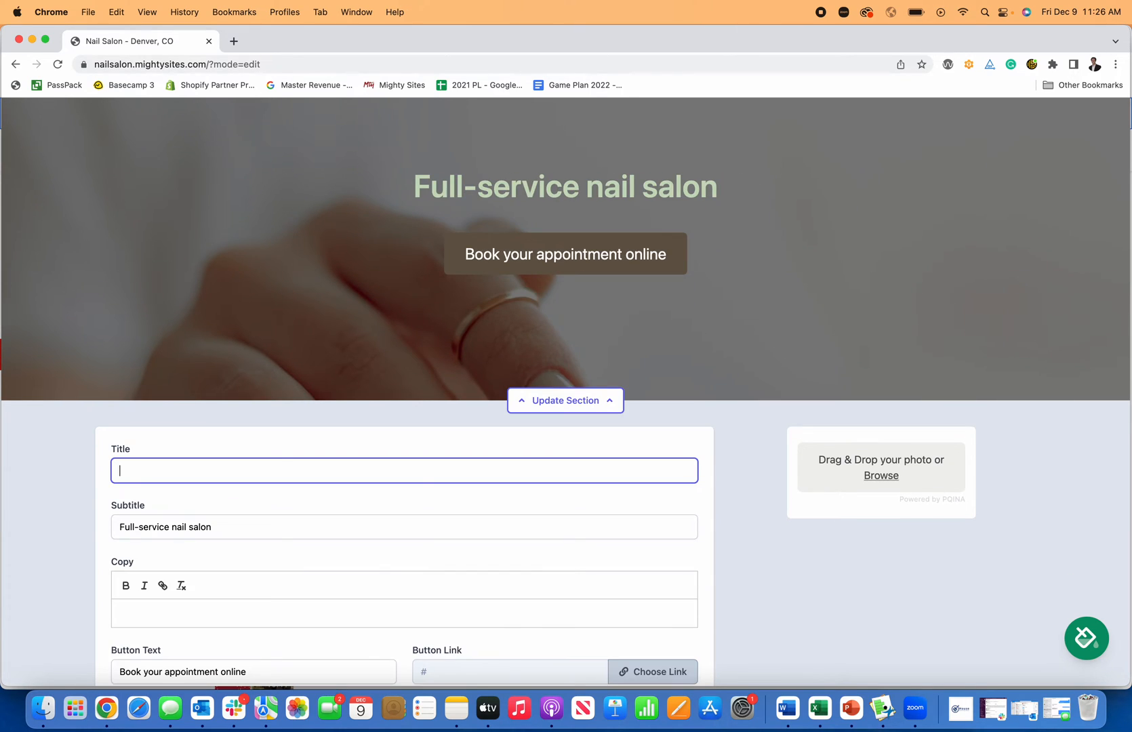
{"action": "type", "text": "Professional & Frien"}
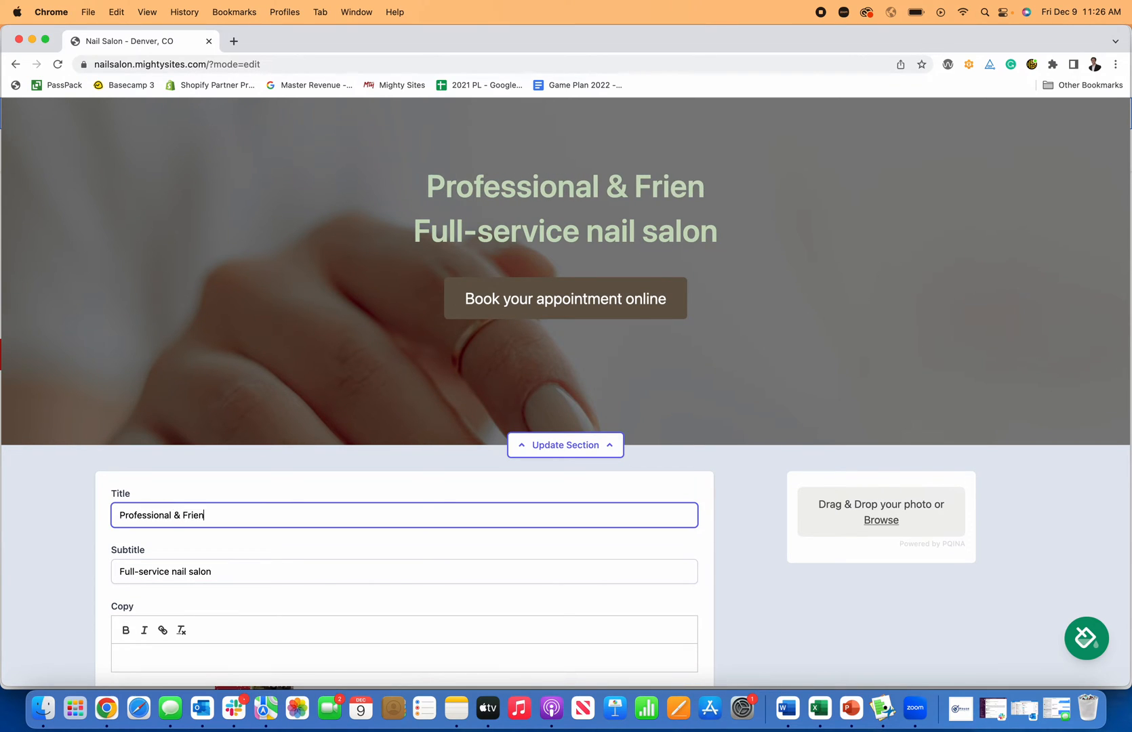
{"action": "type", "text": "dly"}
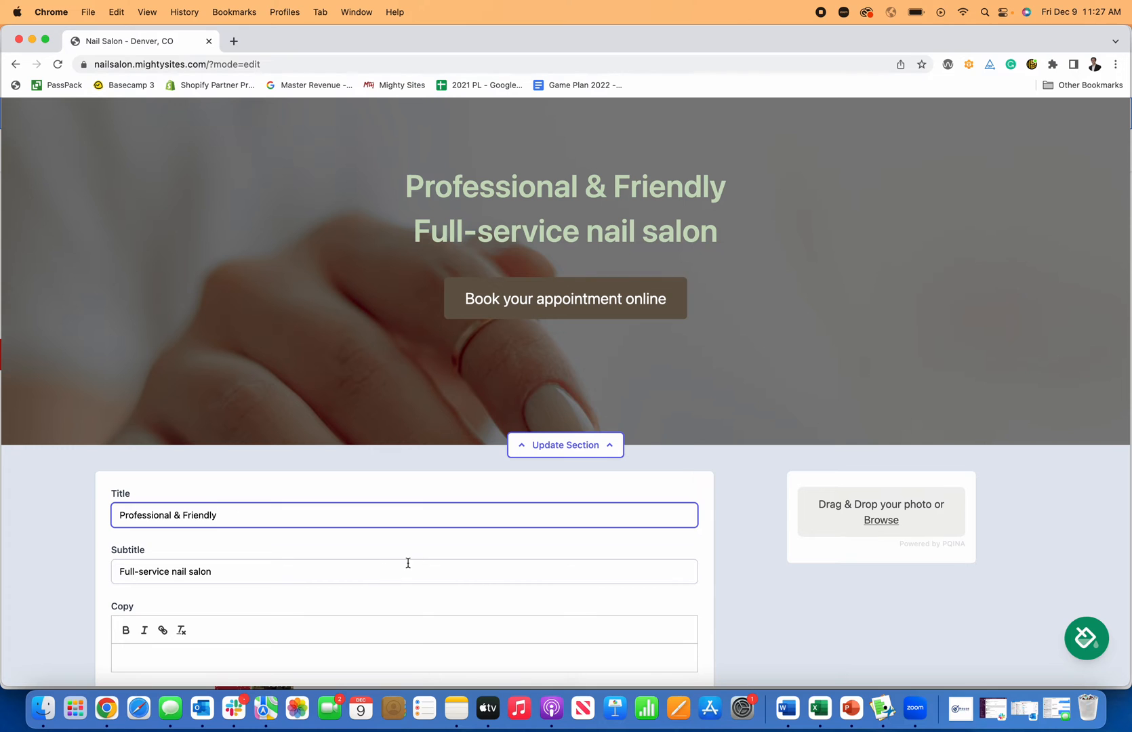
{"action": "scroll", "scroll_direction": "up", "scroll_amount": 3}
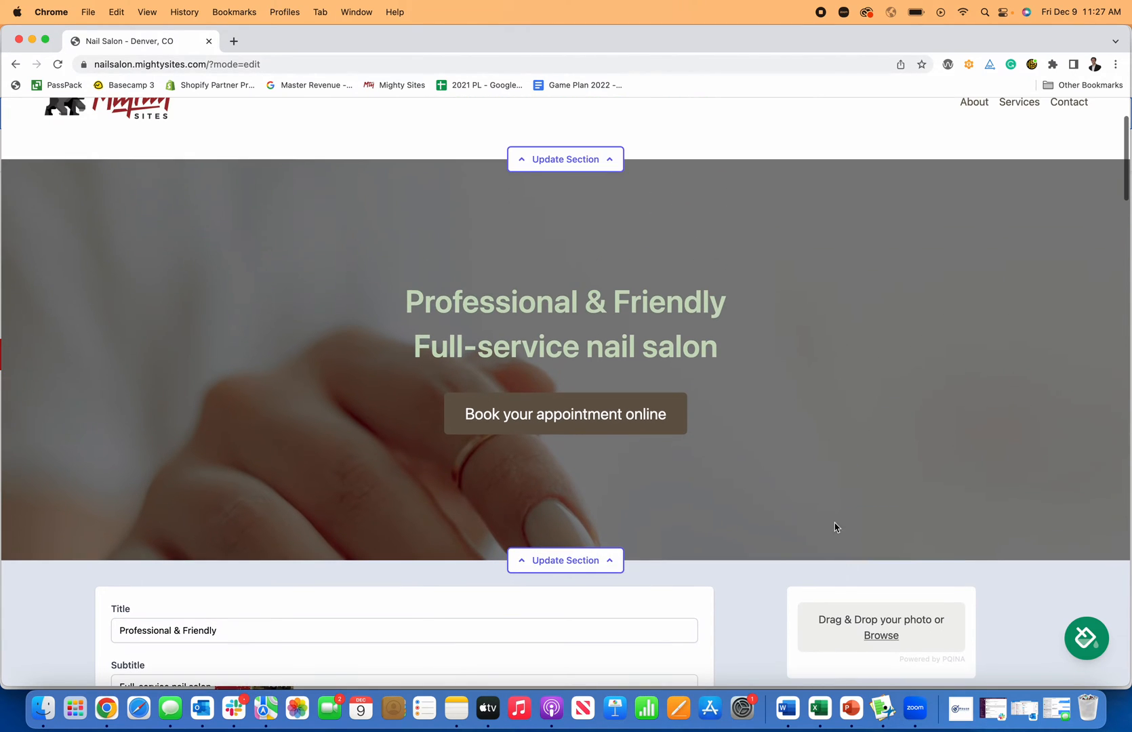
- Copy the Calendly booking page's web address from the other browser tab
{"action": "scroll", "scroll_direction": "down", "scroll_amount": 3}
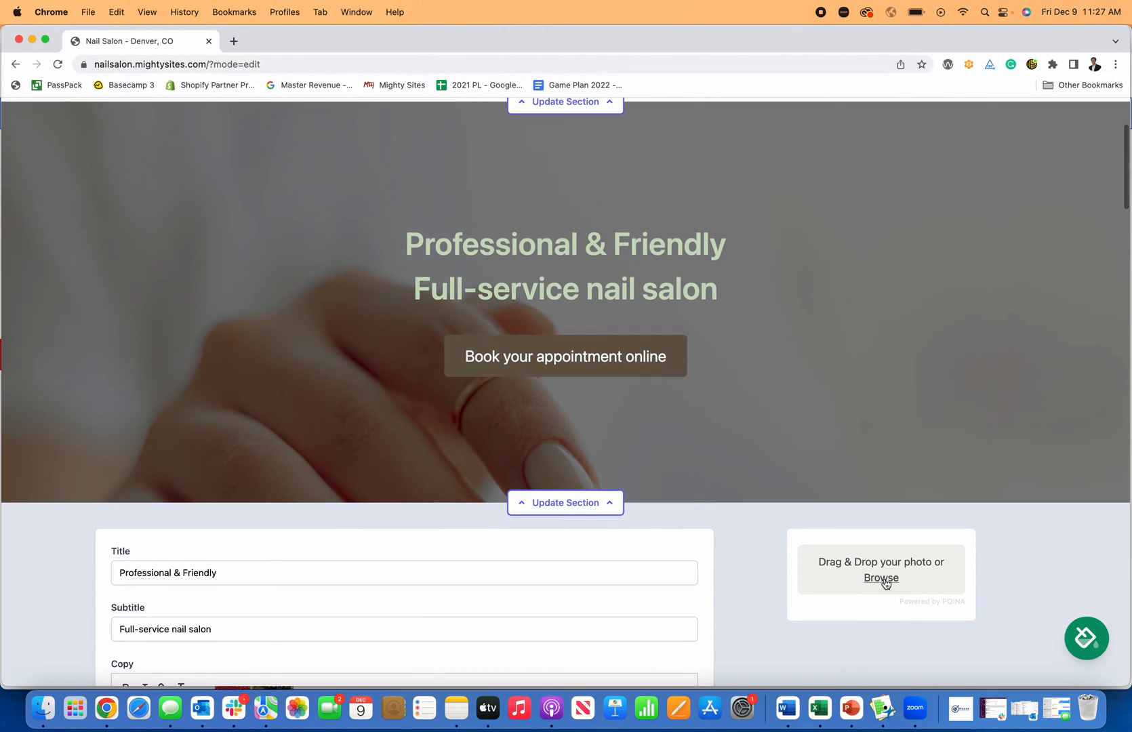
{"action": "scroll", "scroll_direction": "down", "scroll_amount": 3}
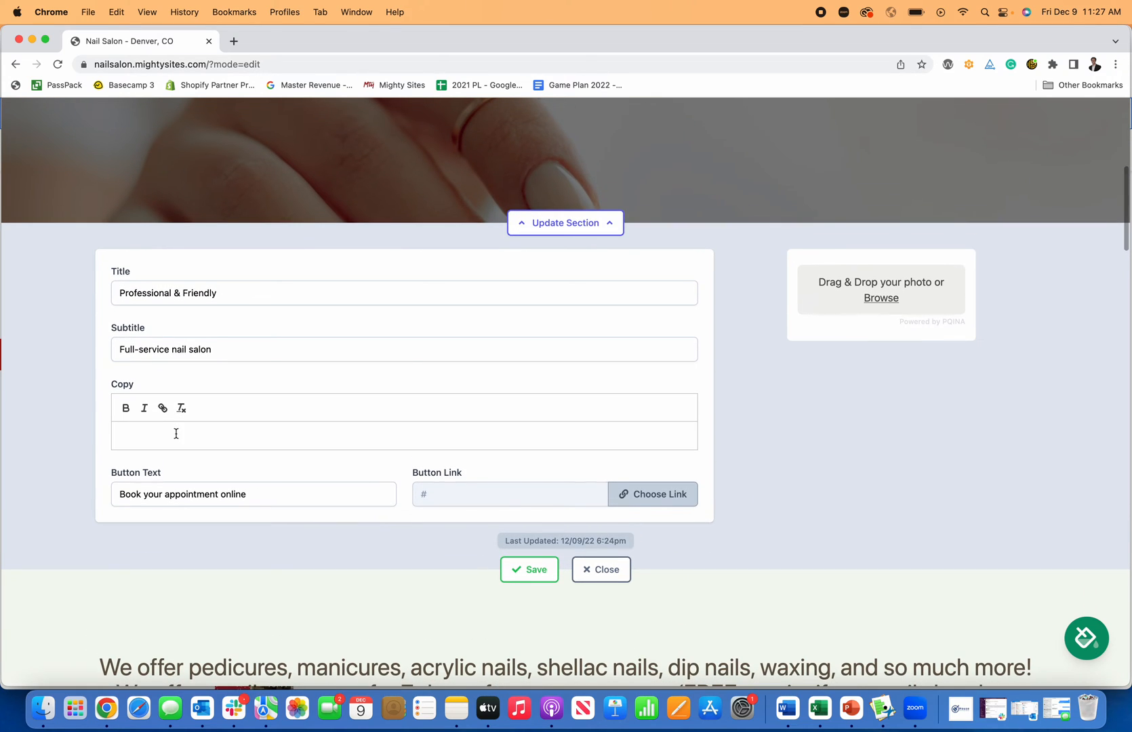
{"action": "left_click", "coordinate": [253, 494]}
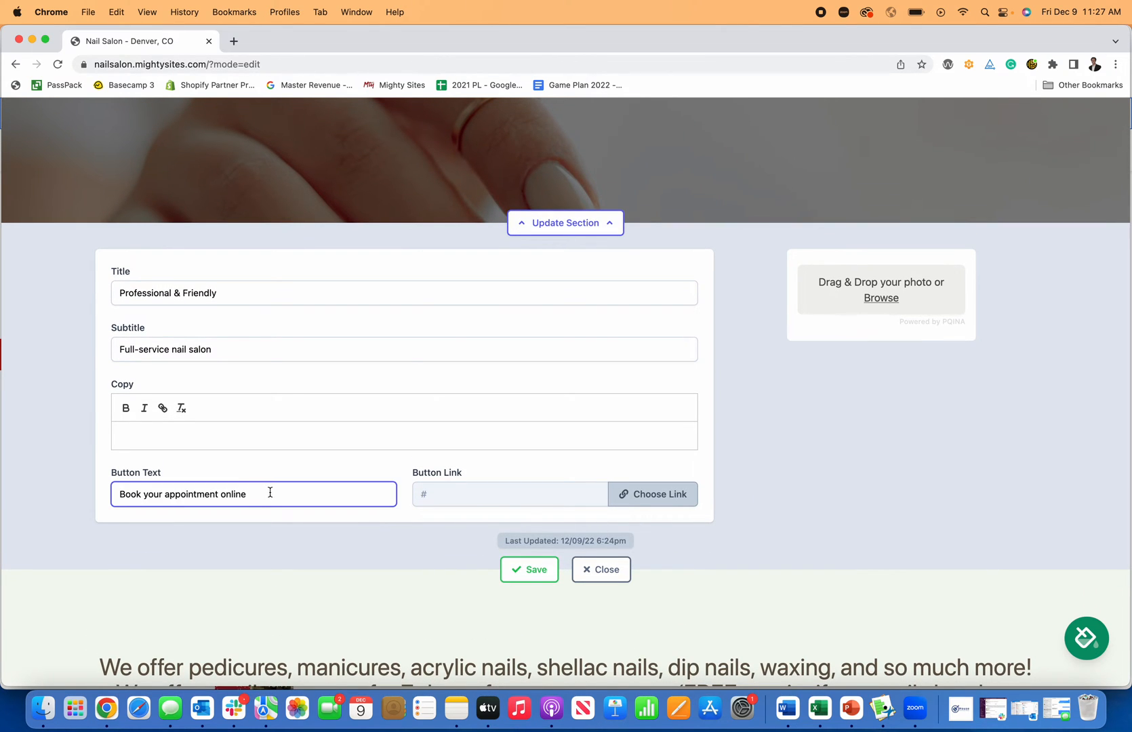
{"action": "left_click", "coordinate": [233, 41]}
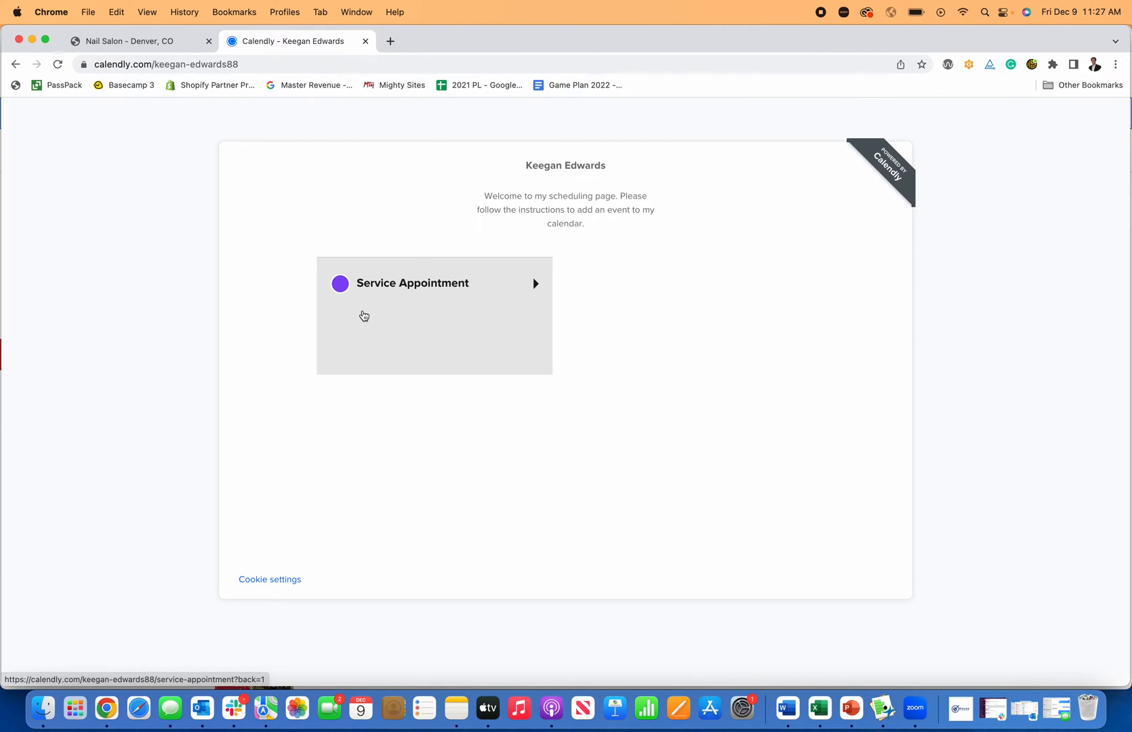
{"action": "left_click", "coordinate": [137, 41]}
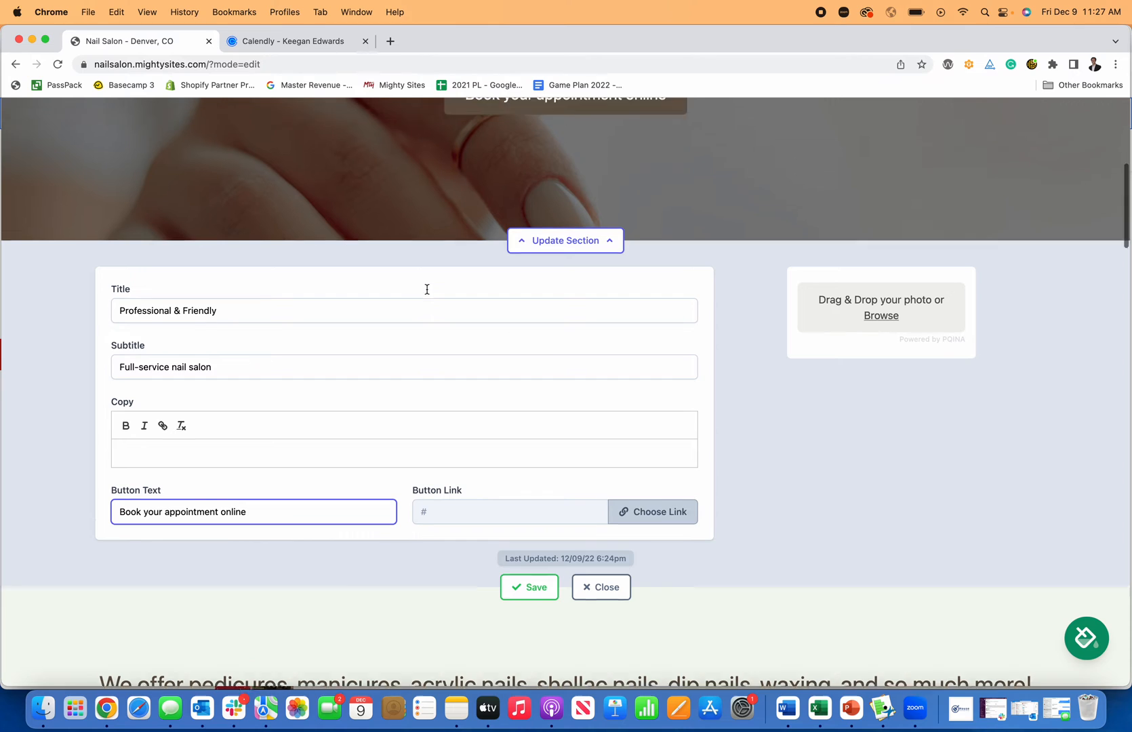
{"action": "left_click", "coordinate": [296, 41]}
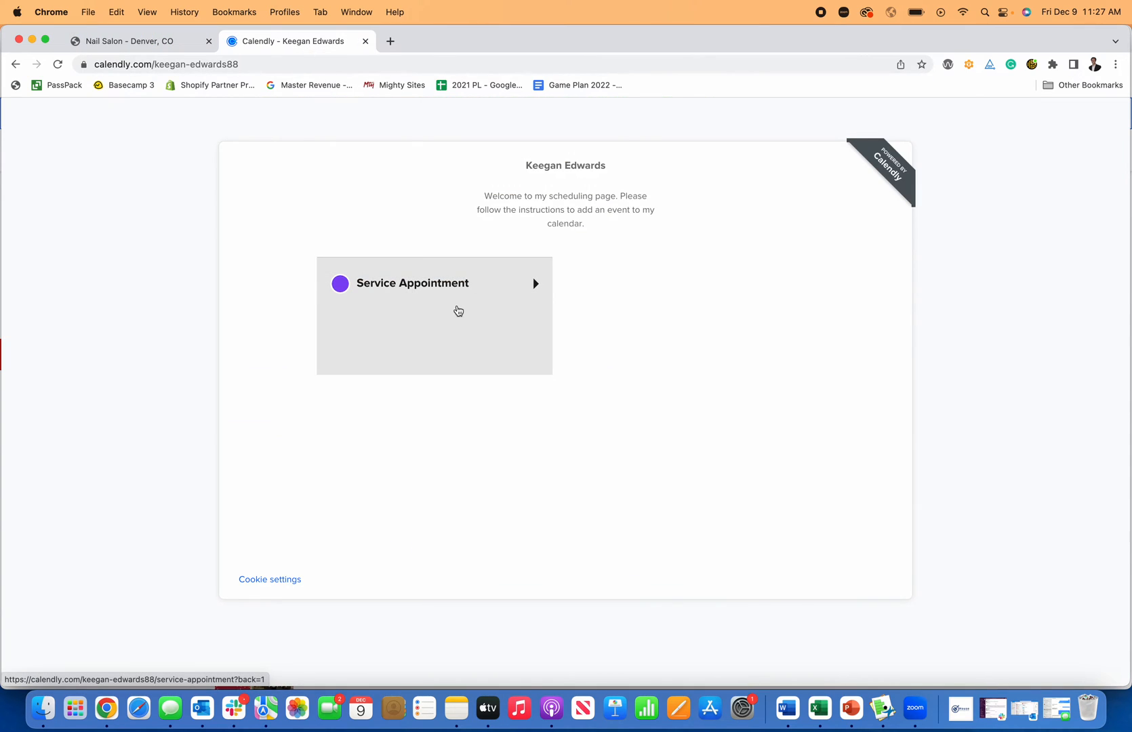
{"action": "left_click", "coordinate": [167, 65]}
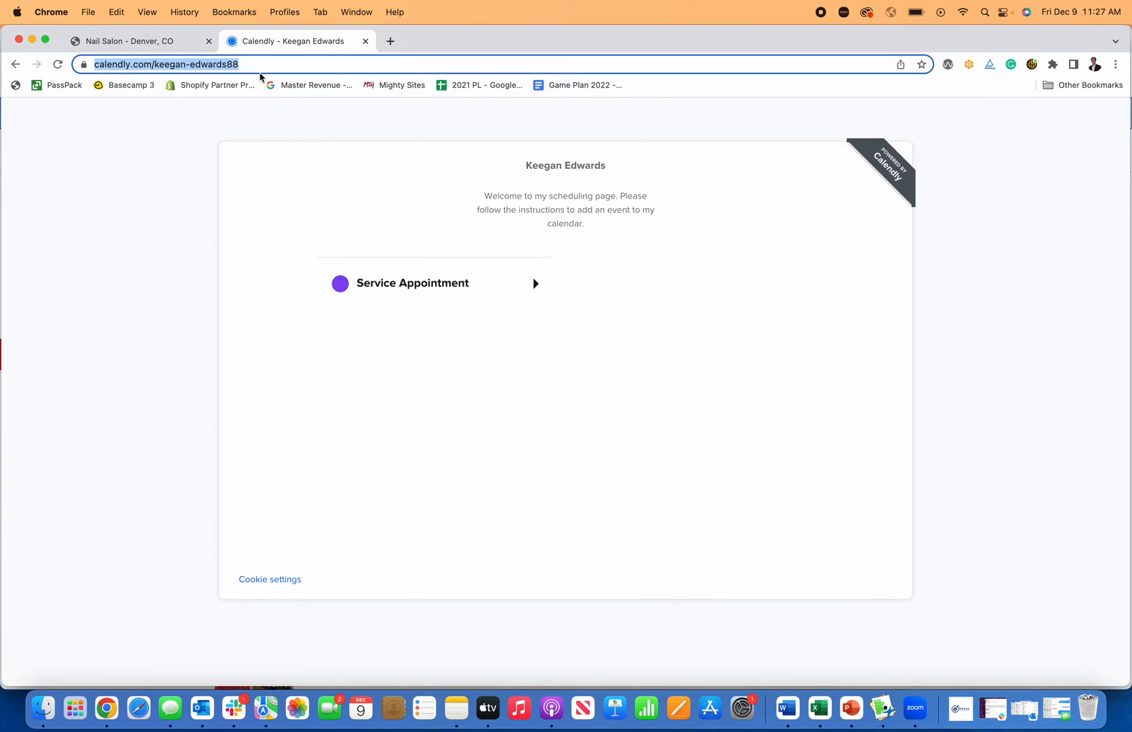
{"action": "left_click", "coordinate": [137, 41]}
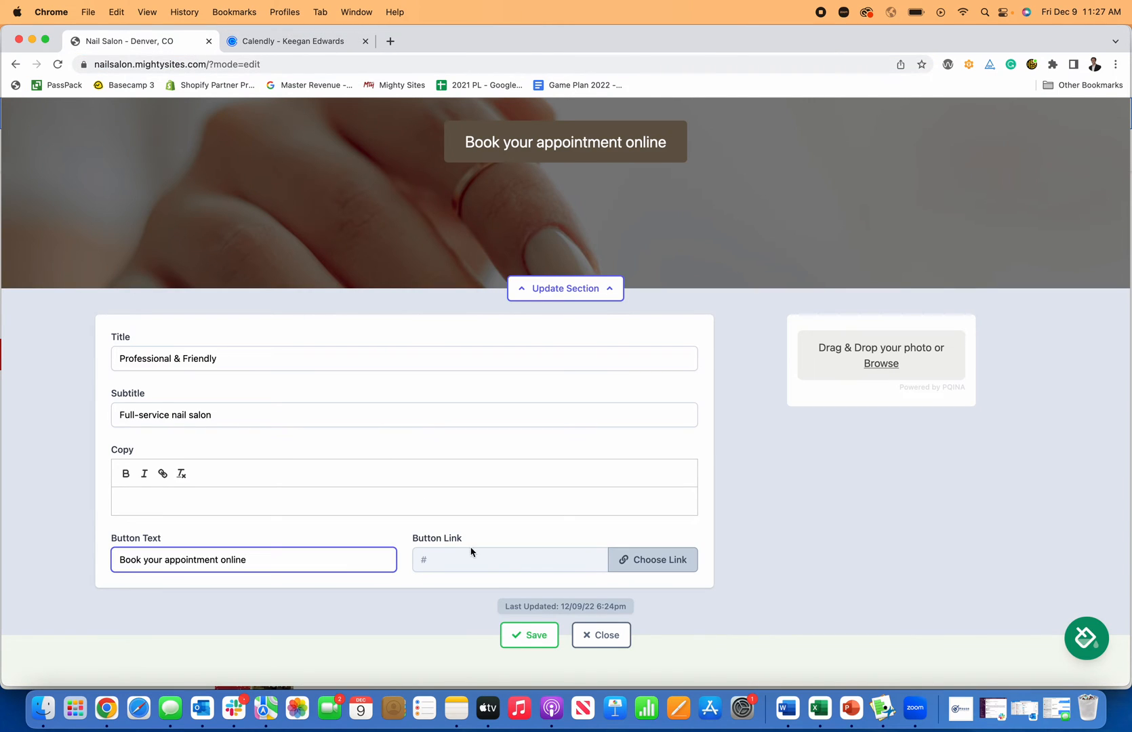
- Link the booking button to the Calendly URL as Another Website and save the hero section
{"action": "left_click", "coordinate": [652, 559]}
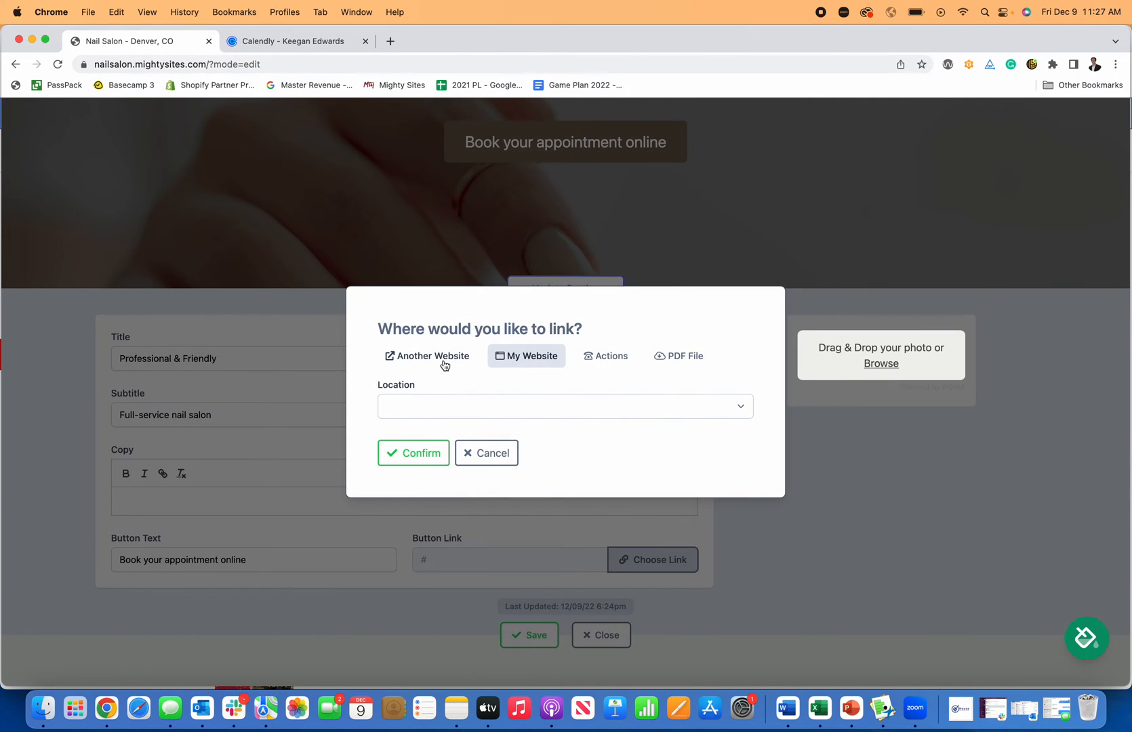
{"action": "left_click", "coordinate": [427, 355]}
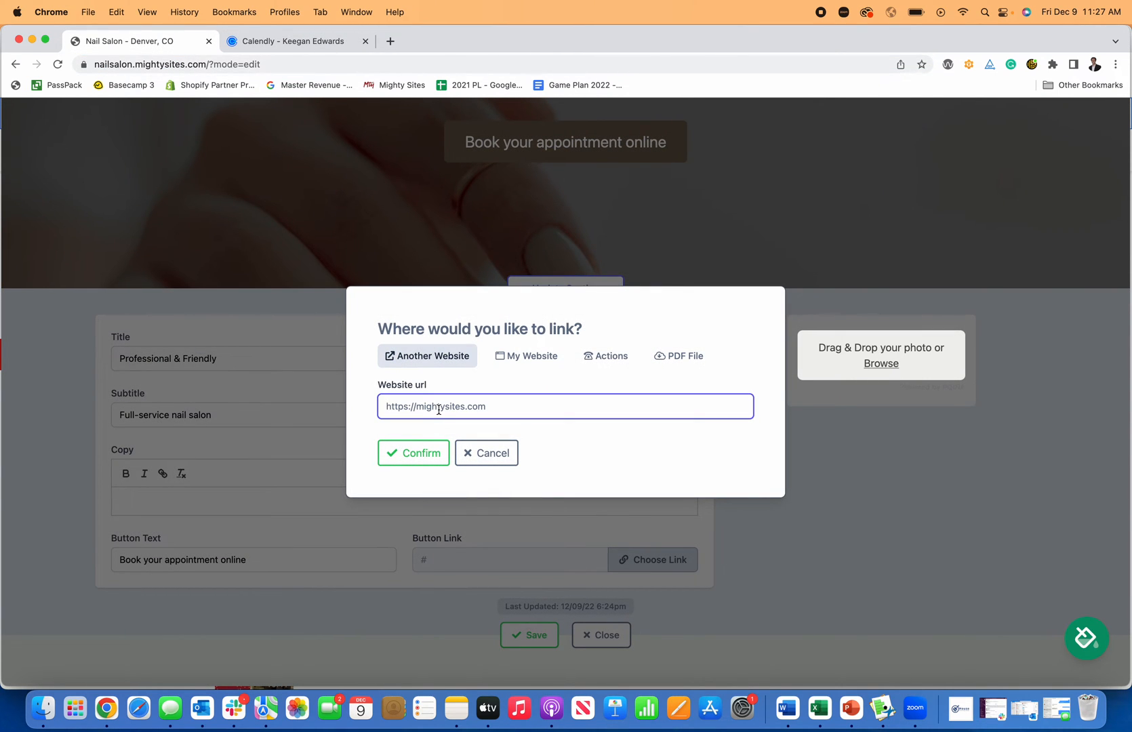
{"action": "left_click", "coordinate": [413, 452]}
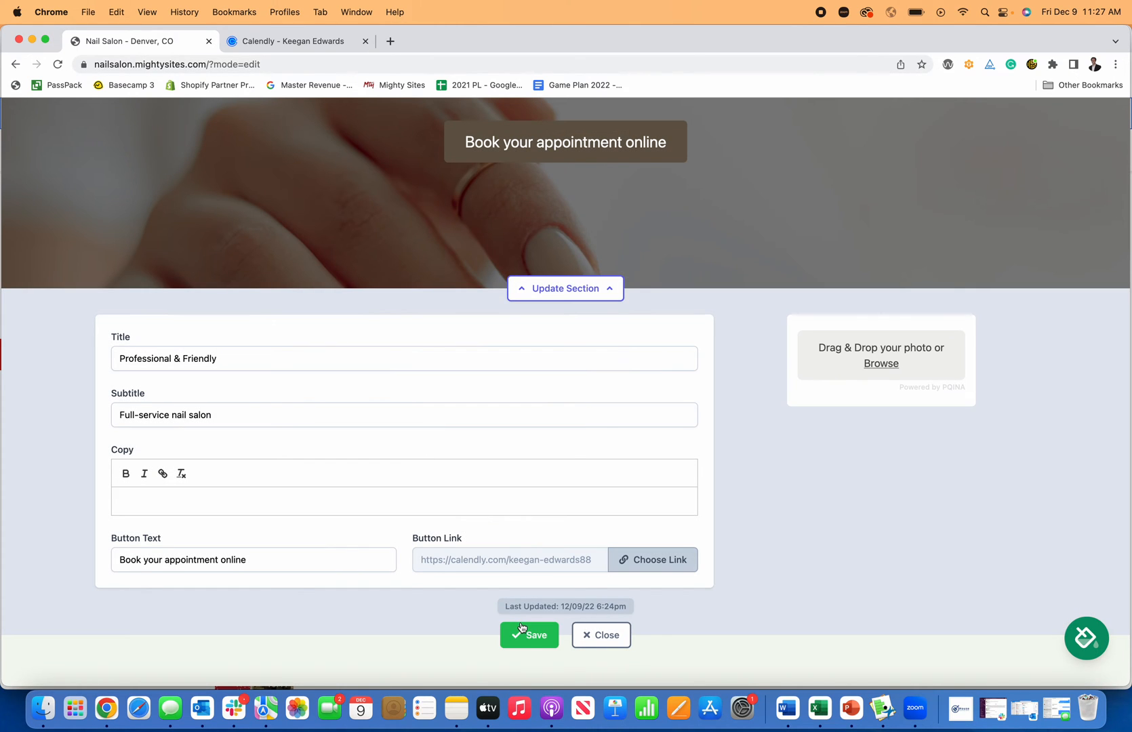
{"action": "left_click", "coordinate": [529, 634]}
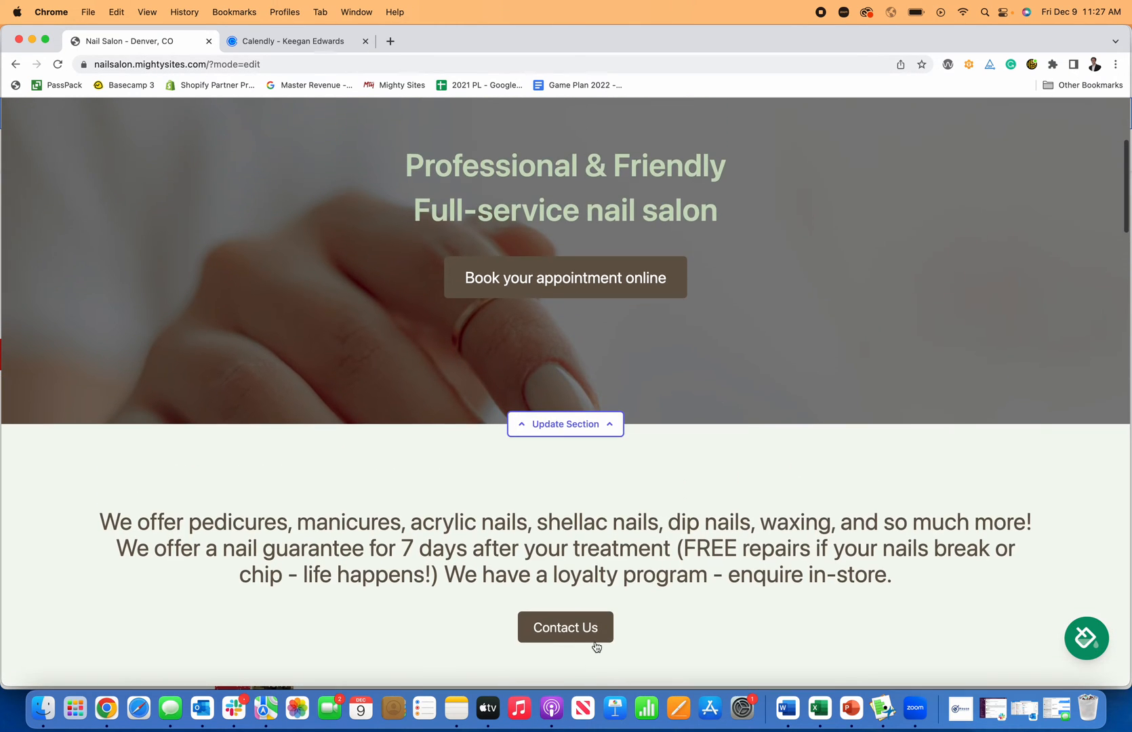
{"action": "left_click", "coordinate": [565, 277]}
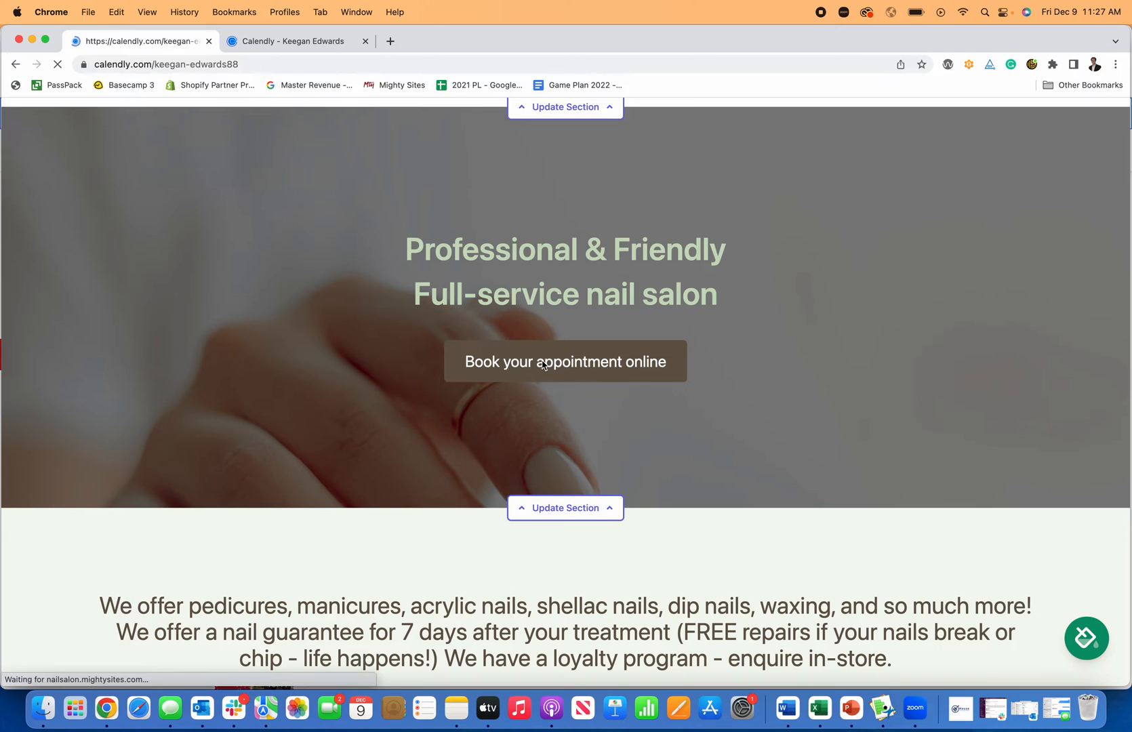
{"action": "left_click", "coordinate": [565, 362]}
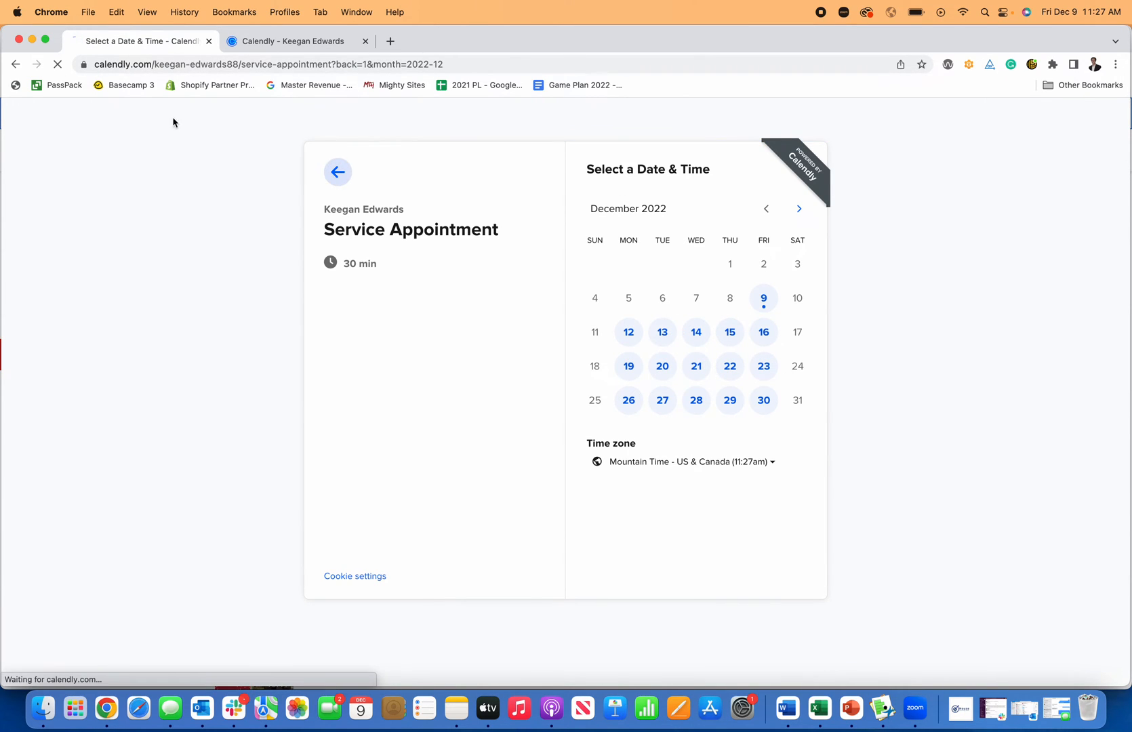
{"action": "left_click", "coordinate": [16, 64]}
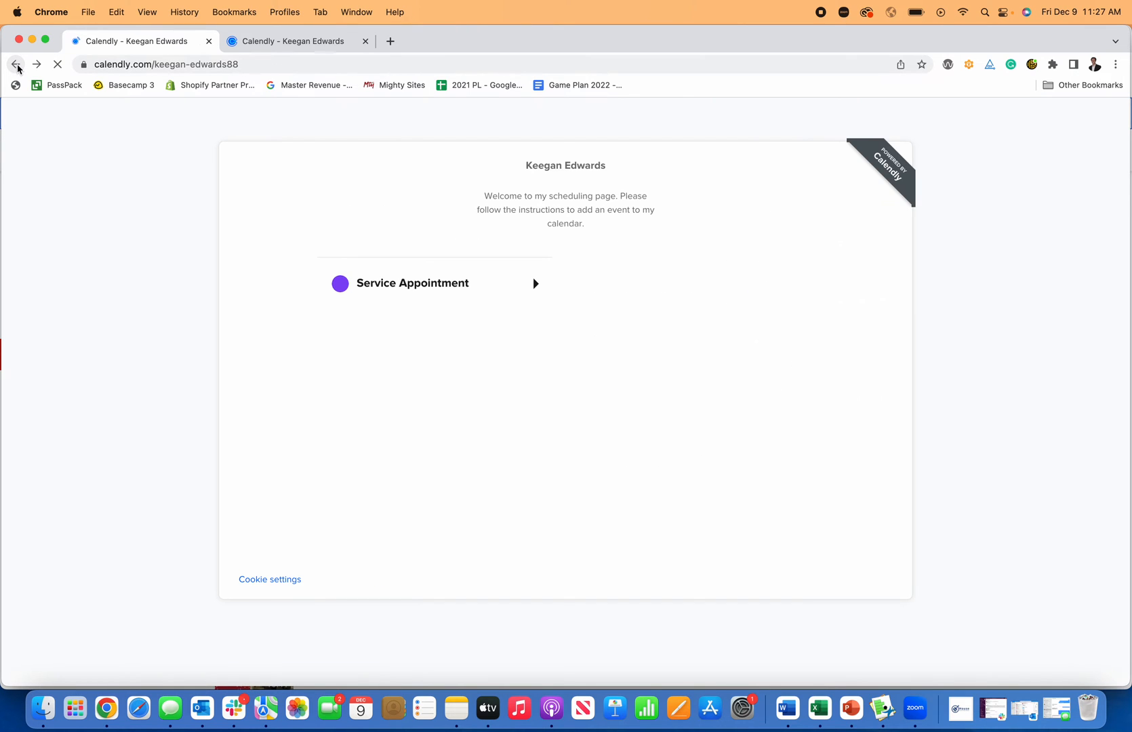
{"action": "left_click", "coordinate": [16, 65]}
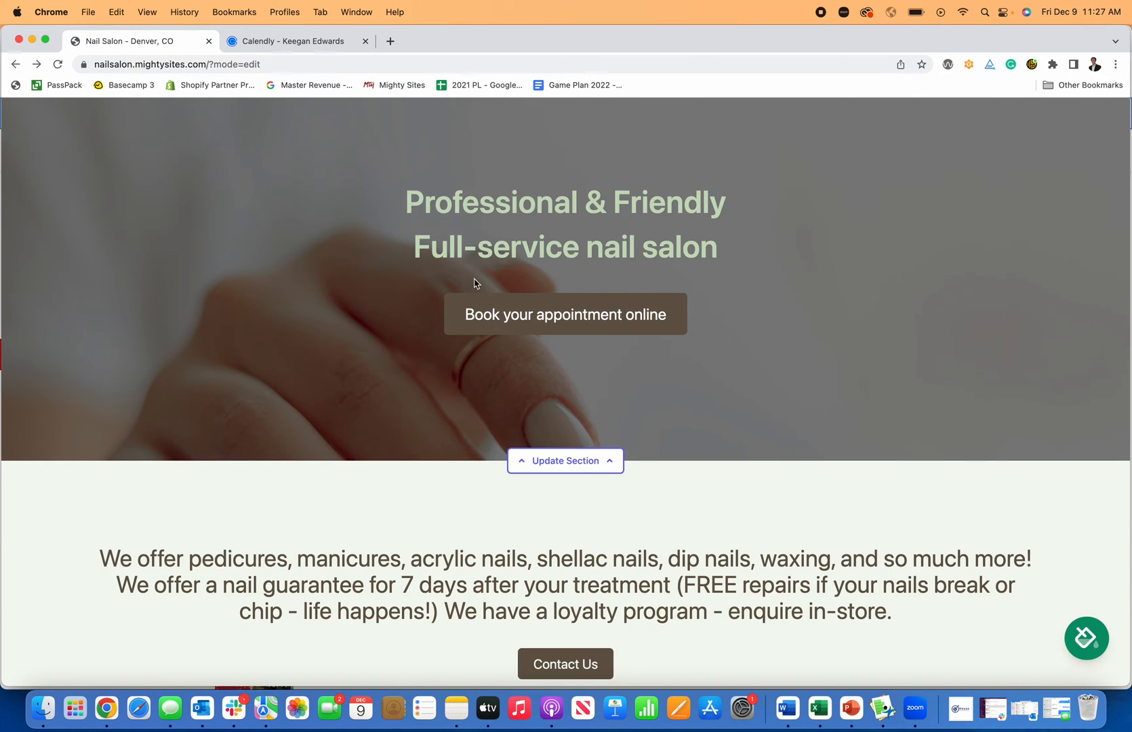
{"action": "scroll", "scroll_direction": "up", "scroll_amount": 3}
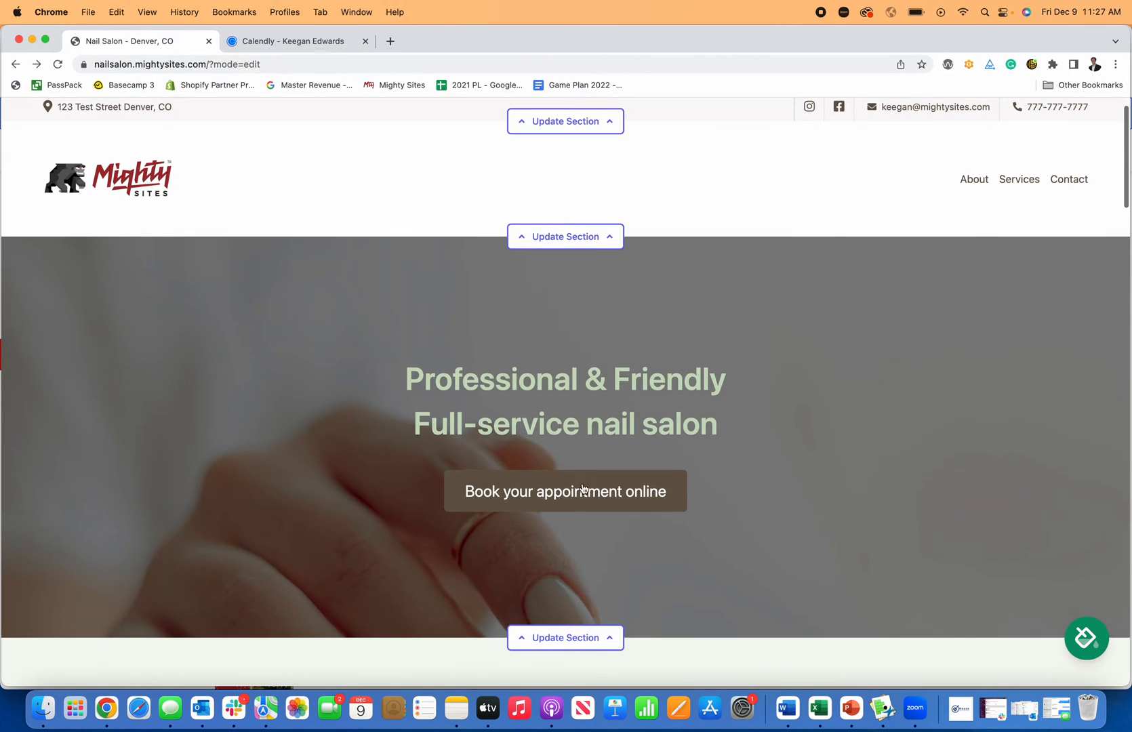
{"action": "scroll", "scroll_direction": "down", "scroll_amount": 3}
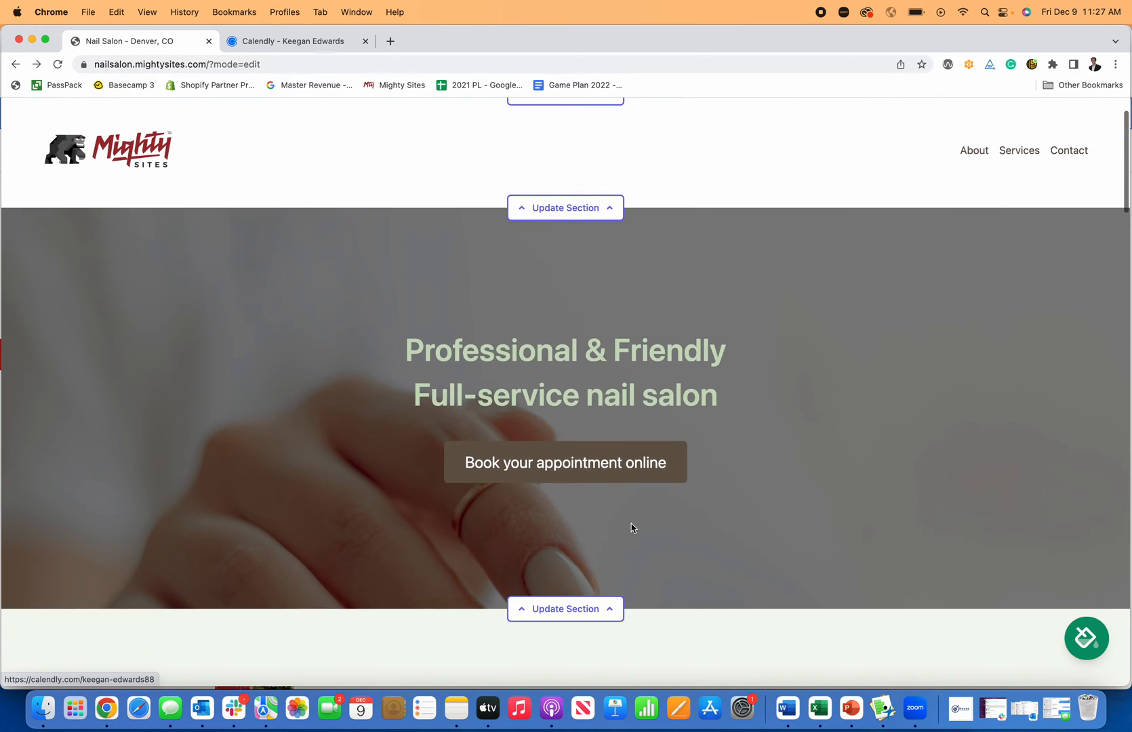
- Relabel the services button 'Call Today!' with a Click to Call action and save
{"action": "scroll", "scroll_direction": "down", "scroll_amount": 3}
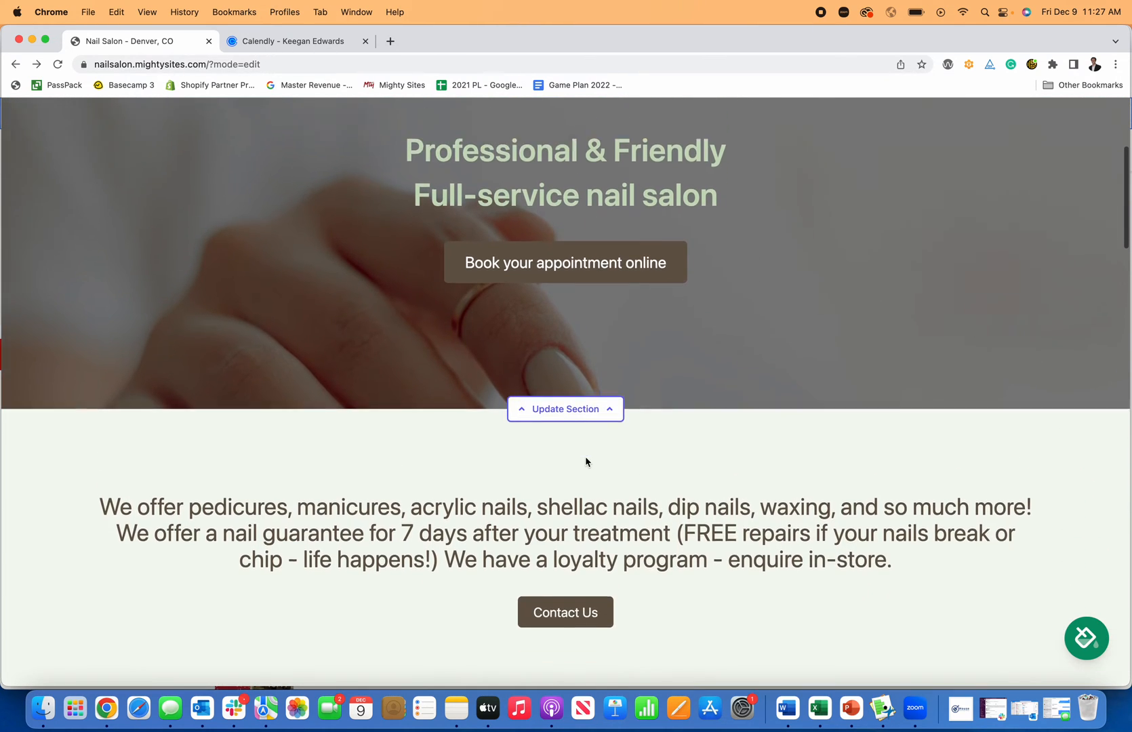
{"action": "scroll", "scroll_direction": "down", "scroll_amount": 3}
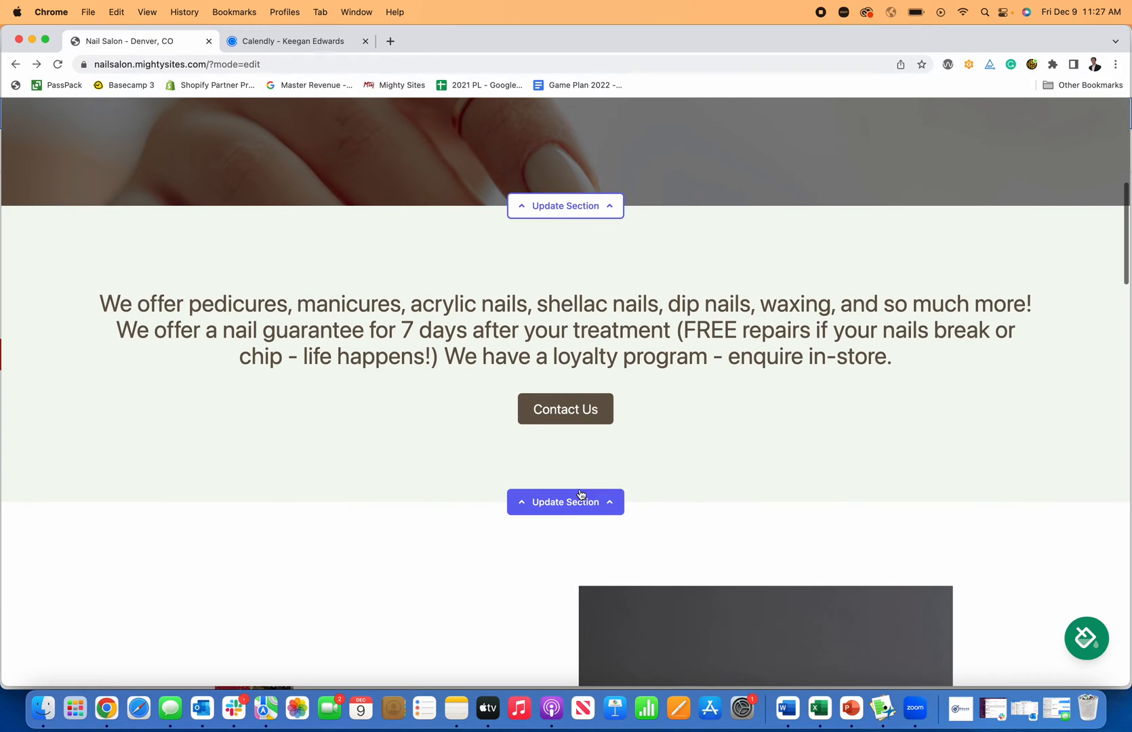
{"action": "left_click", "coordinate": [565, 502]}
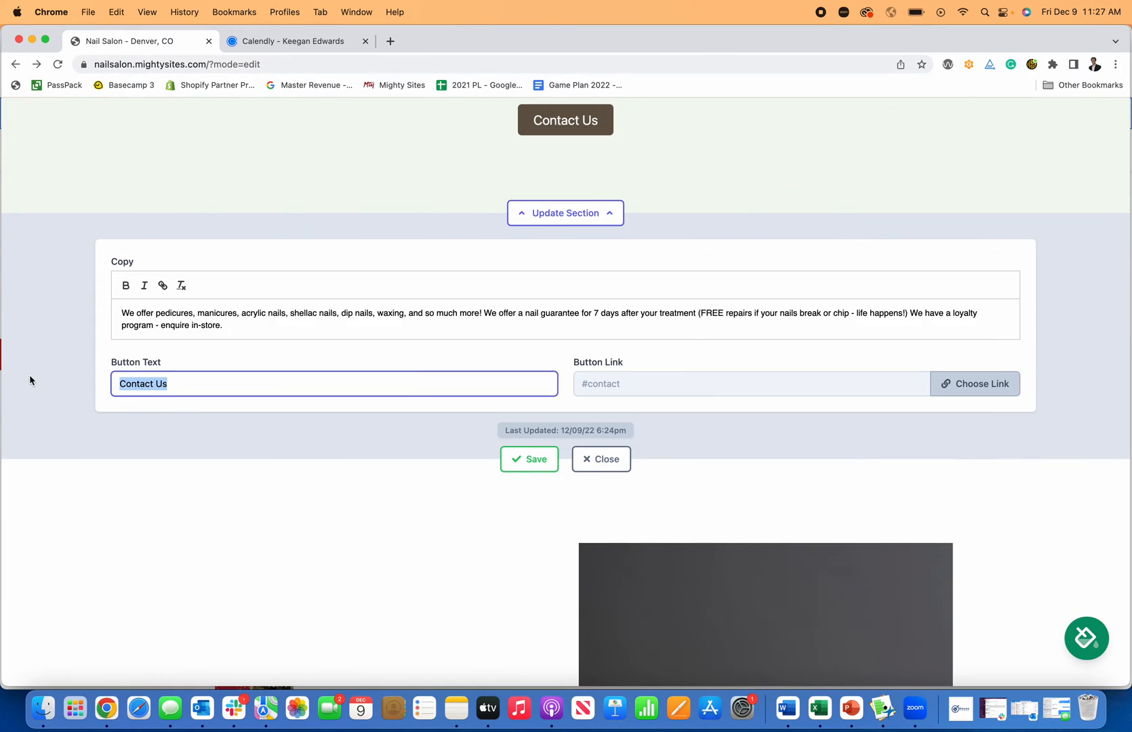
{"action": "type", "text": "Call Today!"}
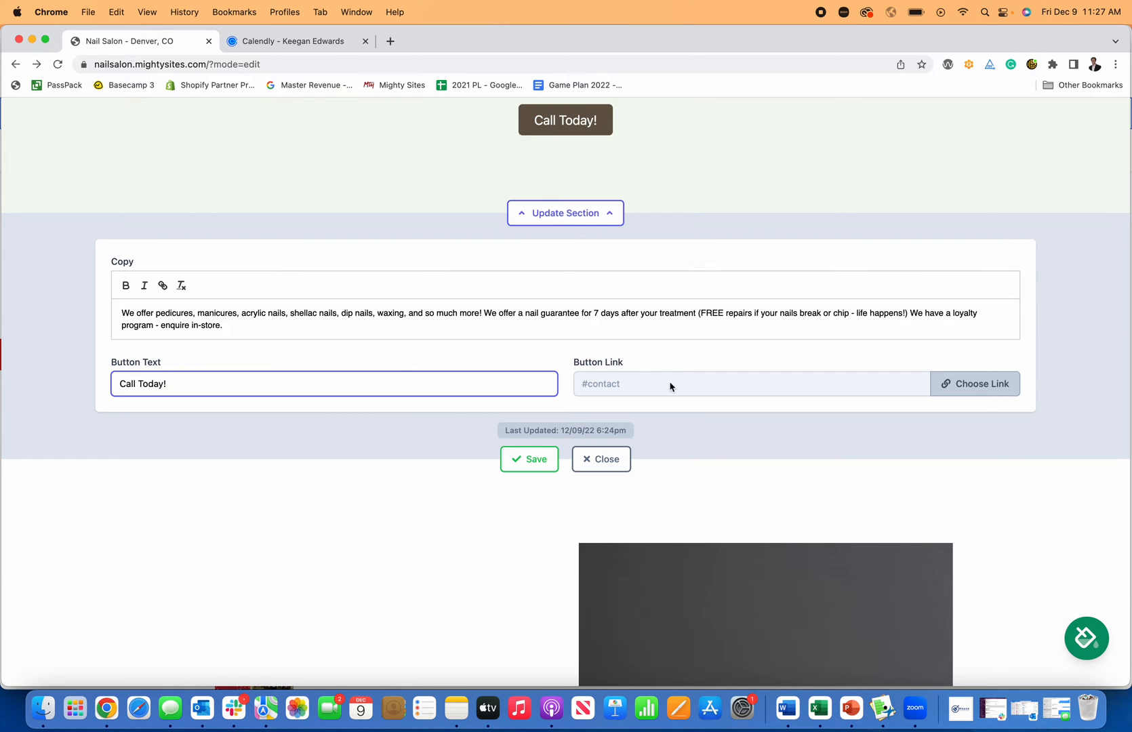
{"action": "left_click", "coordinate": [975, 384]}
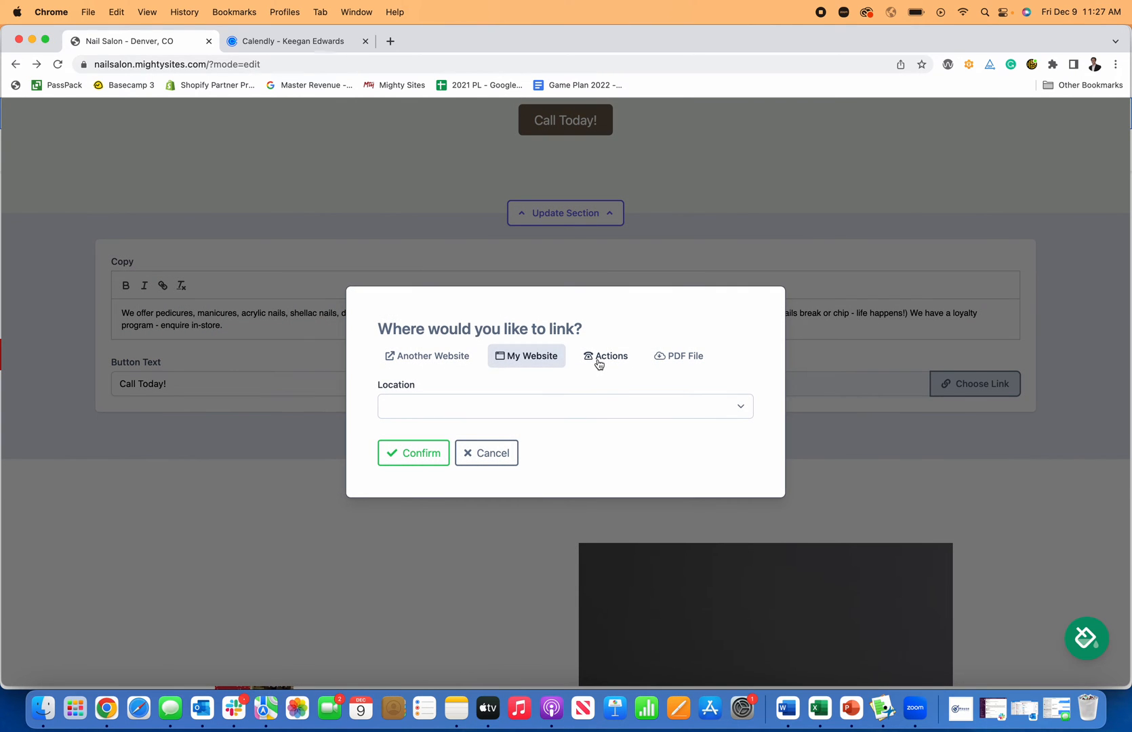
{"action": "left_click", "coordinate": [607, 355]}
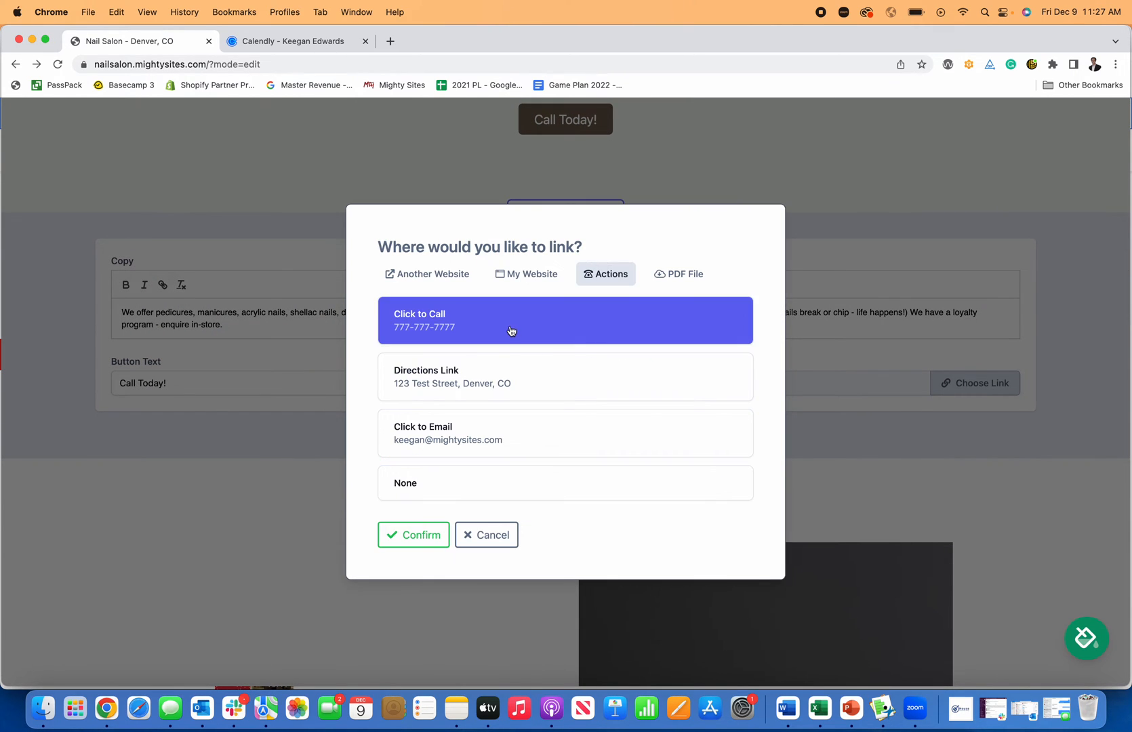
{"action": "left_click", "coordinate": [413, 535]}
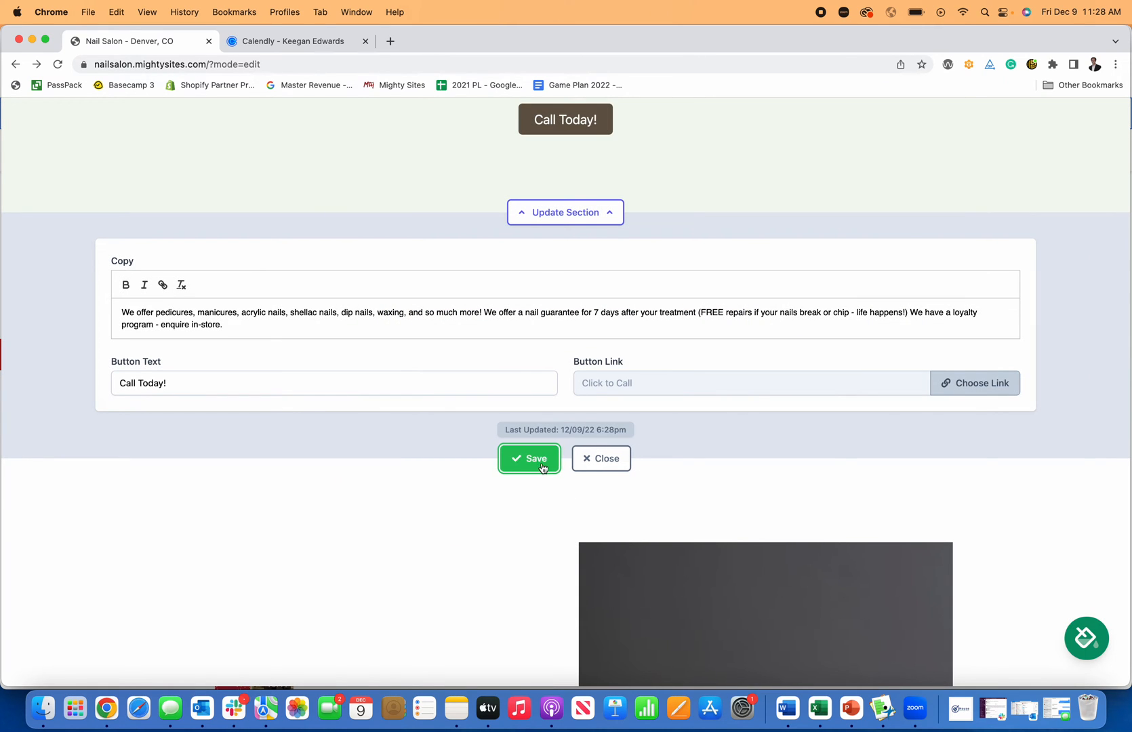
{"action": "left_click", "coordinate": [529, 459]}
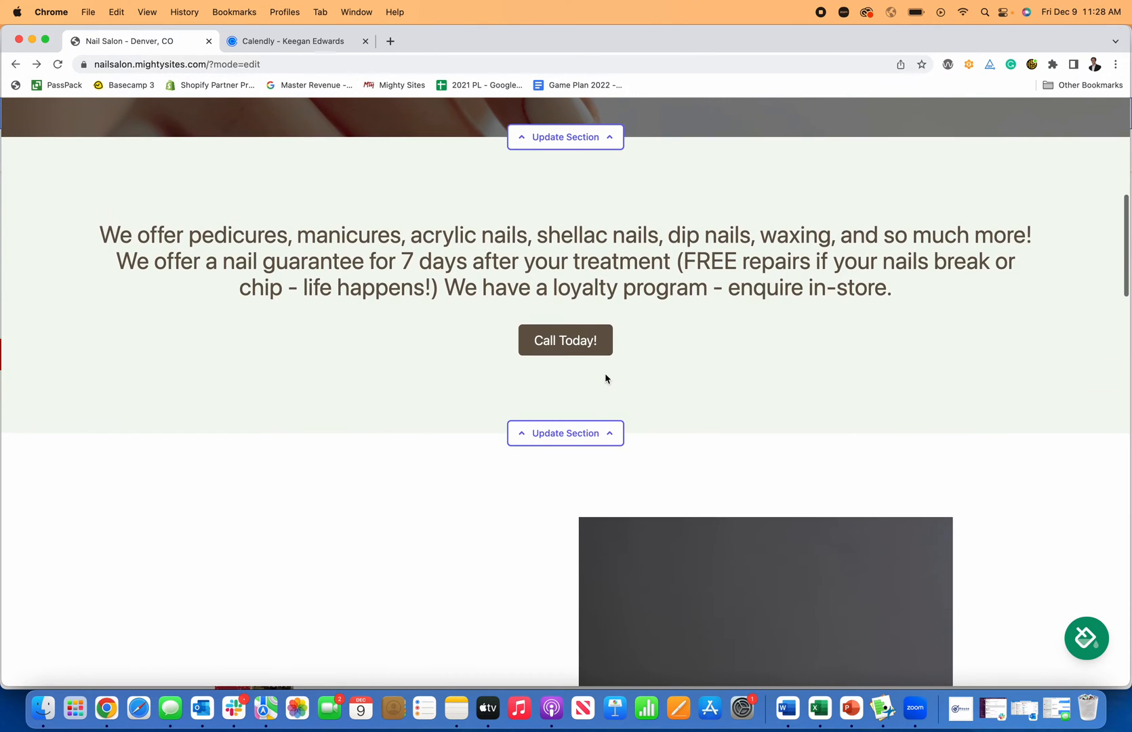
{"action": "scroll", "scroll_direction": "down", "scroll_amount": 3}
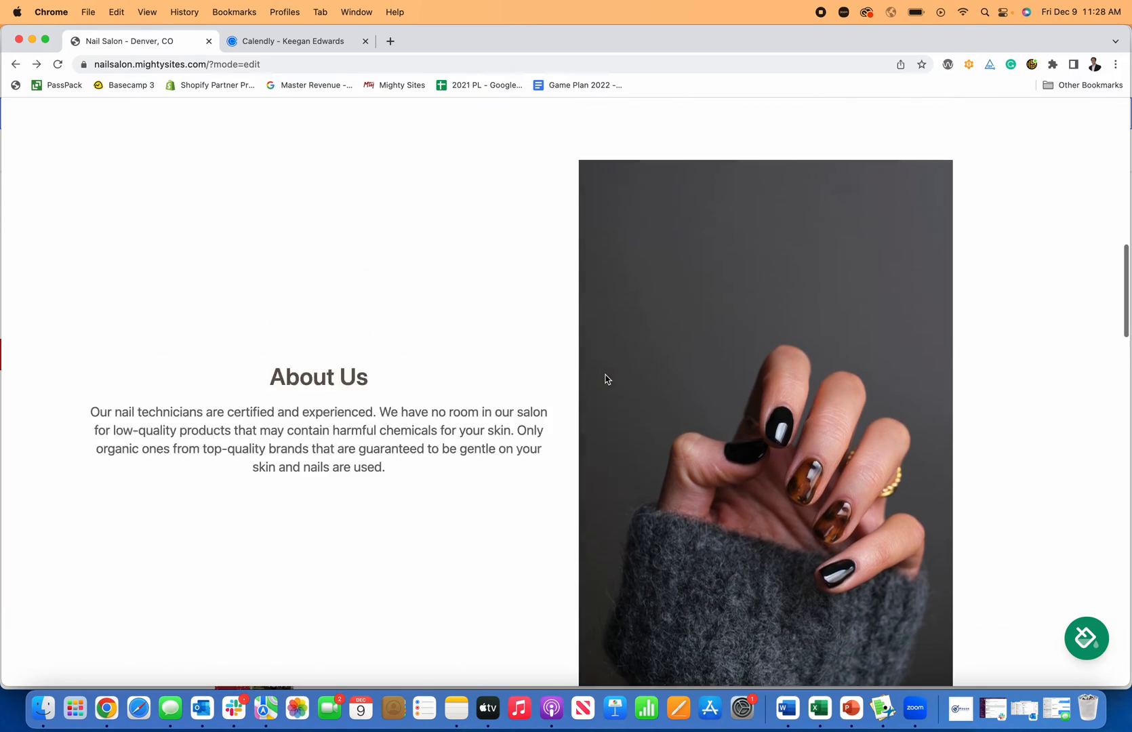
{"action": "scroll", "scroll_direction": "down", "scroll_amount": 3}
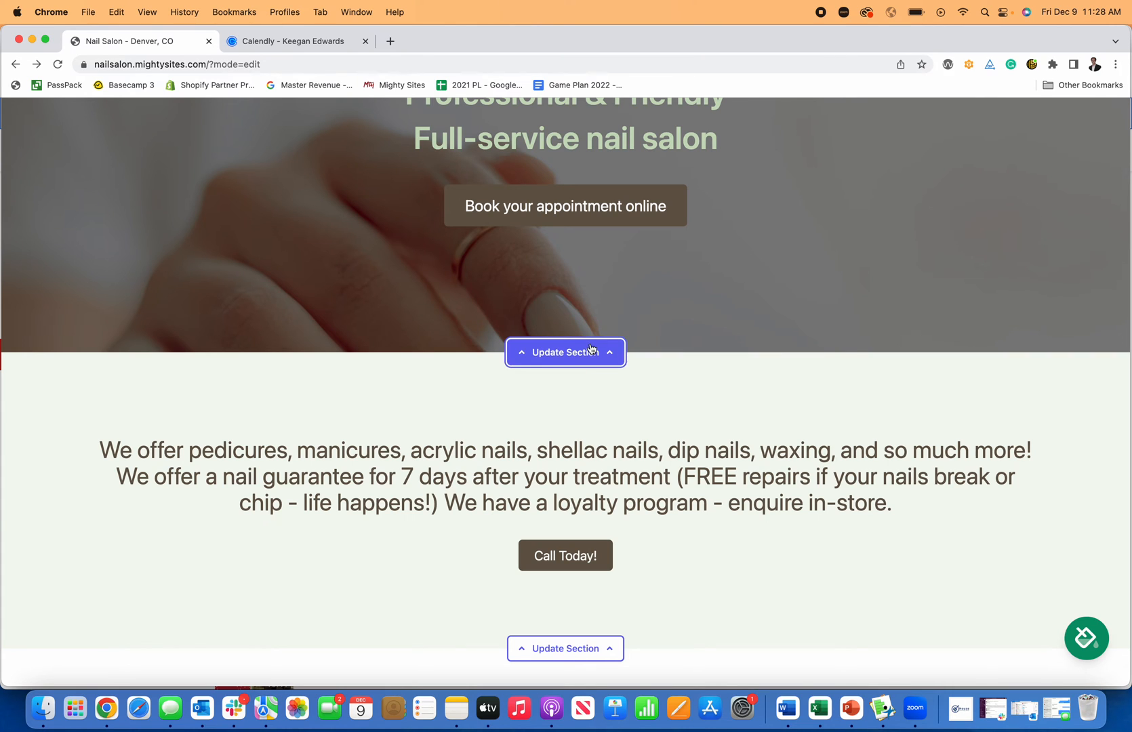
{"action": "left_click", "coordinate": [652, 515]}
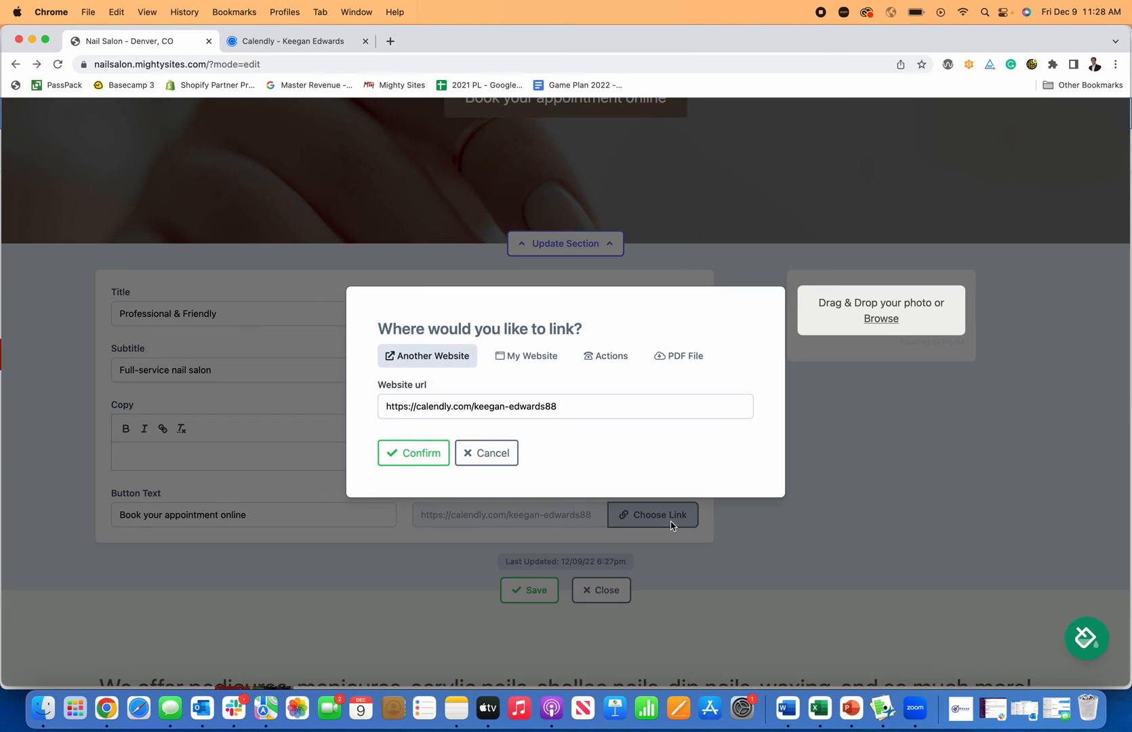
{"action": "left_click", "coordinate": [606, 356]}
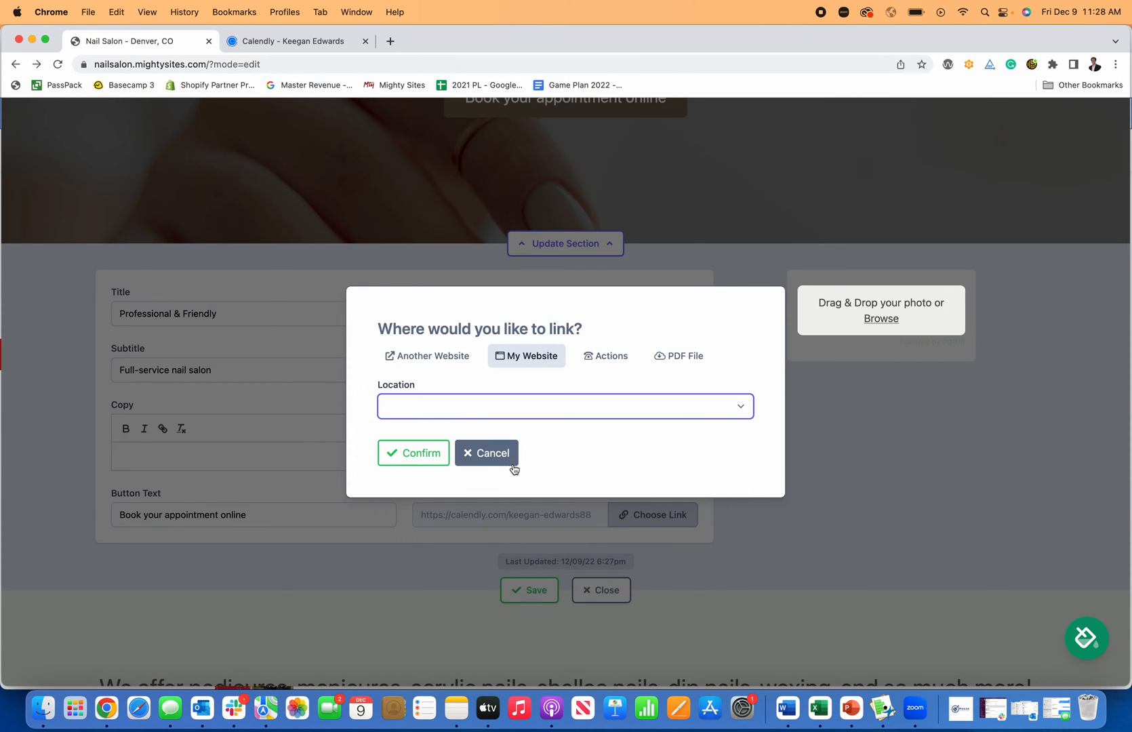
{"action": "left_click", "coordinate": [486, 453]}
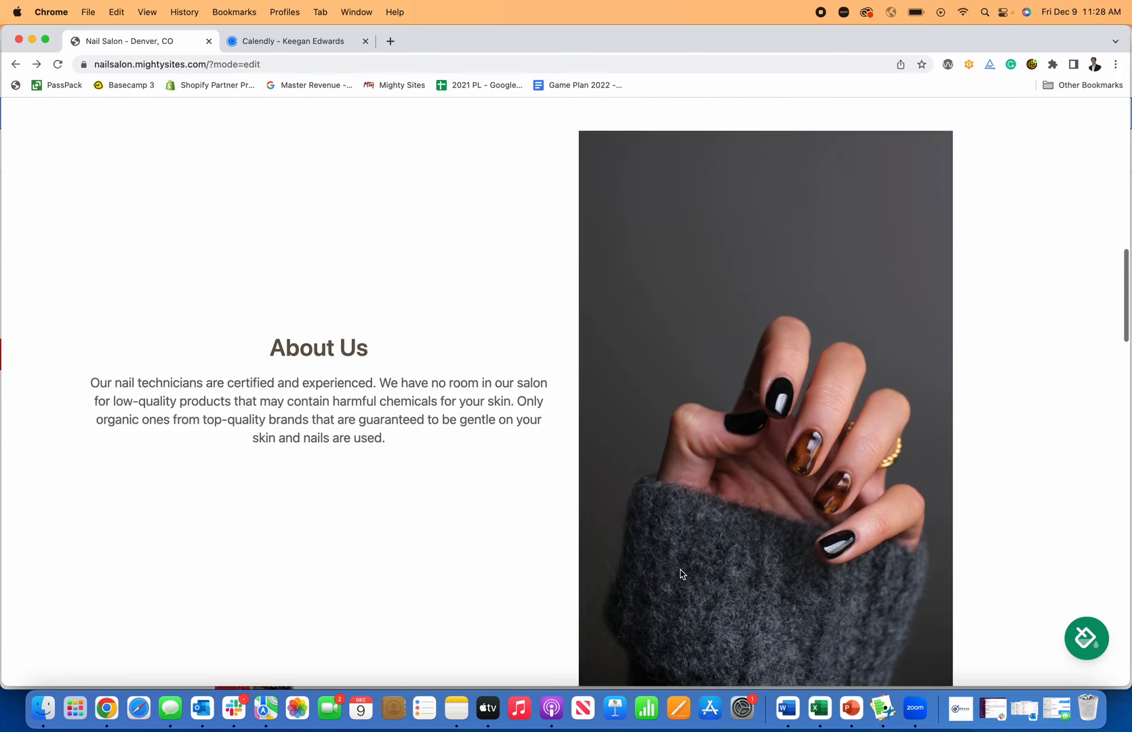
{"action": "scroll", "scroll_direction": "down", "scroll_amount": 3}
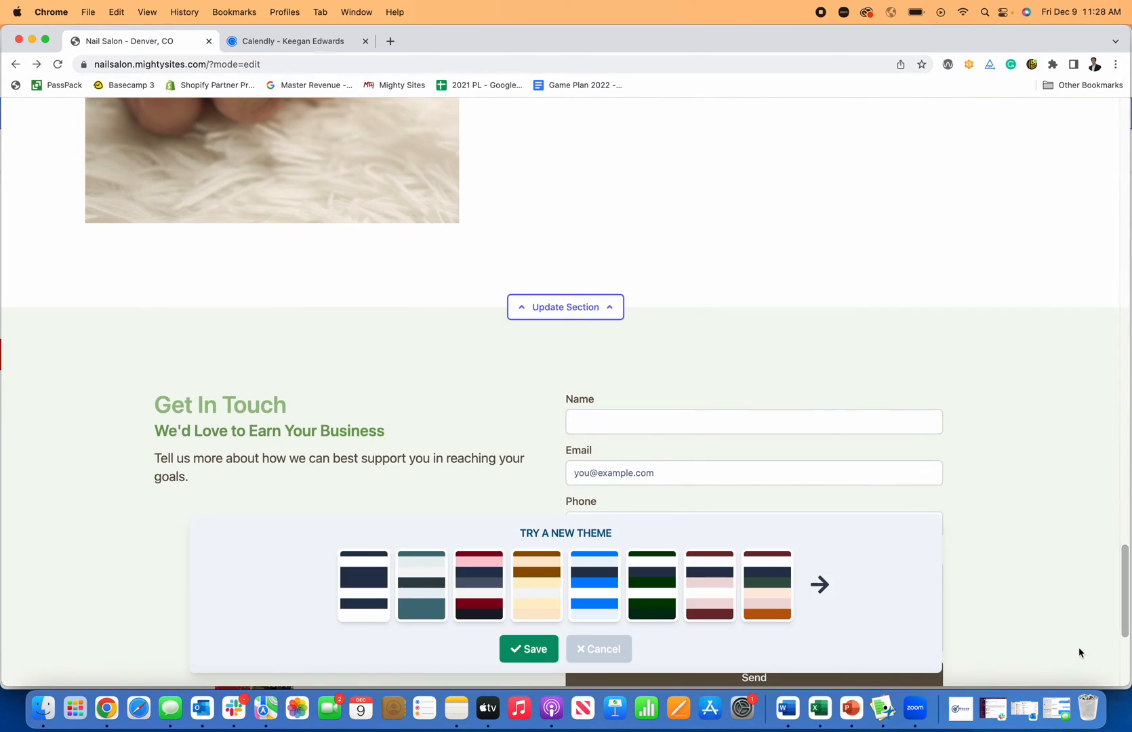
{"action": "left_click", "coordinate": [819, 585]}
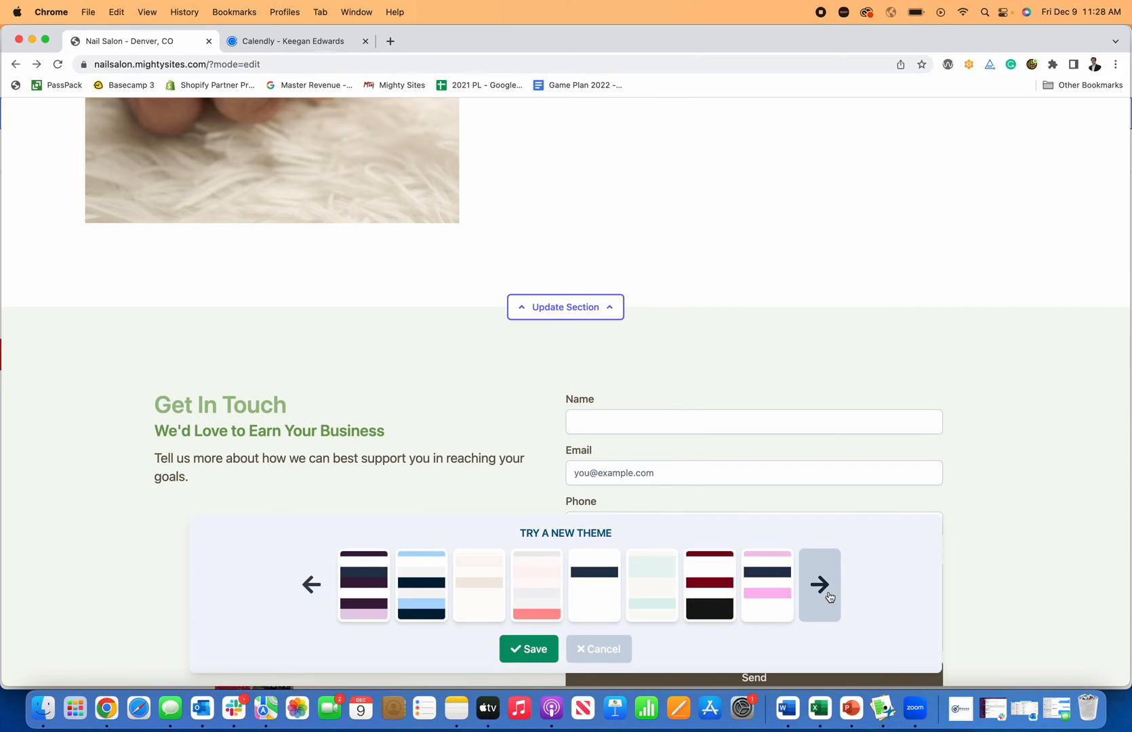
{"action": "left_click", "coordinate": [819, 585]}
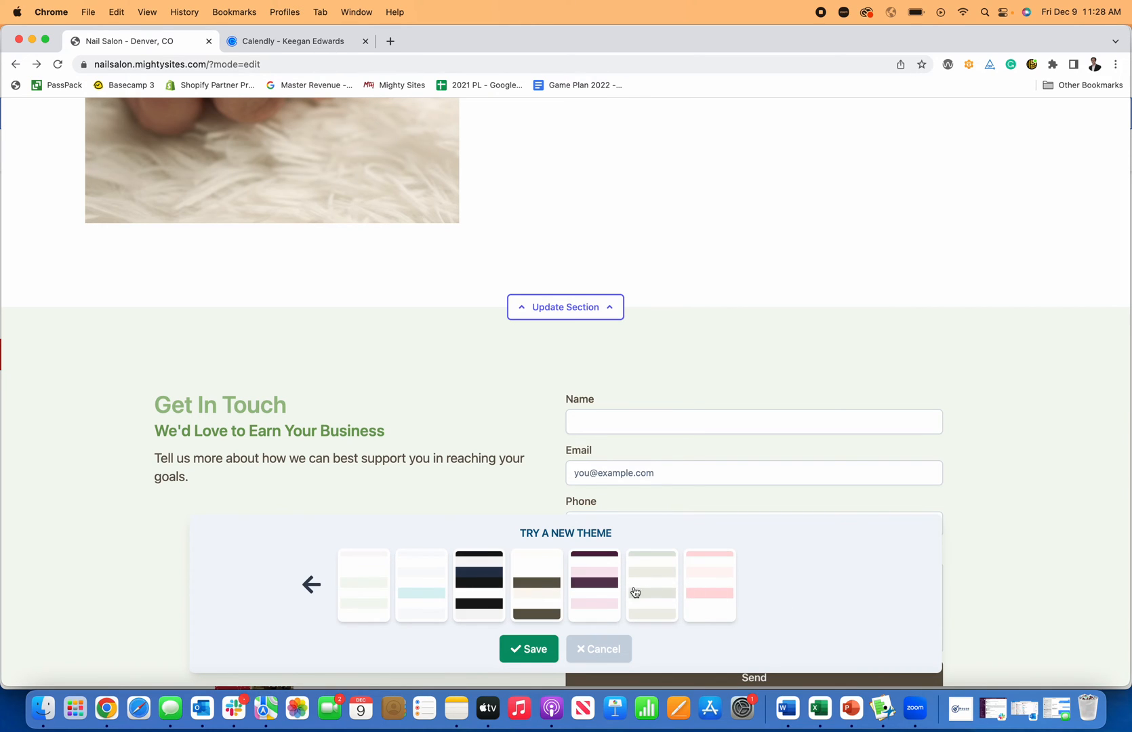
{"action": "left_click", "coordinate": [311, 585]}
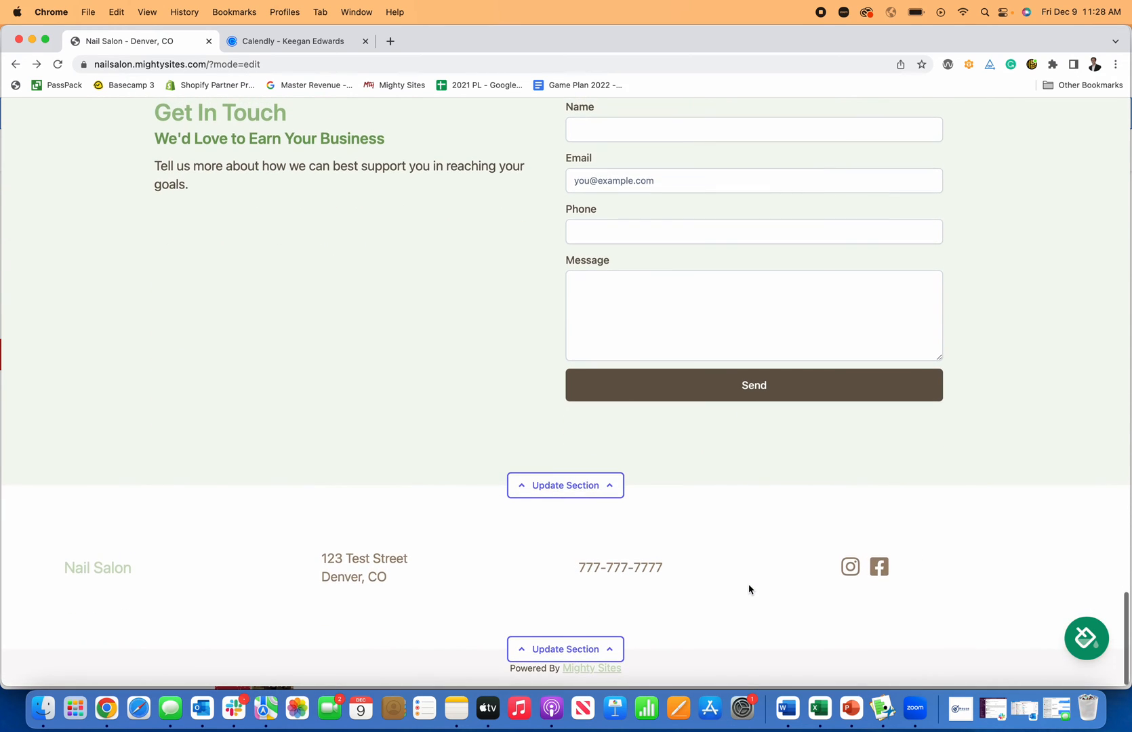
{"action": "scroll", "scroll_direction": "up", "scroll_amount": 3}
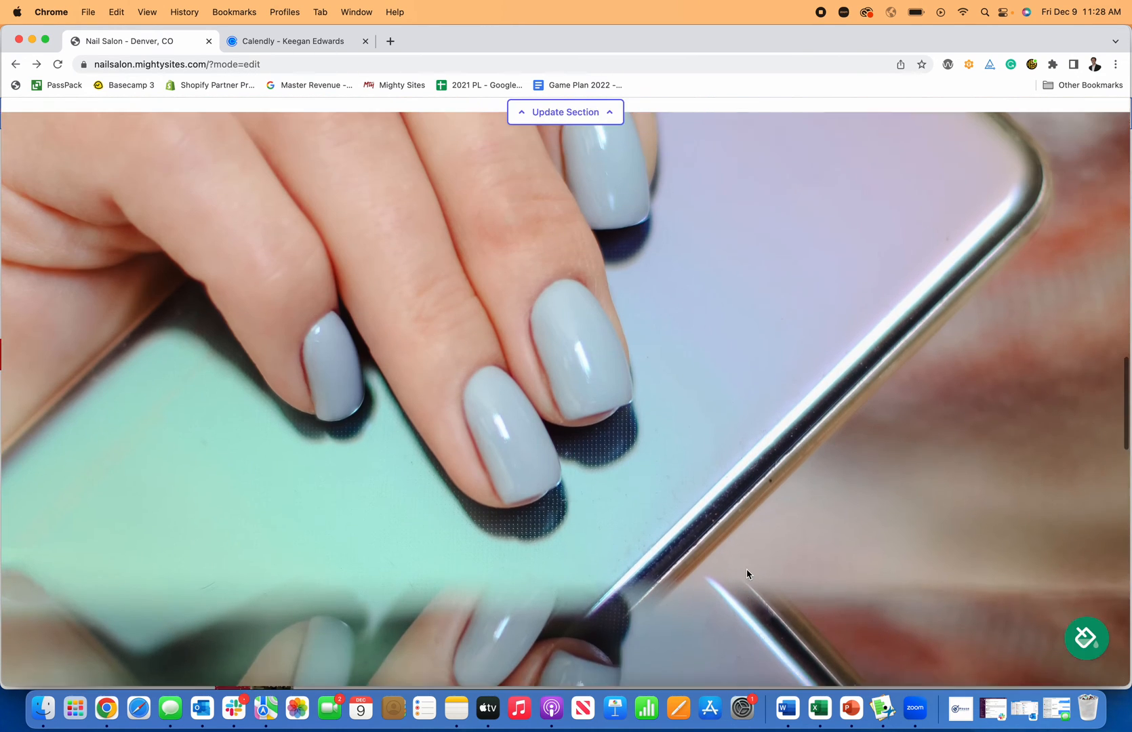
{"action": "scroll", "scroll_direction": "up", "scroll_amount": 3}
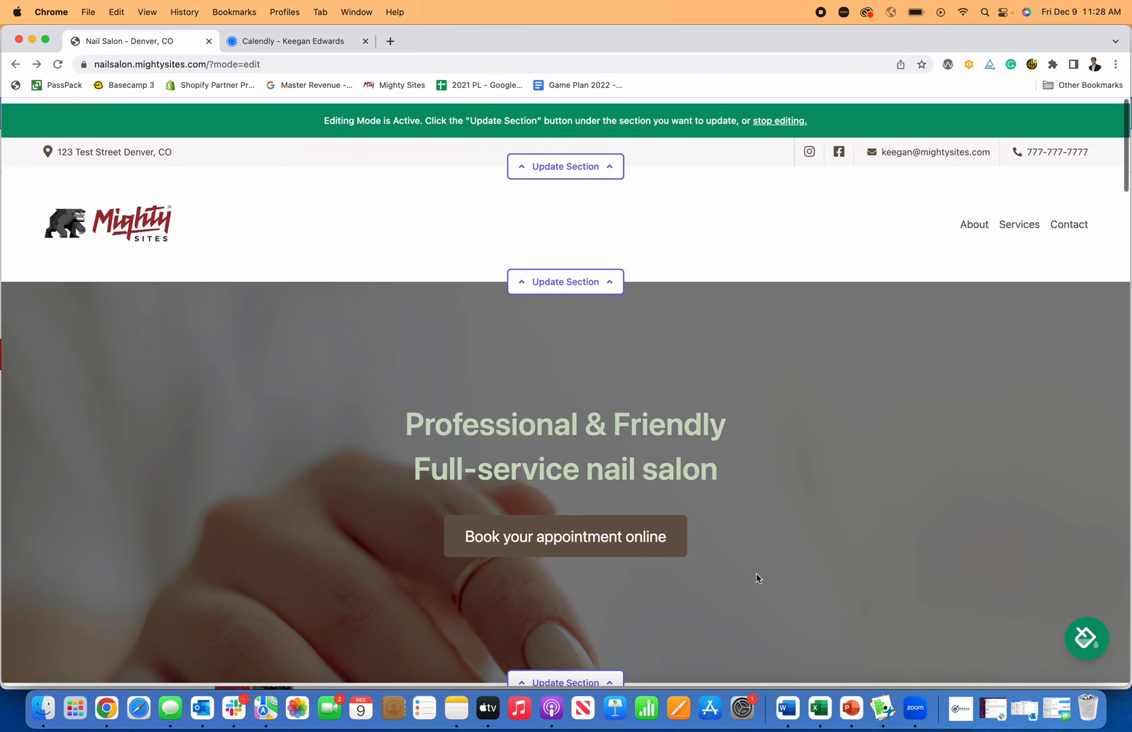
{"action": "scroll", "scroll_direction": "down", "scroll_amount": 3}
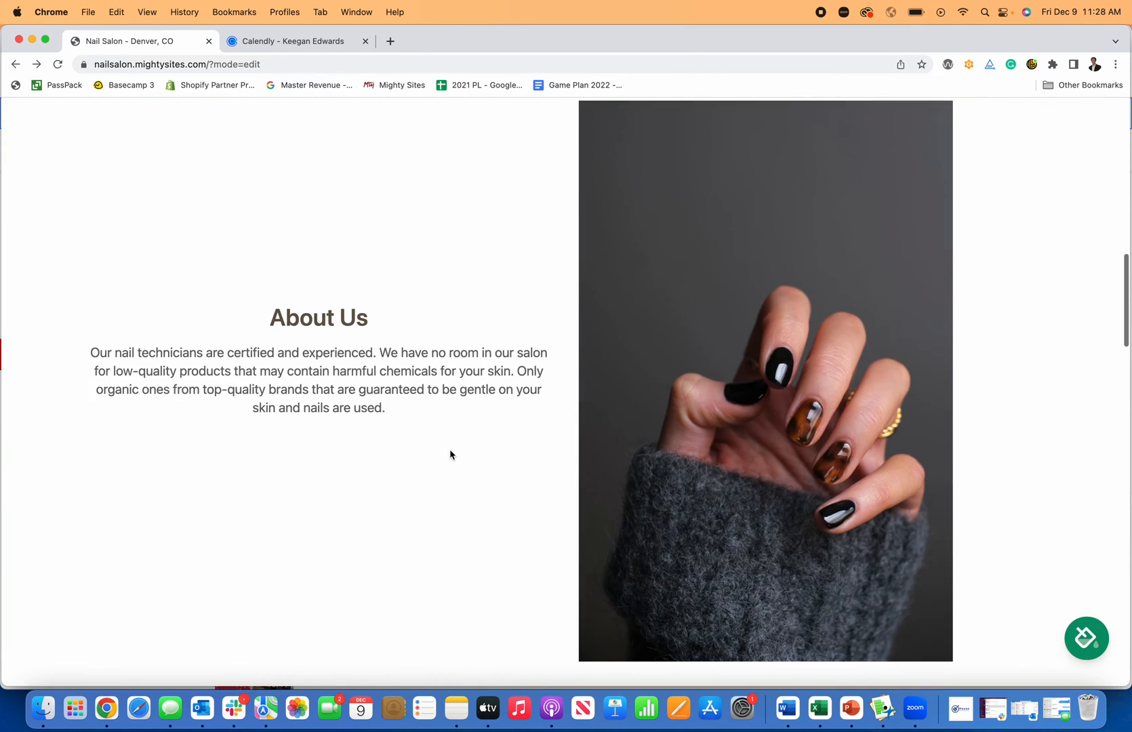
{"action": "scroll", "scroll_direction": "down", "scroll_amount": 3}
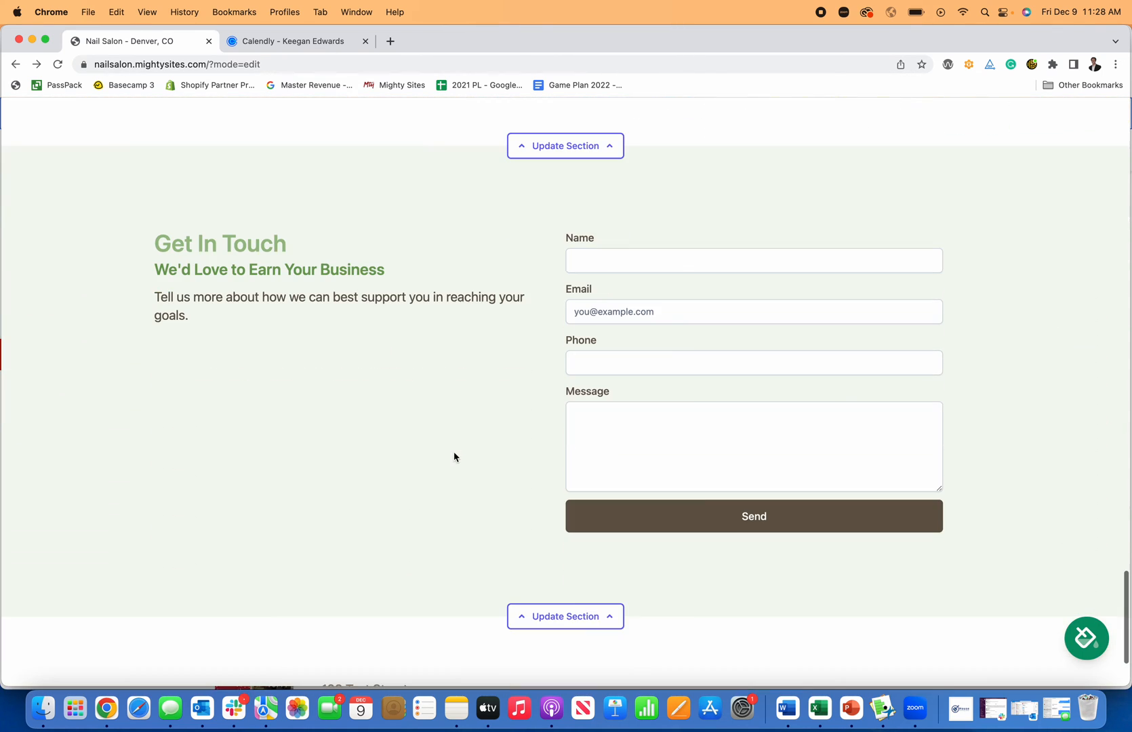
{"action": "scroll", "scroll_direction": "up", "scroll_amount": 3}
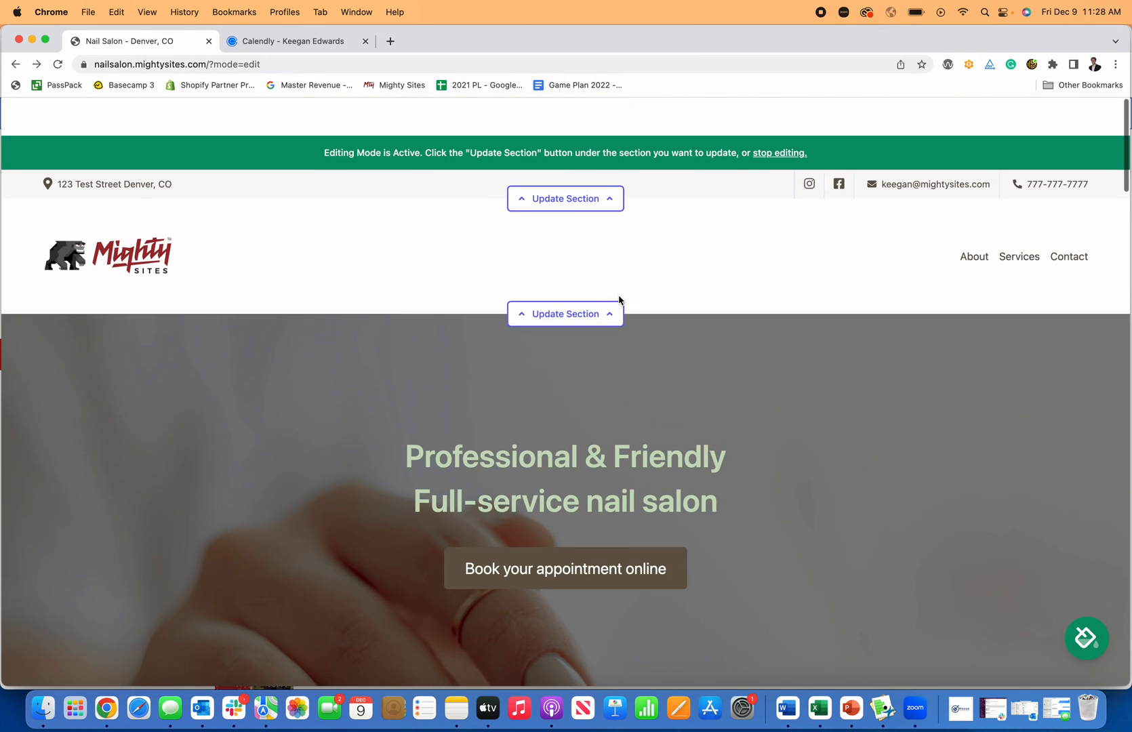
- Exit editing mode and scroll through the live Nail Salon site
{"action": "left_click", "coordinate": [778, 152]}
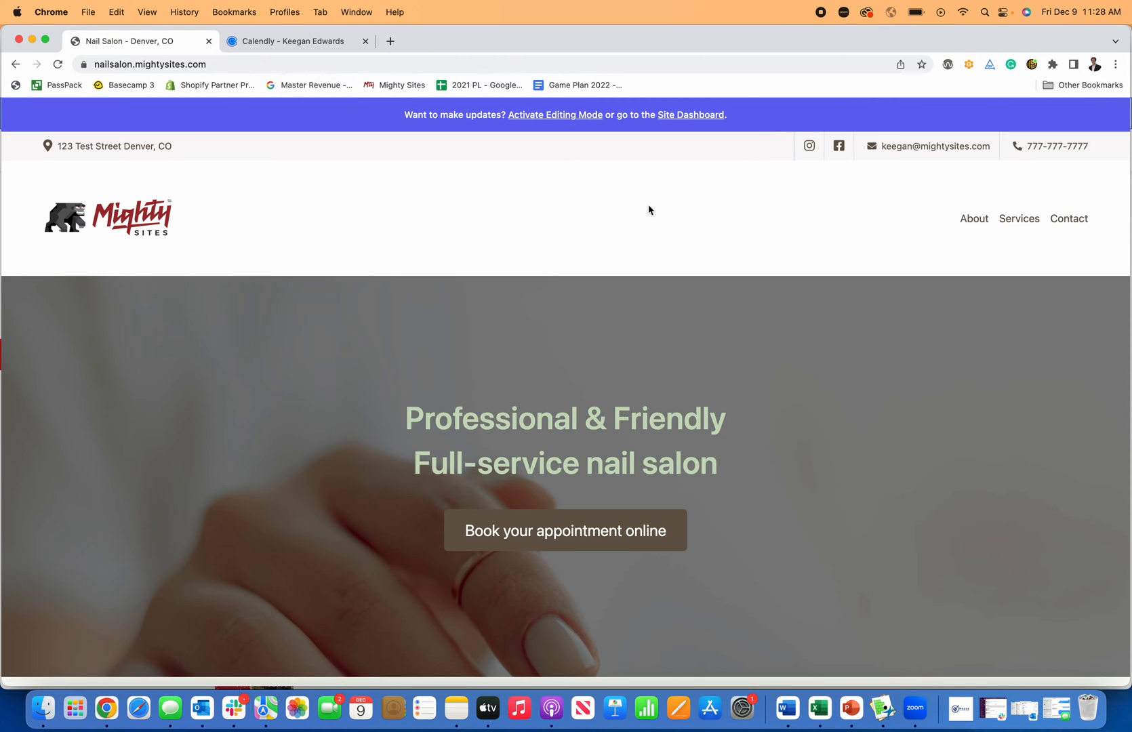
{"action": "scroll", "scroll_direction": "down", "scroll_amount": 3}
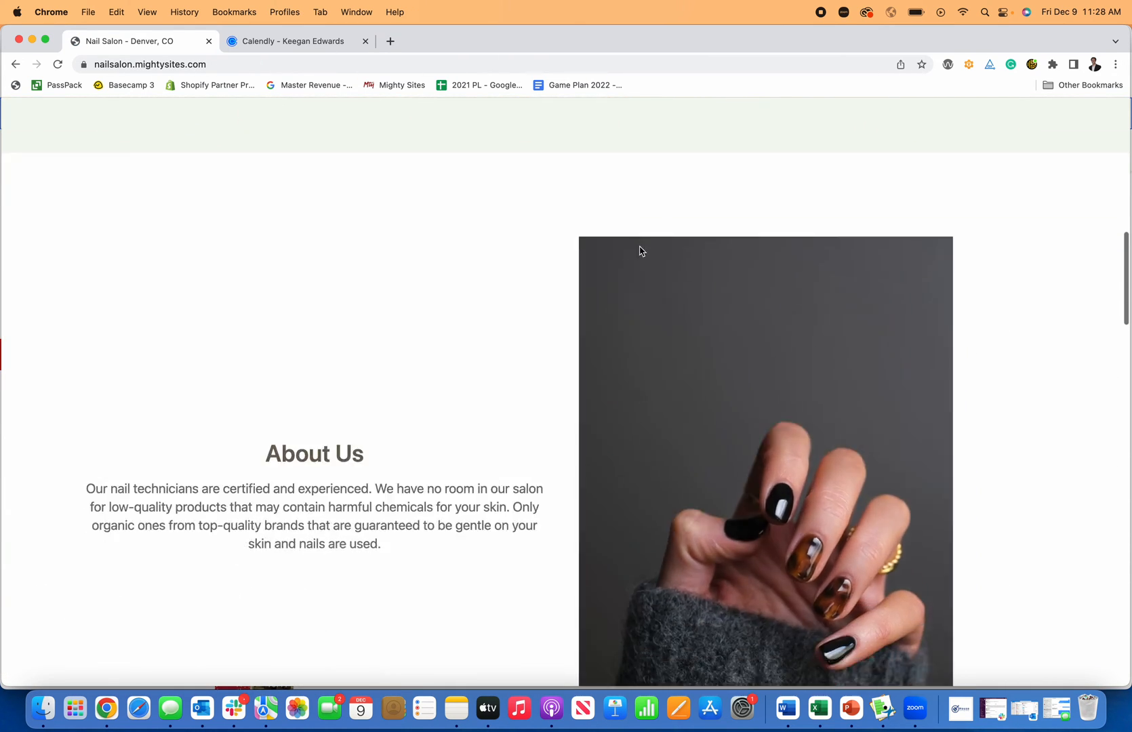
{"action": "scroll", "scroll_direction": "down", "scroll_amount": 3}
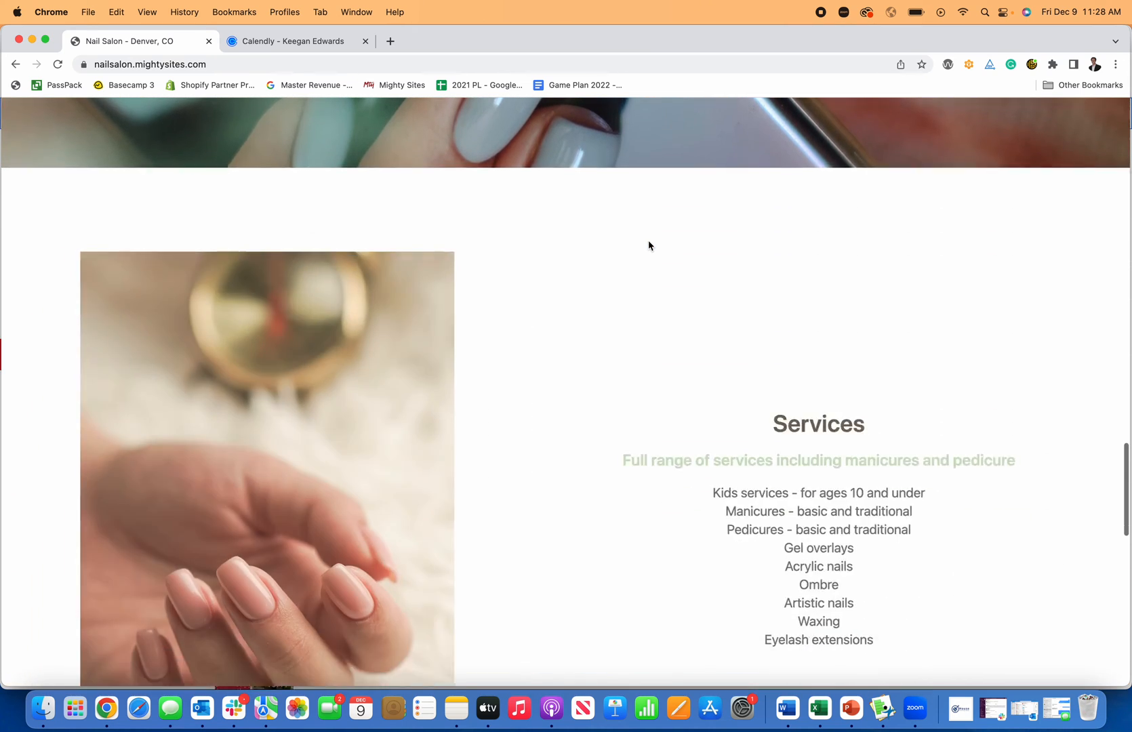
{"action": "scroll", "scroll_direction": "down", "scroll_amount": 3}
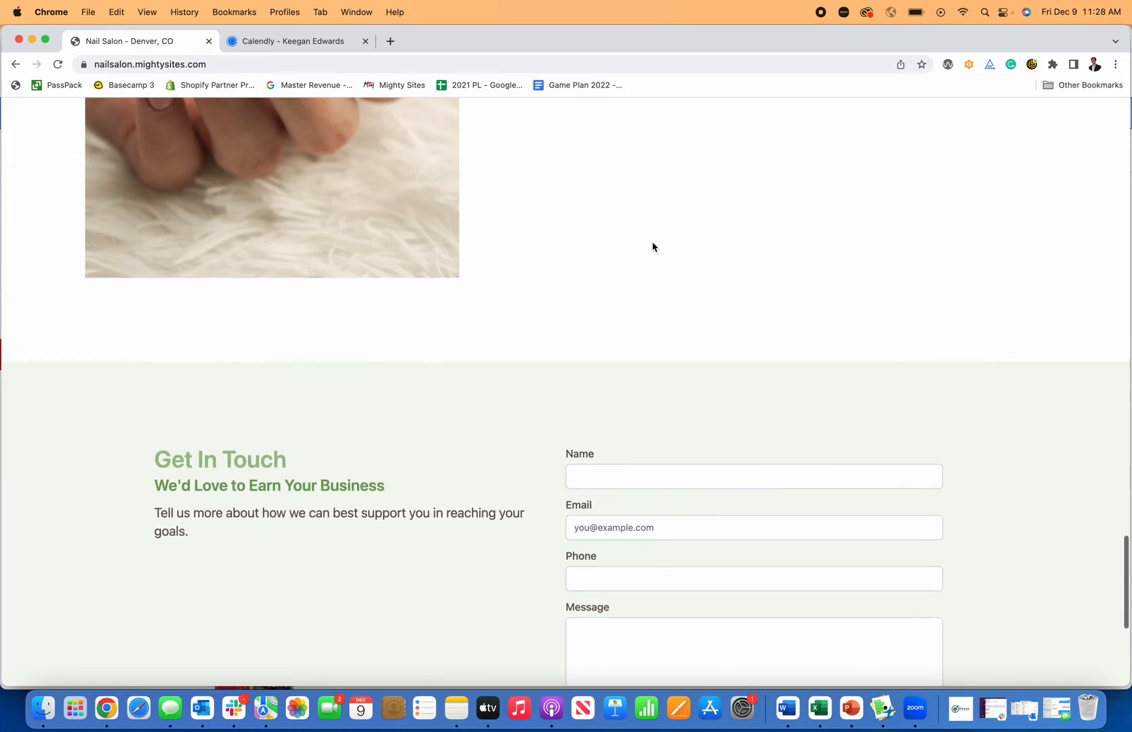
{"action": "scroll", "scroll_direction": "up", "scroll_amount": 3}
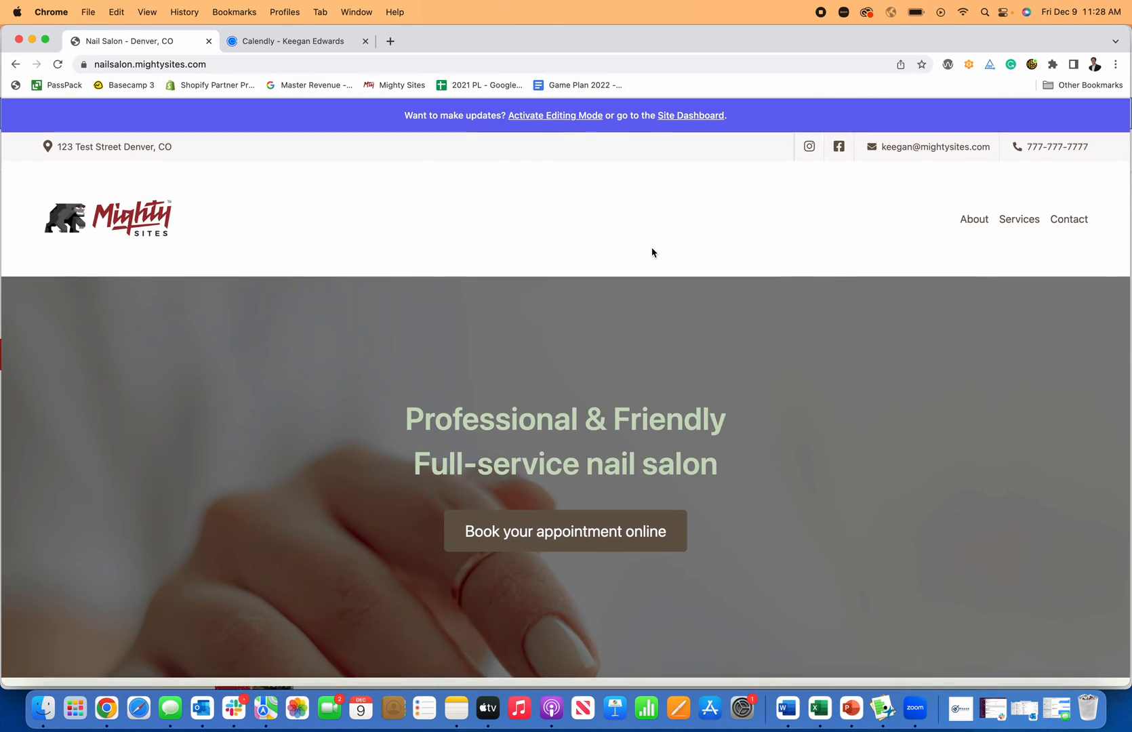
{"action": "scroll", "scroll_direction": "down", "scroll_amount": 3}
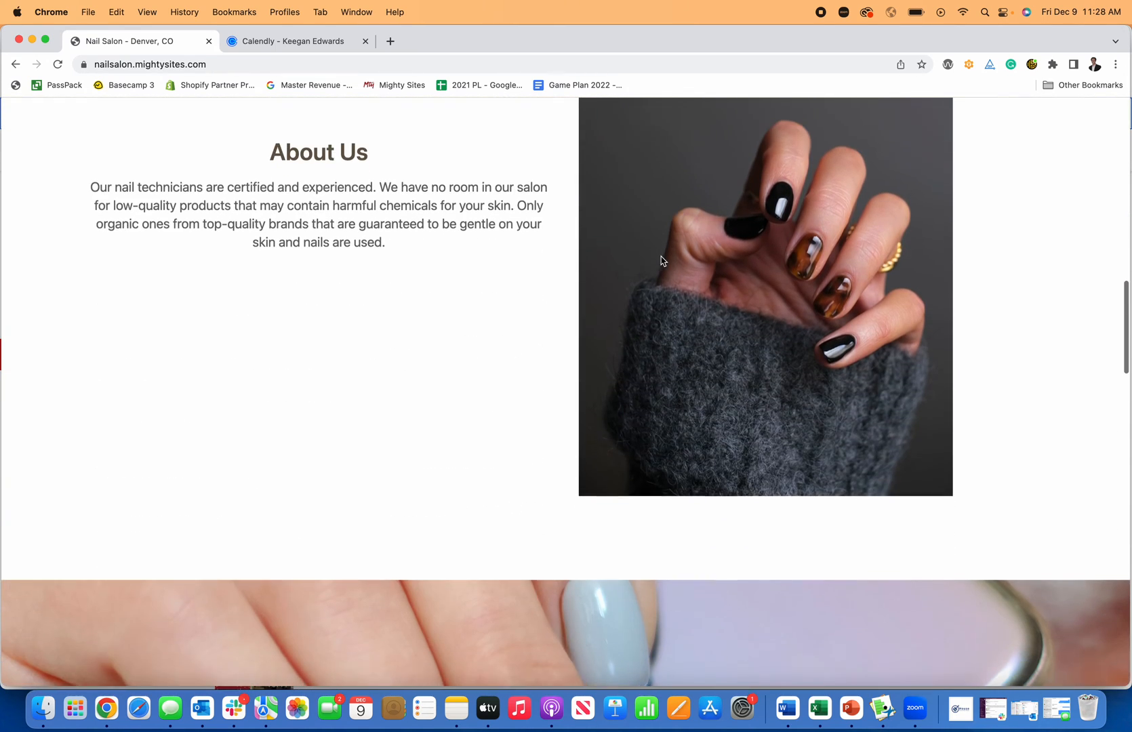
{"action": "scroll", "scroll_direction": "down", "scroll_amount": 3}
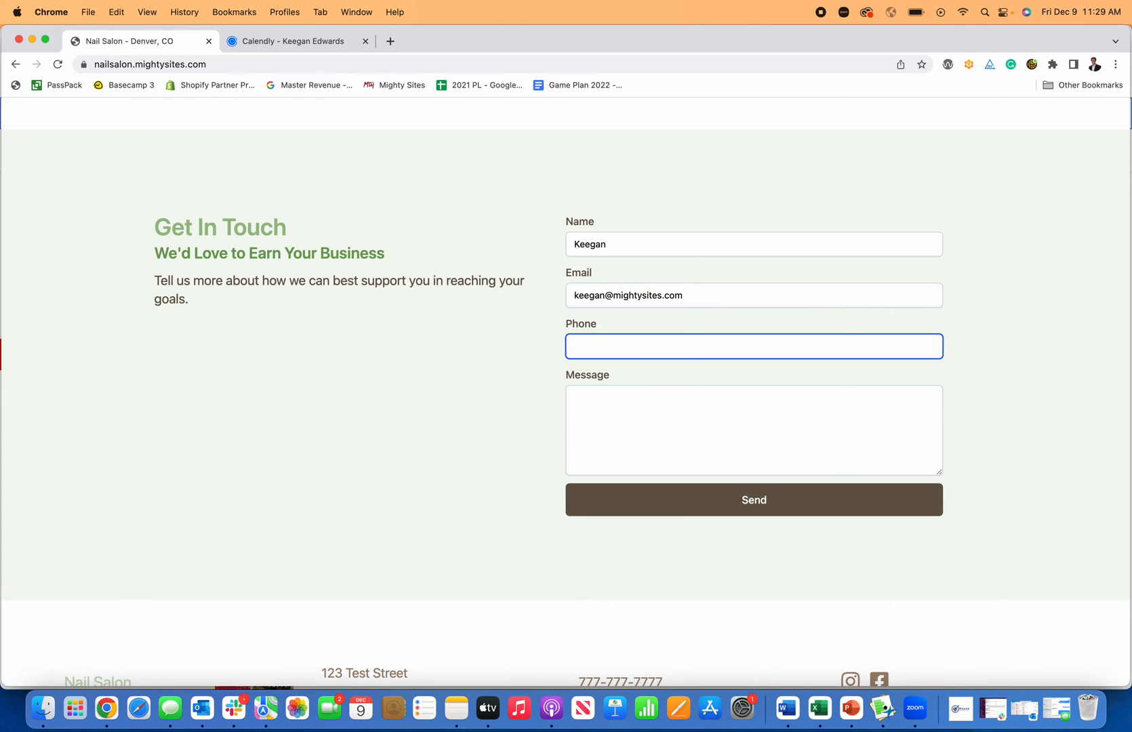
- Submit the Get In Touch form with a phone number and a book-a-nail-appointment message
{"action": "type", "text": "777-777-7777"}
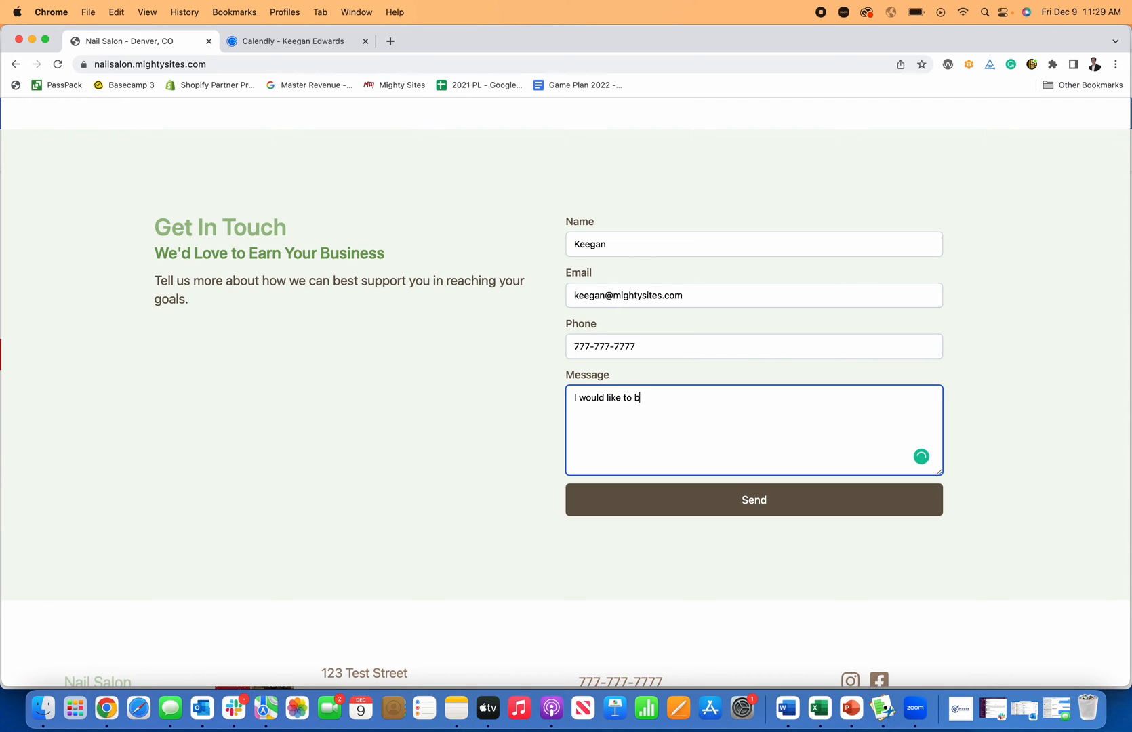
{"action": "type", "text": "ook a nail ap"}
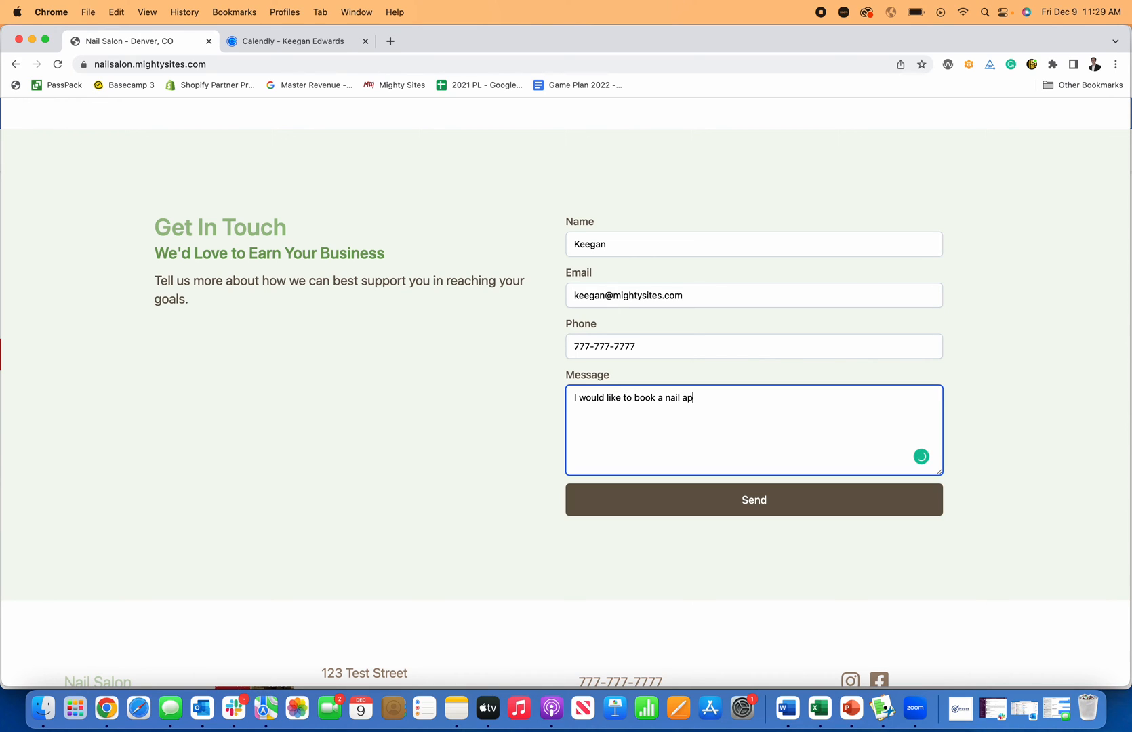
{"action": "left_click", "coordinate": [753, 499]}
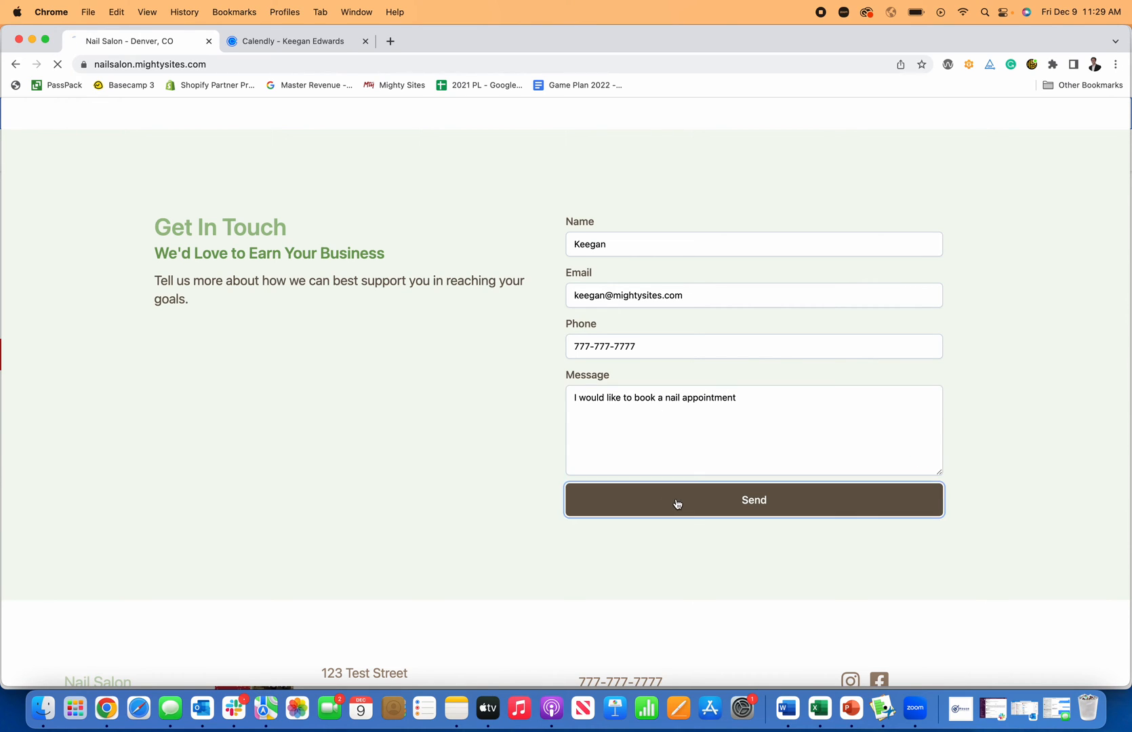
{"action": "left_click", "coordinate": [753, 500]}
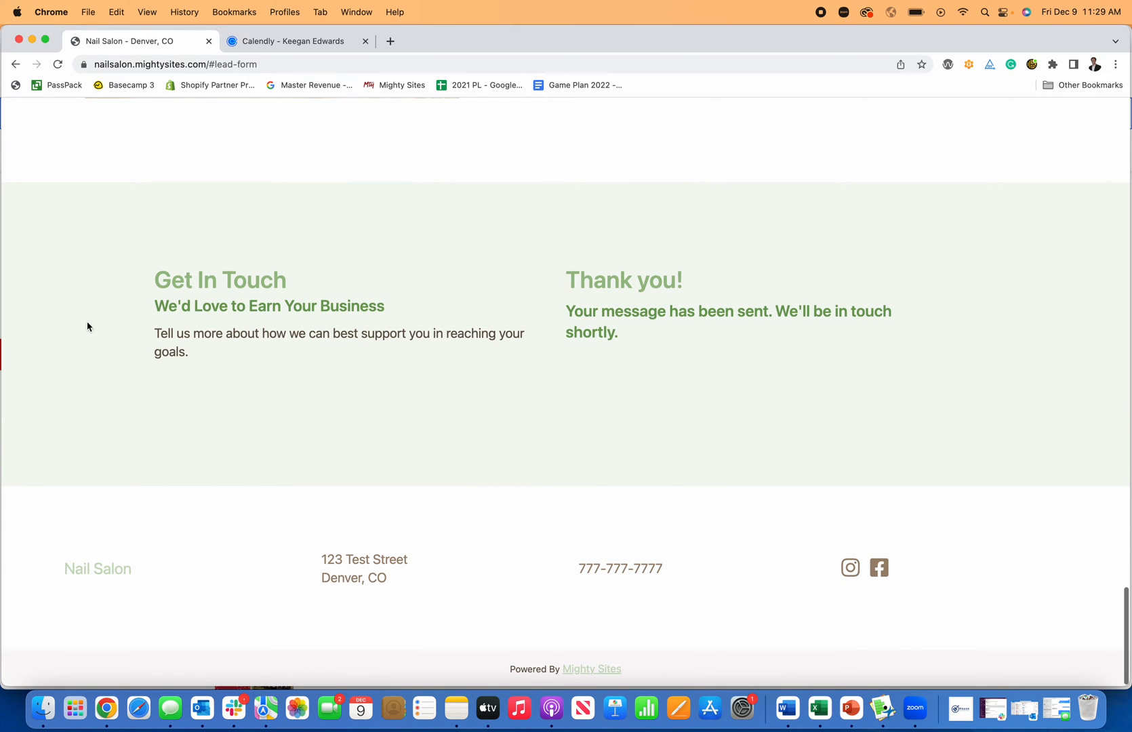
{"action": "mouse_move", "coordinate": [322, 348]}
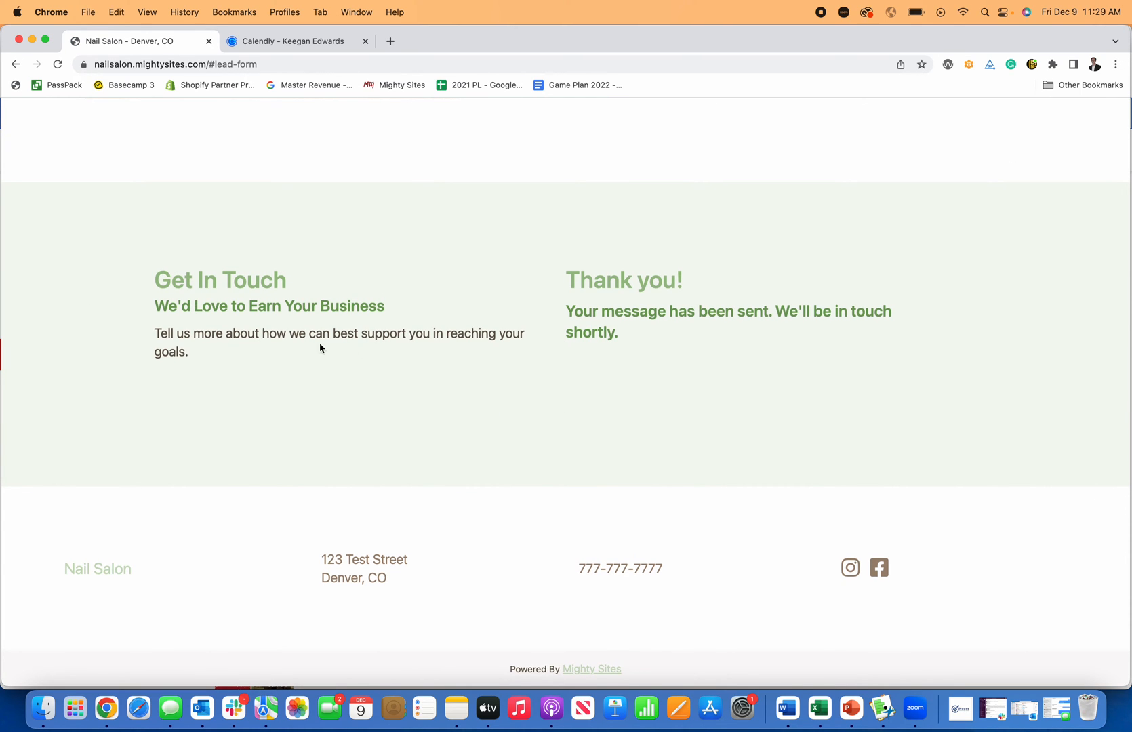
{"action": "scroll", "scroll_direction": "up", "scroll_amount": 3}
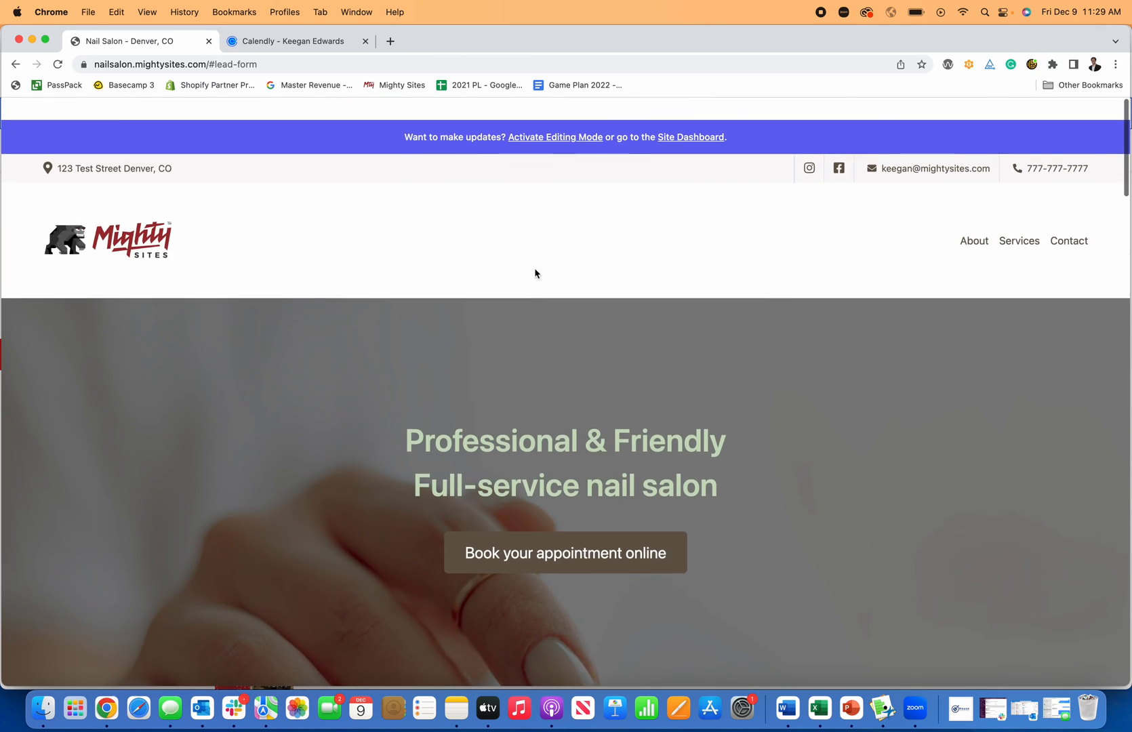
- View the test lead's details under View Leads, then return to the Site Dashboard
{"action": "left_click", "coordinate": [690, 137]}
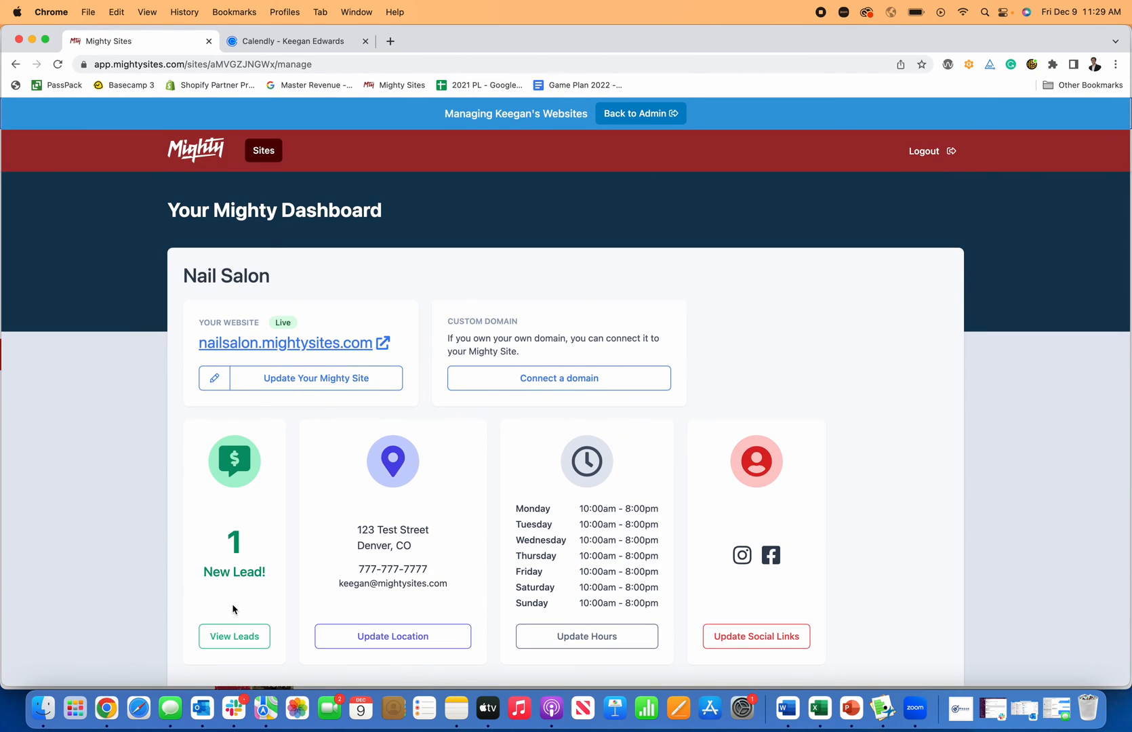
{"action": "left_click", "coordinate": [234, 636]}
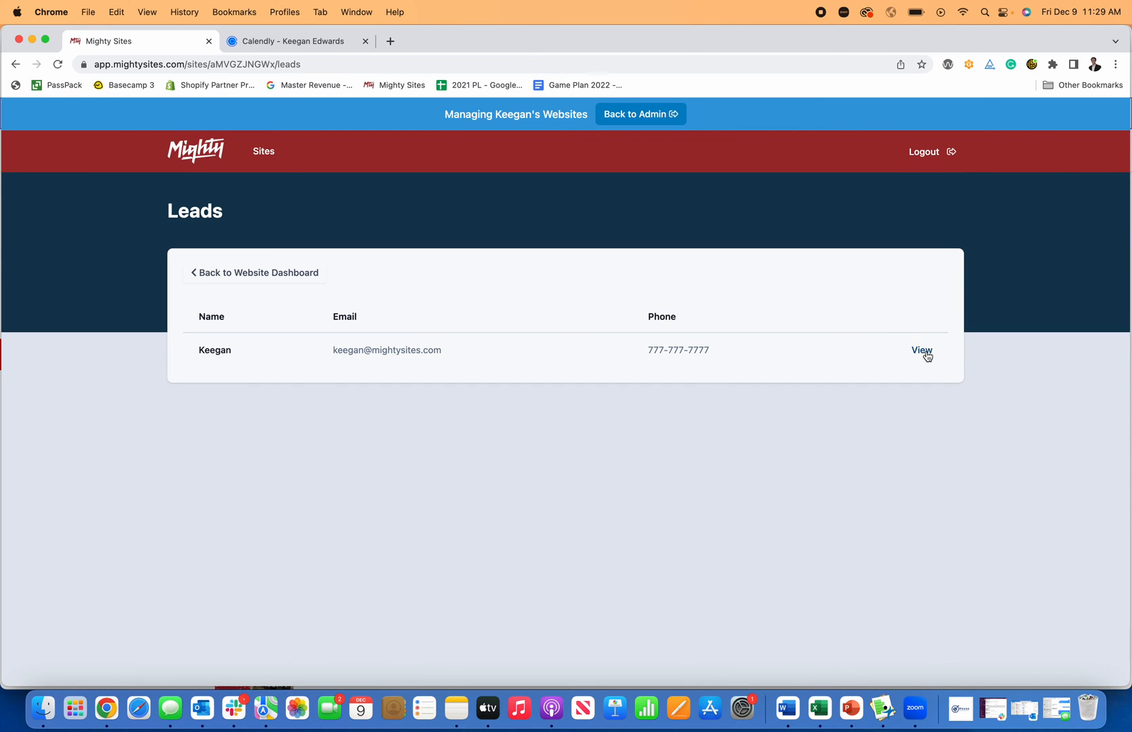
{"action": "left_click", "coordinate": [922, 351]}
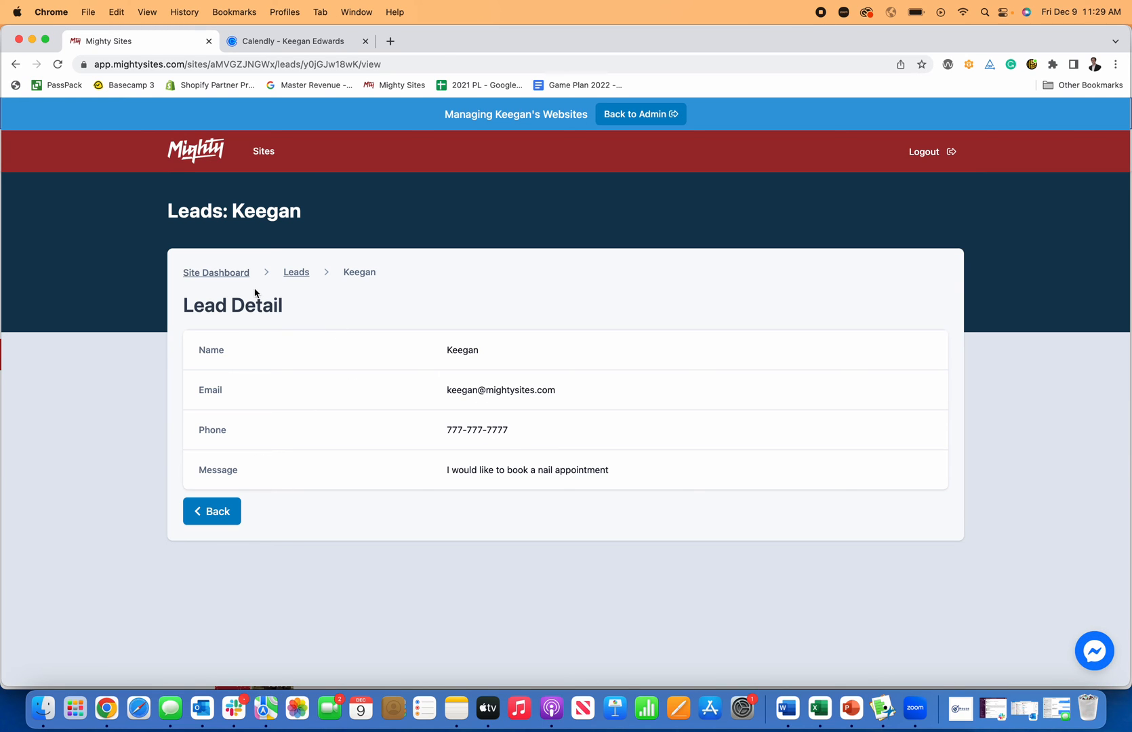
{"action": "left_click", "coordinate": [216, 272]}
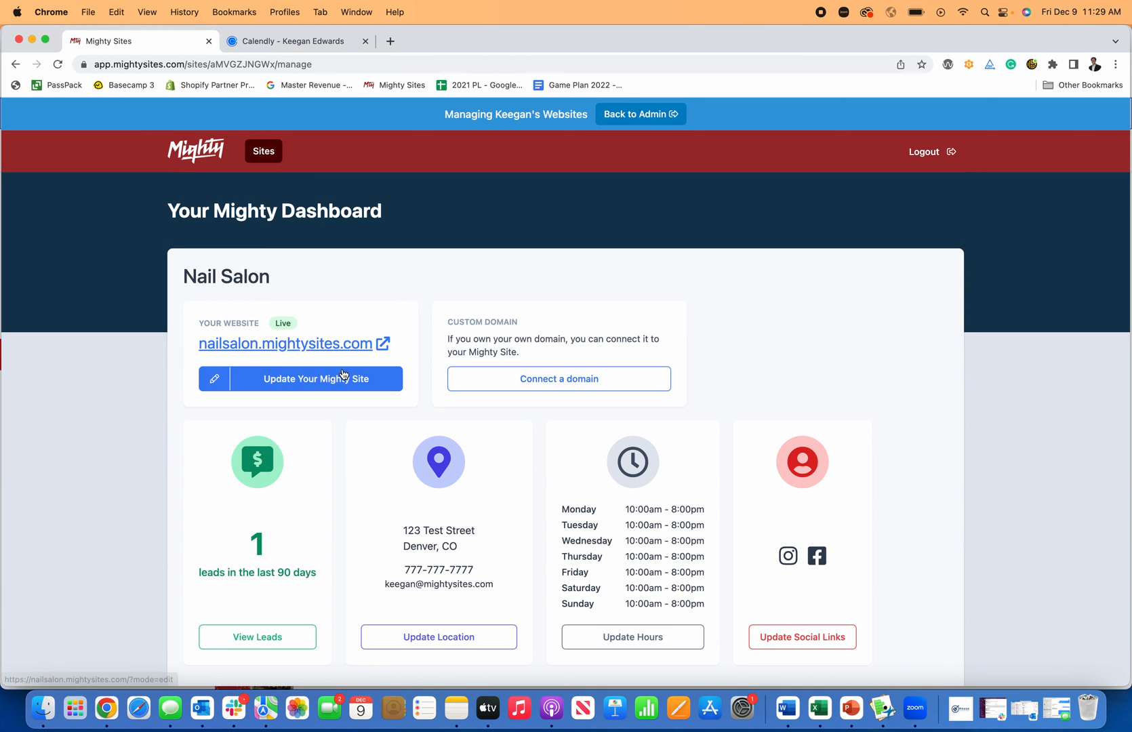
{"action": "left_click", "coordinate": [559, 378]}
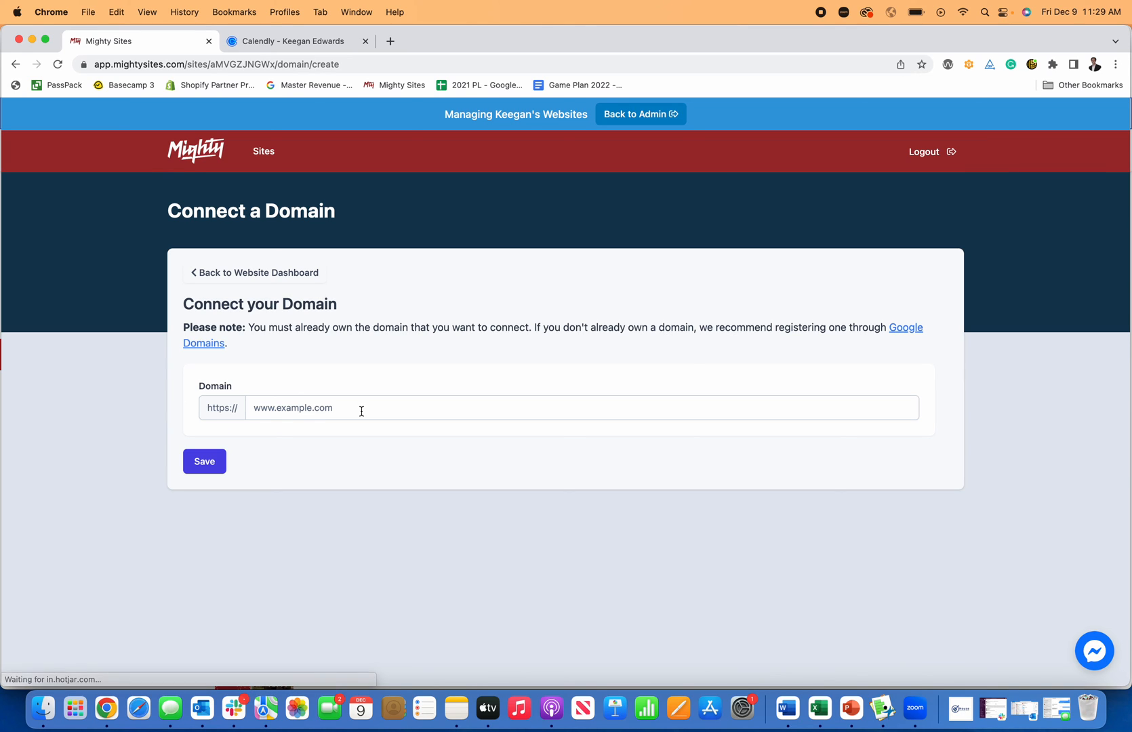
{"action": "left_click", "coordinate": [254, 273]}
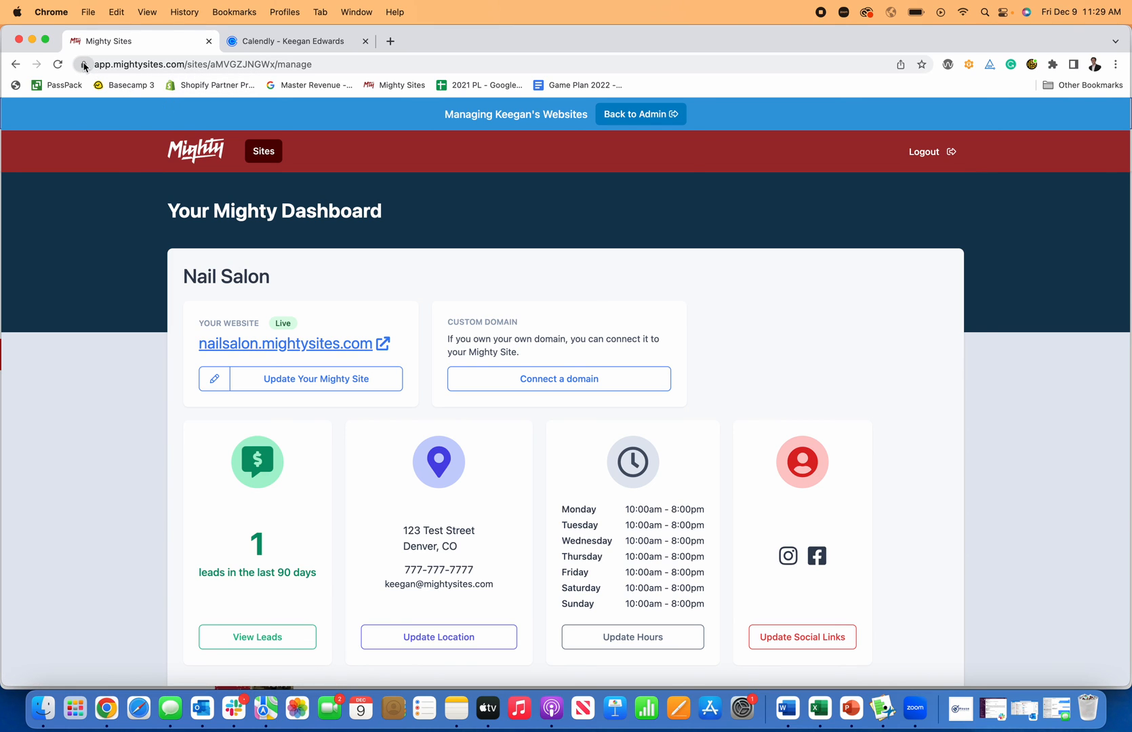
{"action": "left_click", "coordinate": [301, 379]}
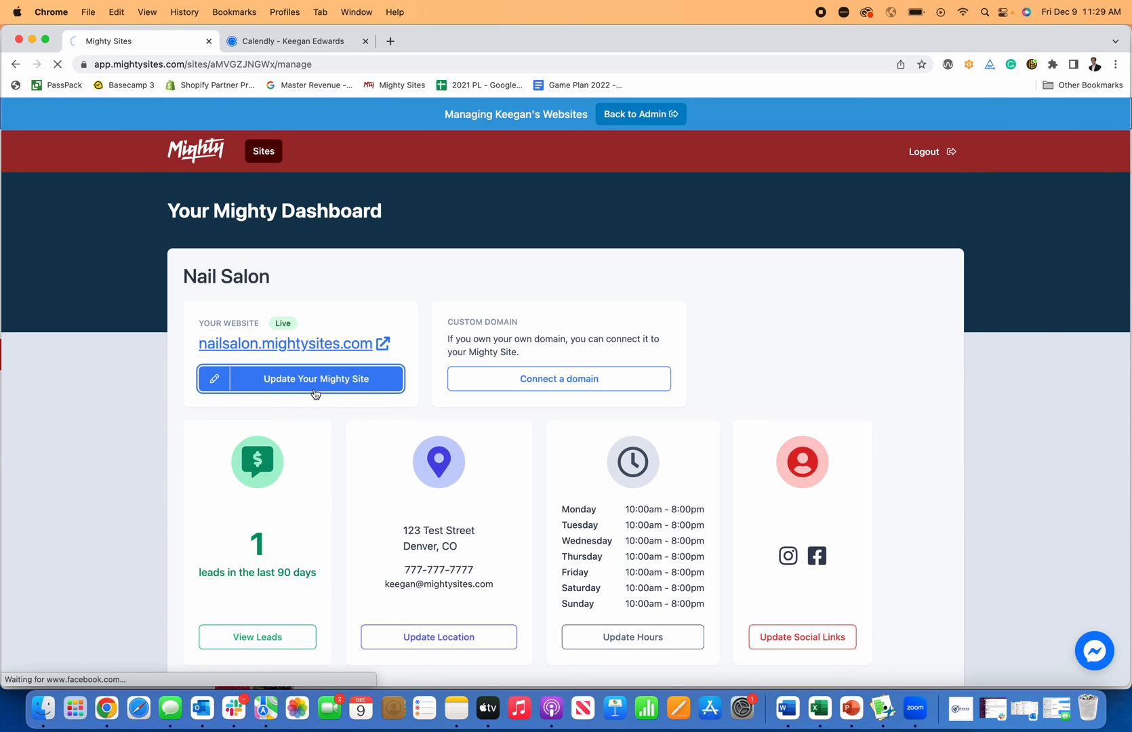
- Open and close the Services section editor without saving, then return to the page top
{"action": "left_click", "coordinate": [301, 378]}
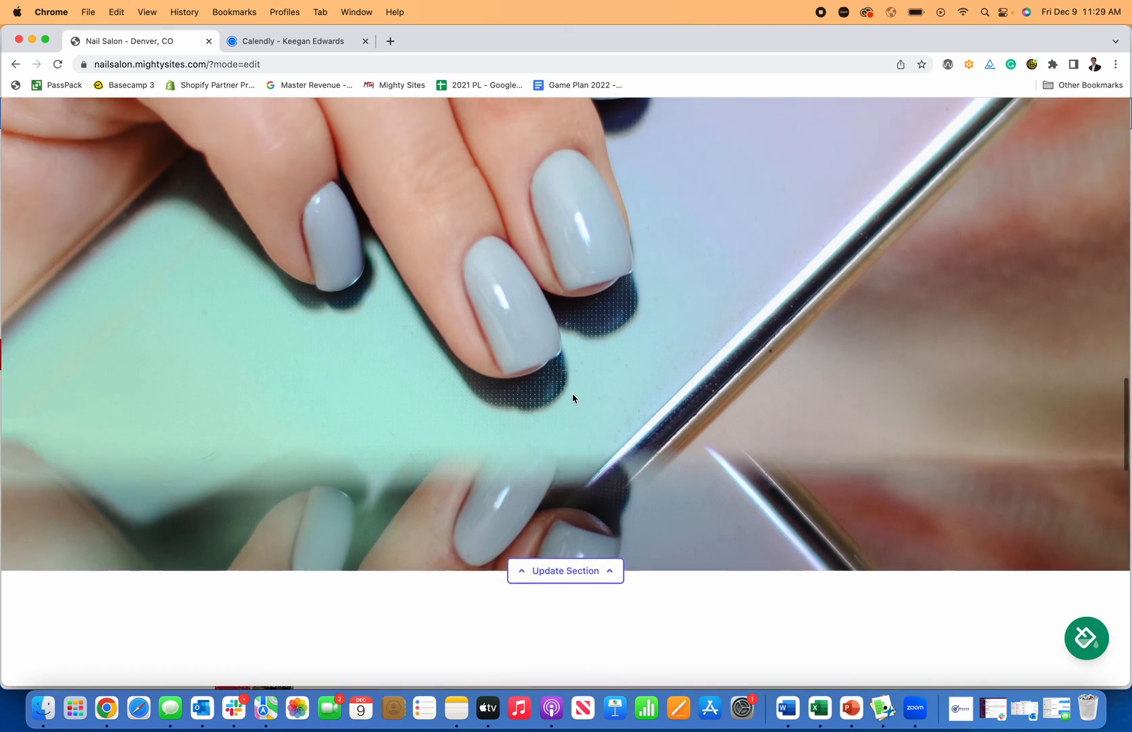
{"action": "scroll", "scroll_direction": "up", "scroll_amount": 3}
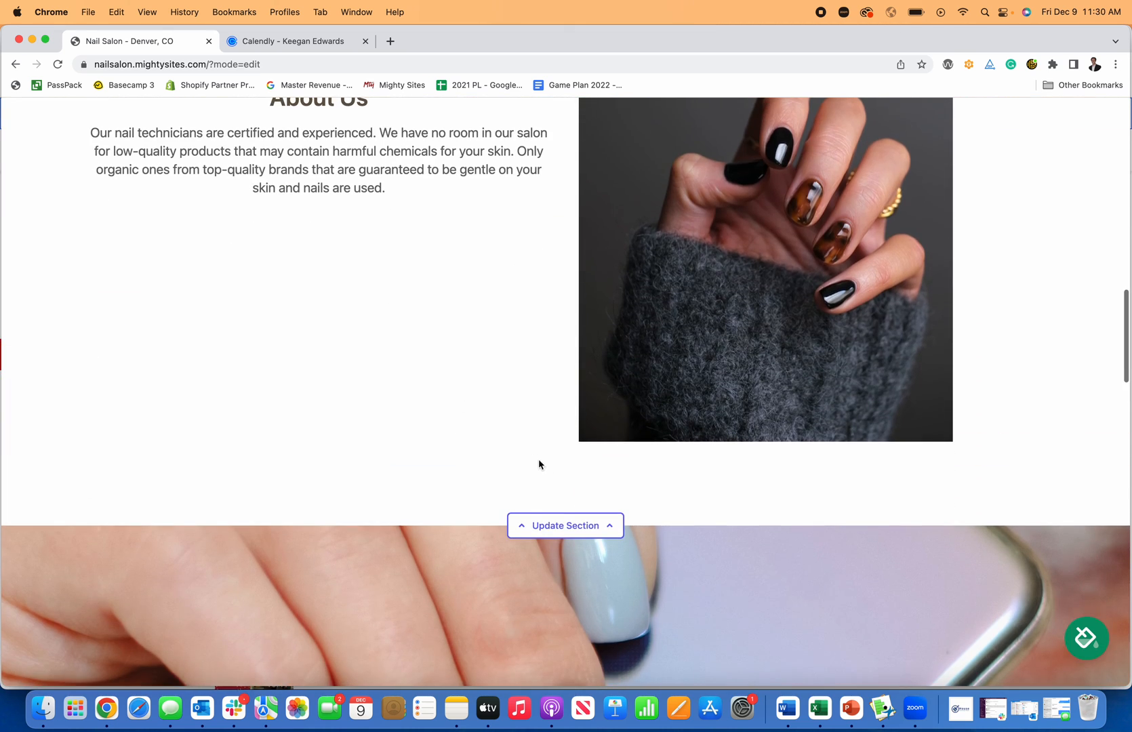
{"action": "scroll", "scroll_direction": "down", "scroll_amount": 3}
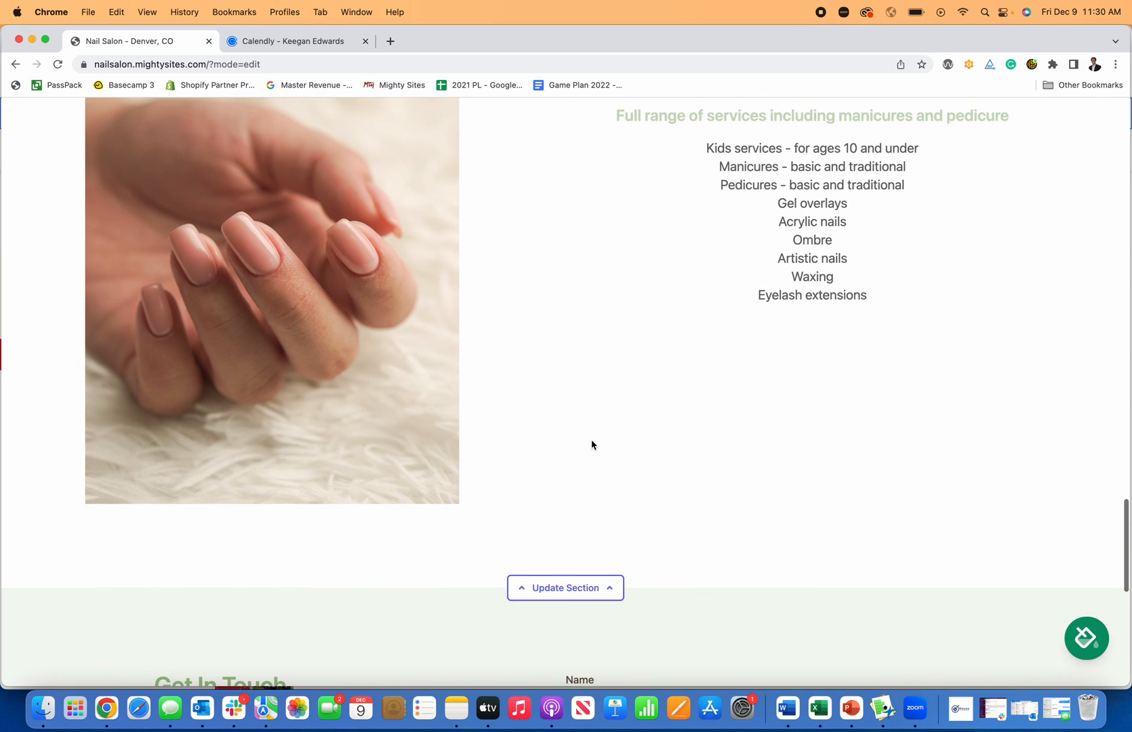
{"action": "left_click", "coordinate": [566, 588]}
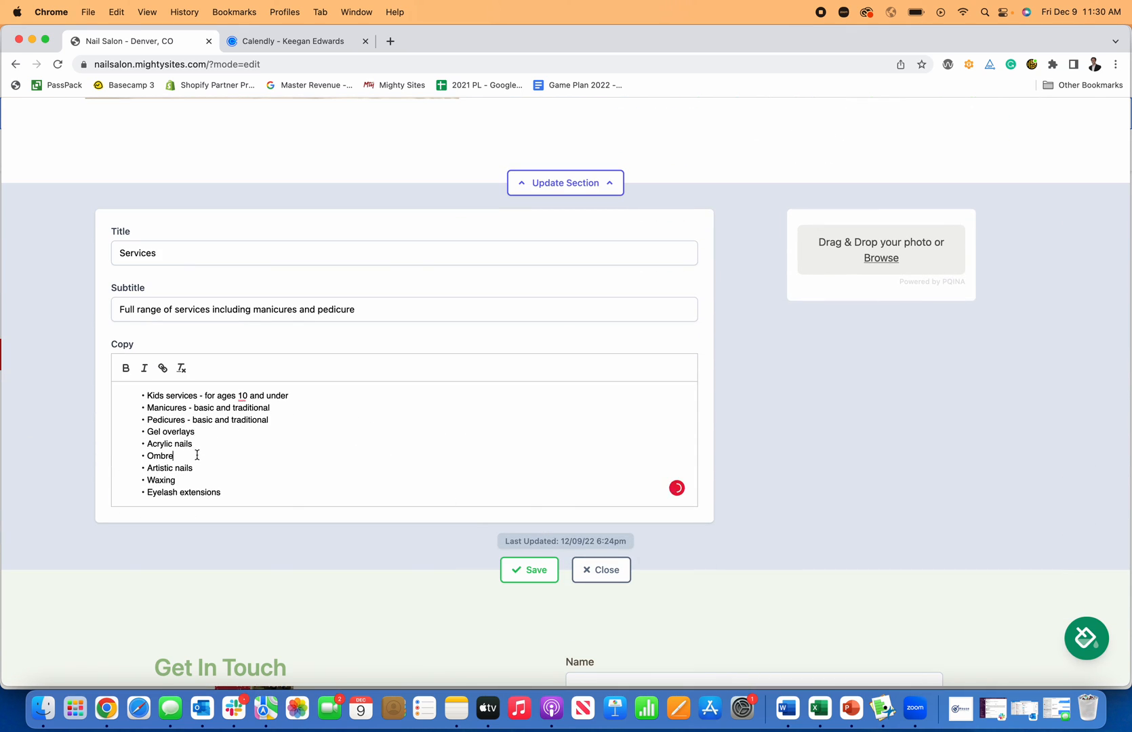
{"action": "left_click", "coordinate": [601, 569]}
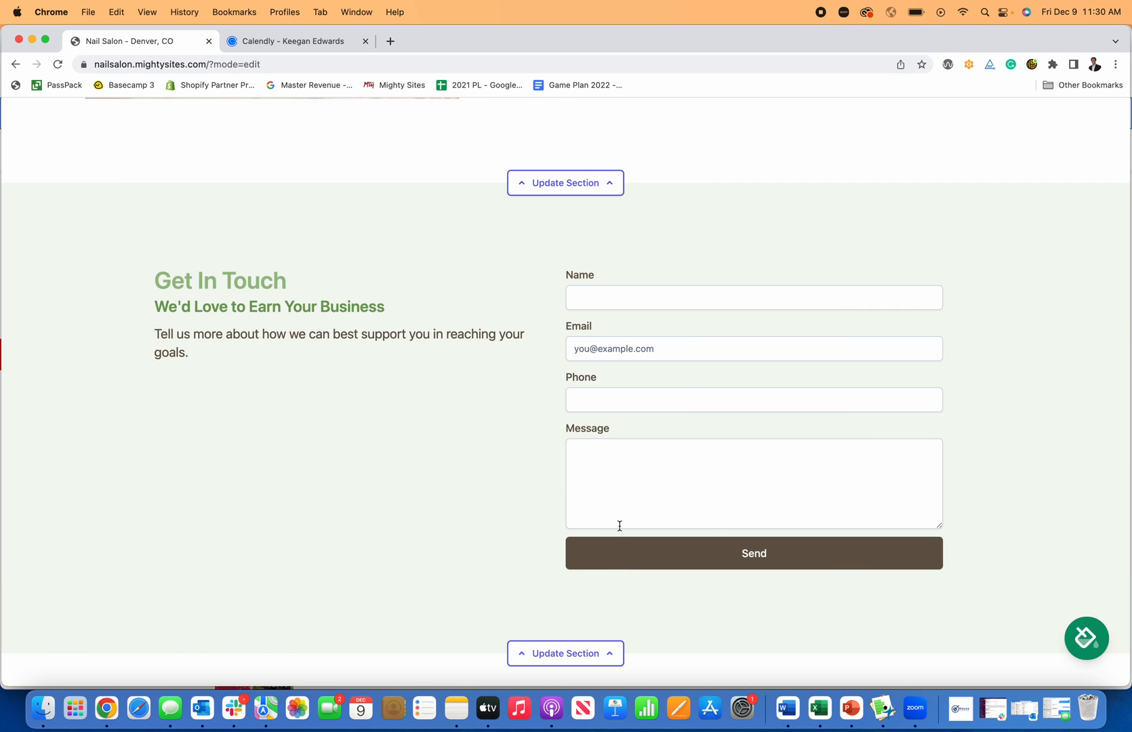
{"action": "scroll", "scroll_direction": "up", "scroll_amount": 3}
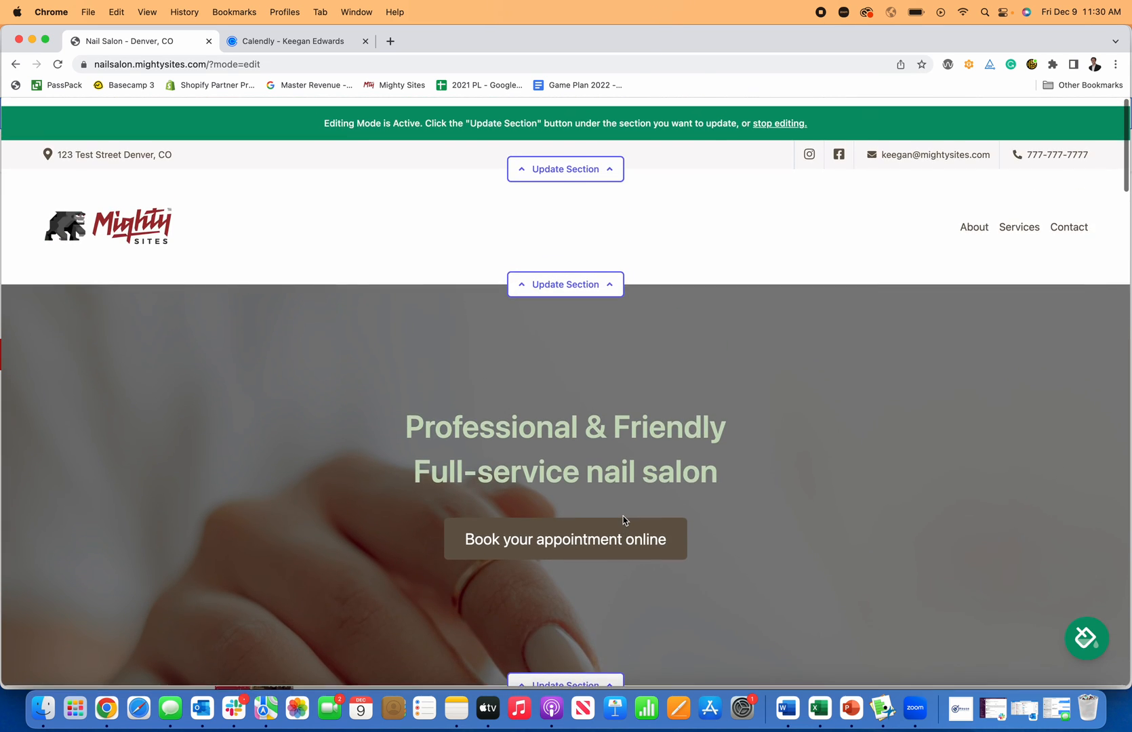